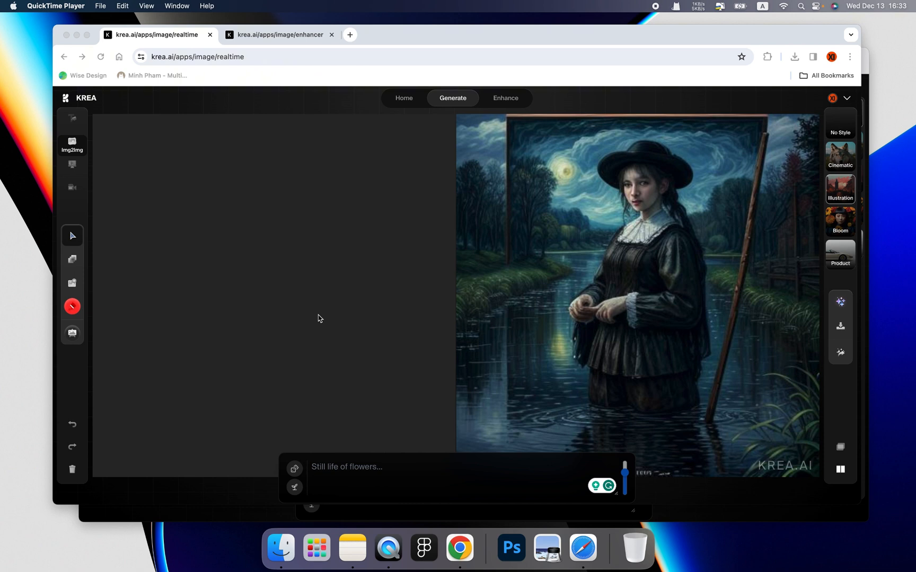
{"action": "mouse_move", "coordinate": [342, 237]}
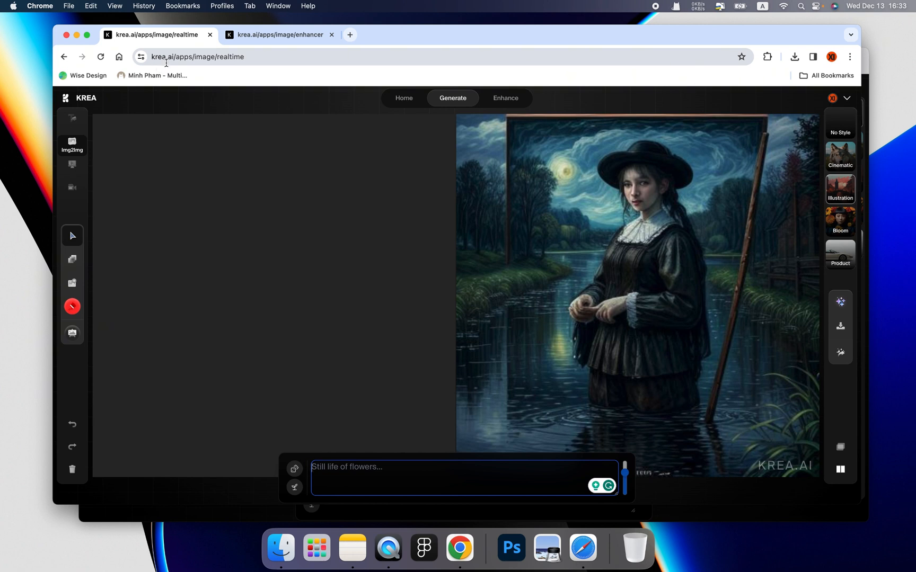
{"action": "mouse_move", "coordinate": [392, 316]}
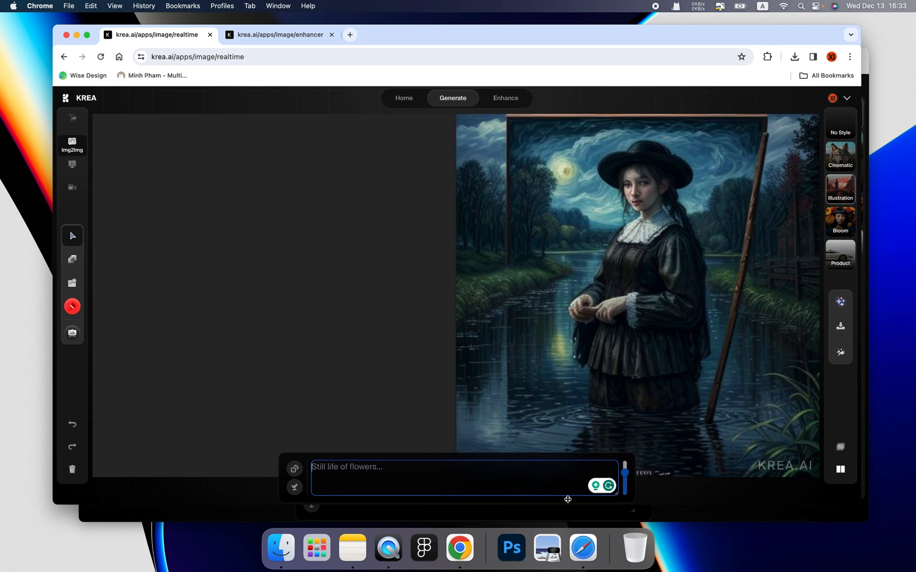
{"action": "mouse_move", "coordinate": [582, 548]}
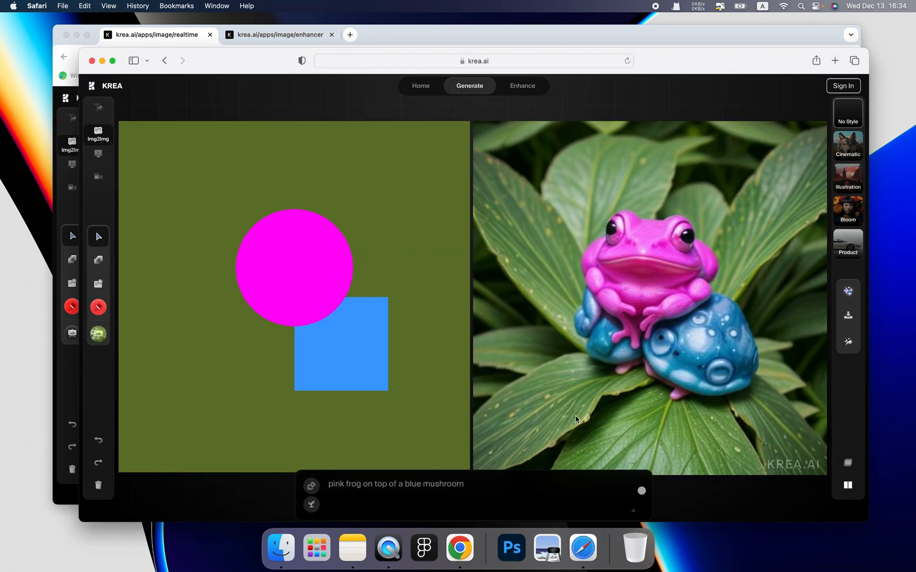
{"action": "mouse_move", "coordinate": [516, 280]}
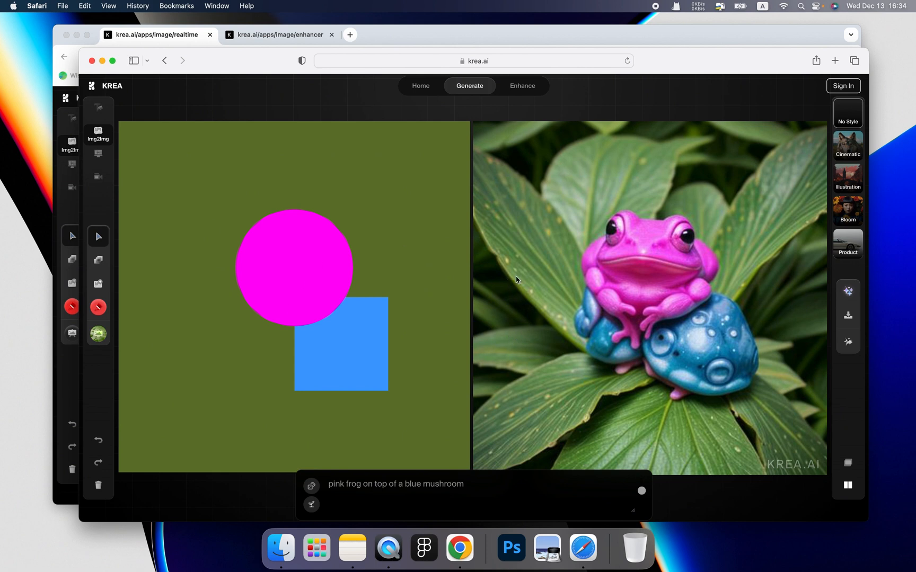
{"action": "mouse_move", "coordinate": [545, 221]}
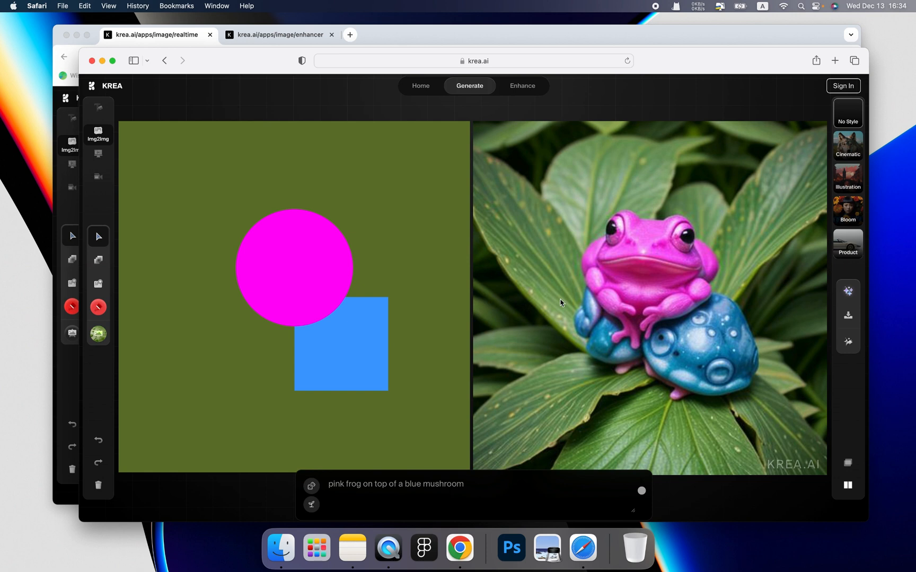
{"action": "mouse_move", "coordinate": [603, 247]}
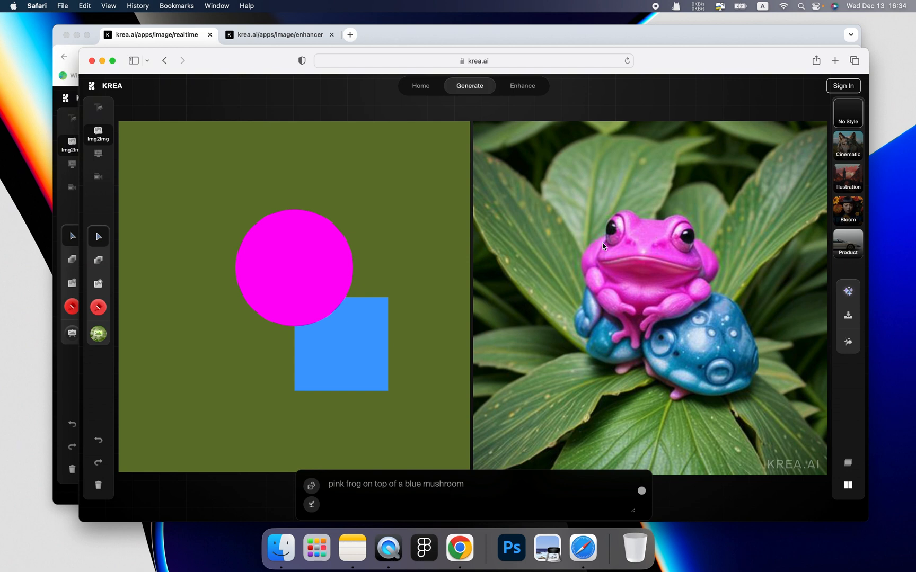
{"action": "mouse_move", "coordinate": [407, 262]}
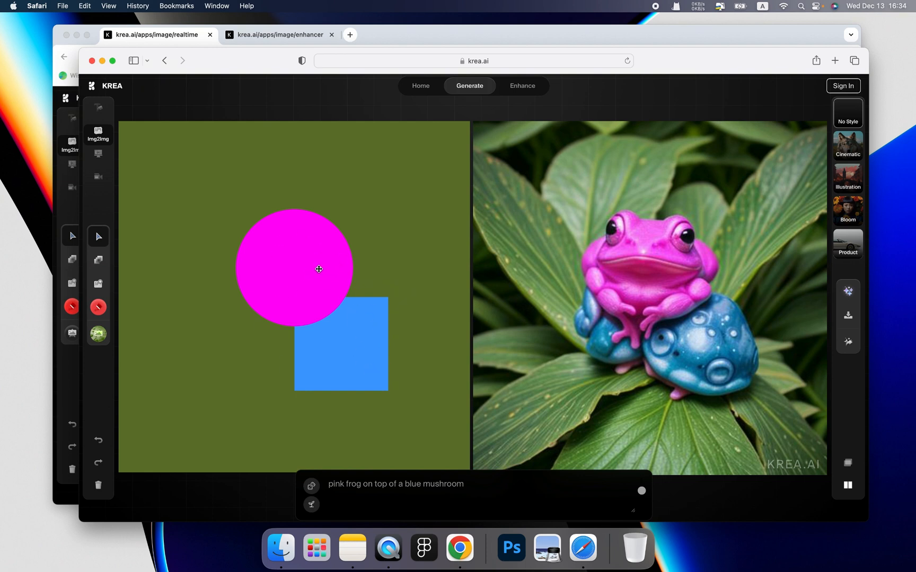
Move the pink circle up and right above the blue square to get a winged frog scene.
{"action": "left_click_drag", "start_coordinate": [319, 269], "coordinate": [337, 242]}
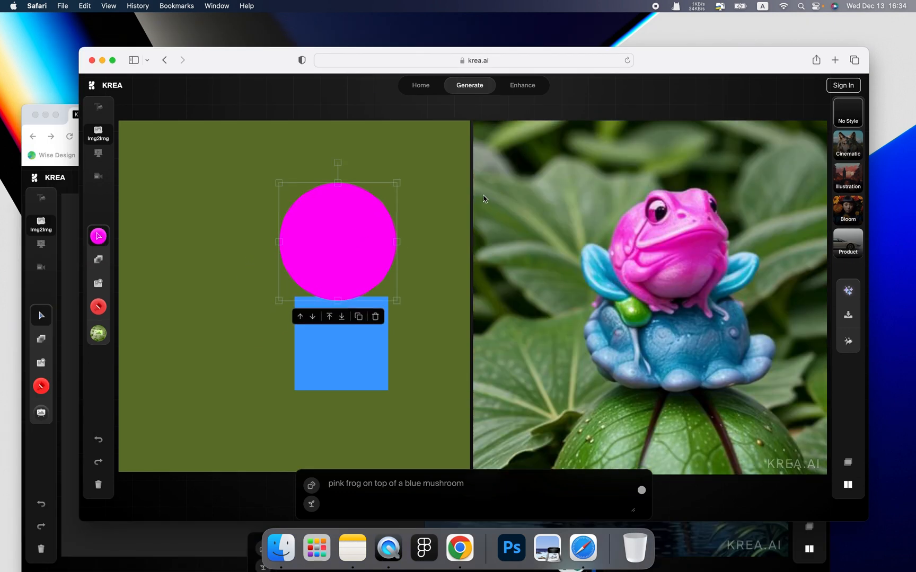
{"action": "mouse_move", "coordinate": [502, 278]}
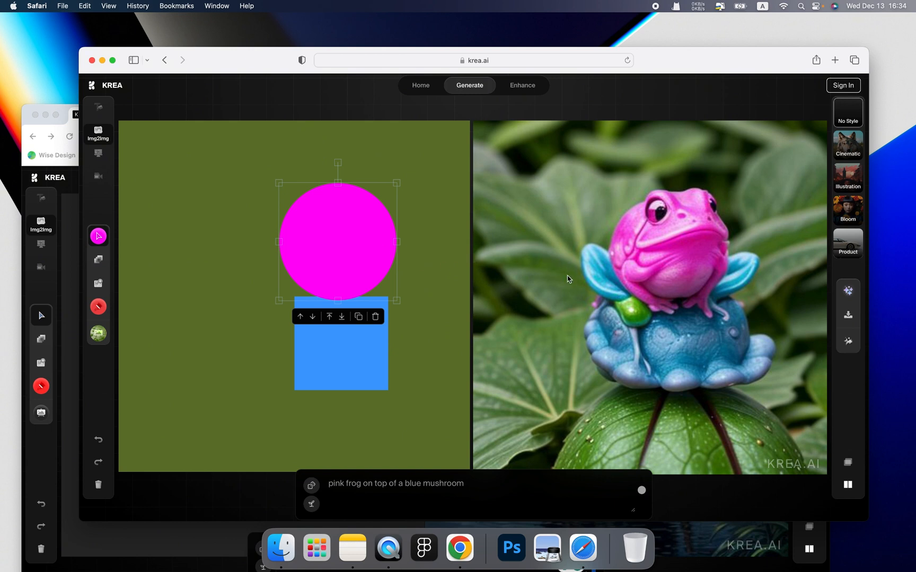
{"action": "mouse_move", "coordinate": [366, 262]}
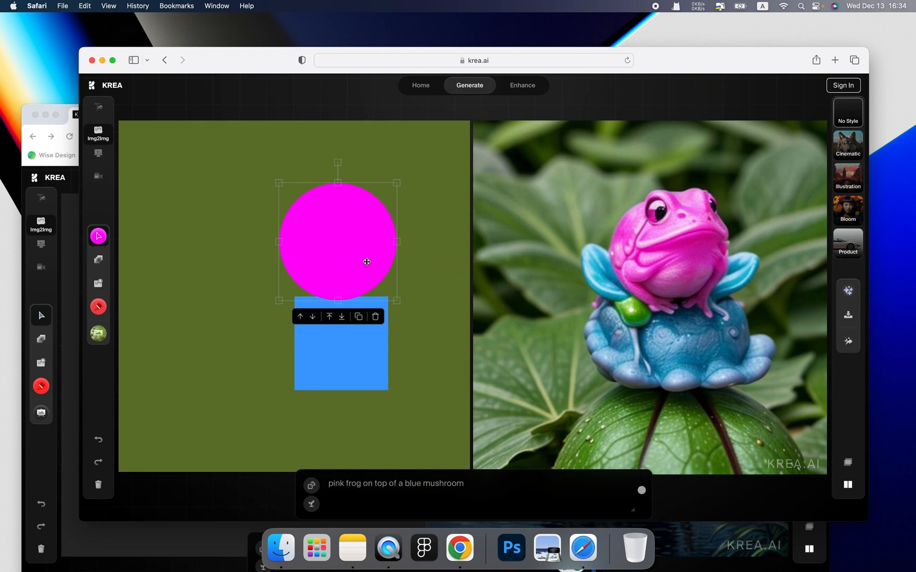
{"action": "mouse_move", "coordinate": [351, 344]}
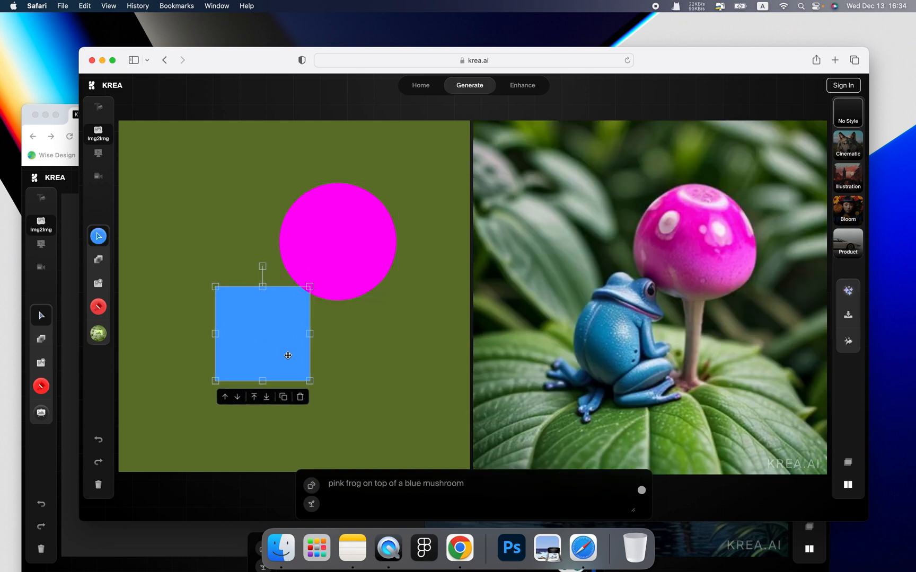
{"action": "mouse_move", "coordinate": [661, 263]}
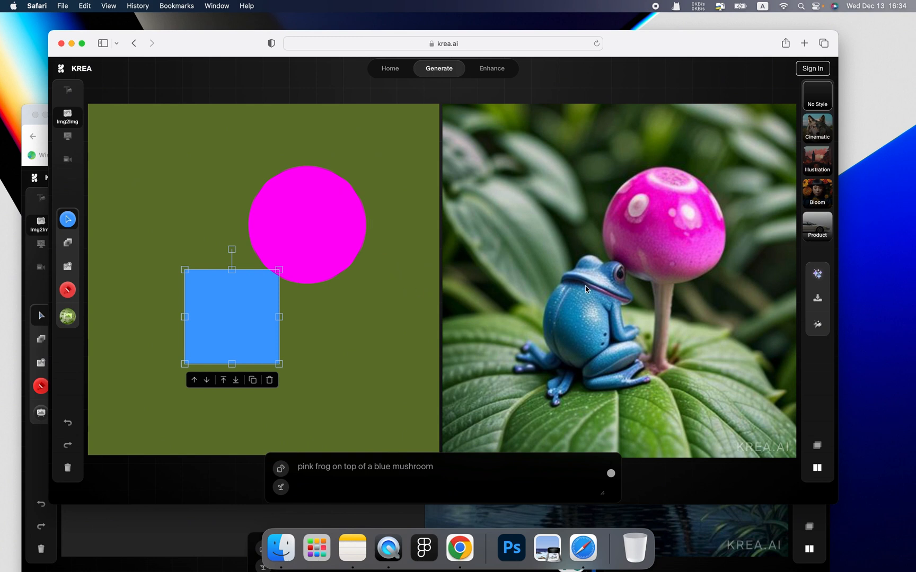
{"action": "mouse_move", "coordinate": [570, 317]}
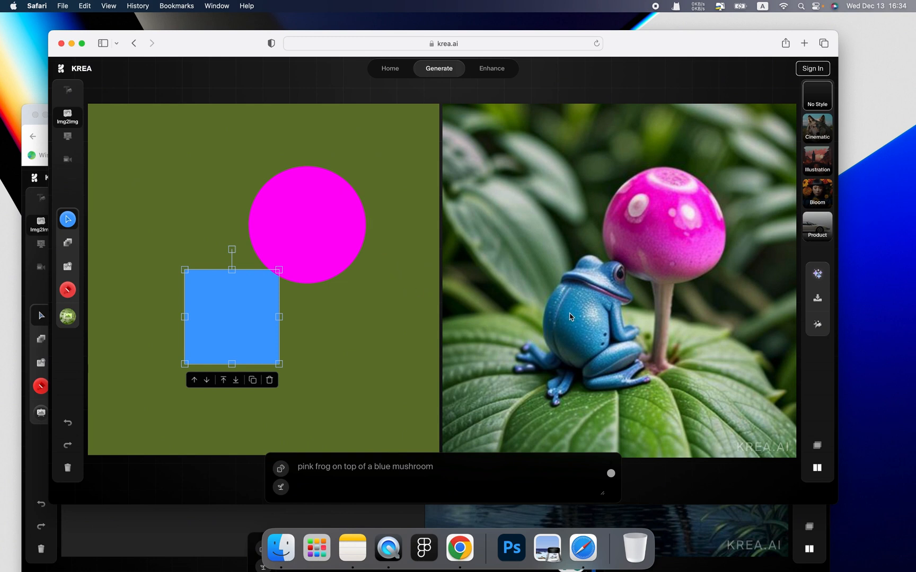
{"action": "mouse_move", "coordinate": [385, 419]}
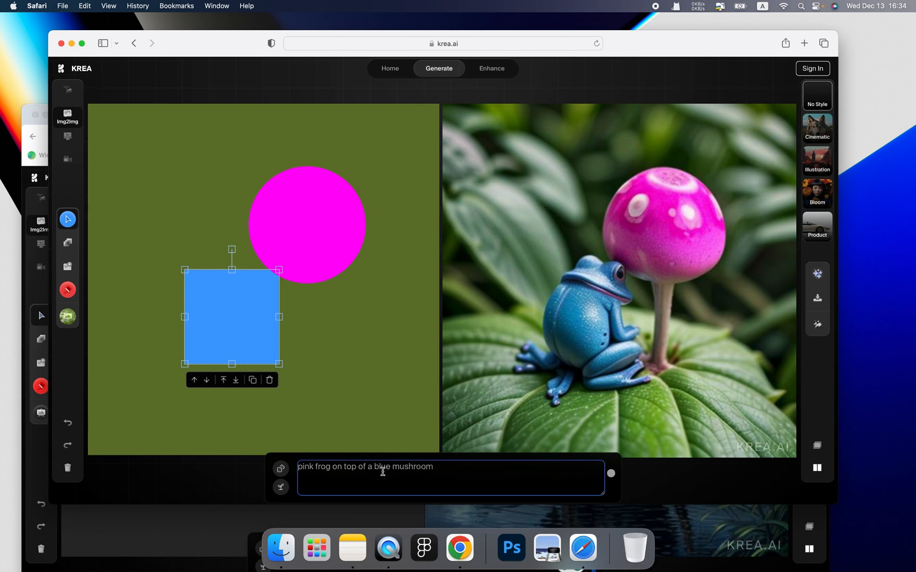
Reword the prompt to 'pink fish' and spread the circle and square further apart.
{"action": "key", "text": "Backspace"}
{"action": "type", "text": "ish"}
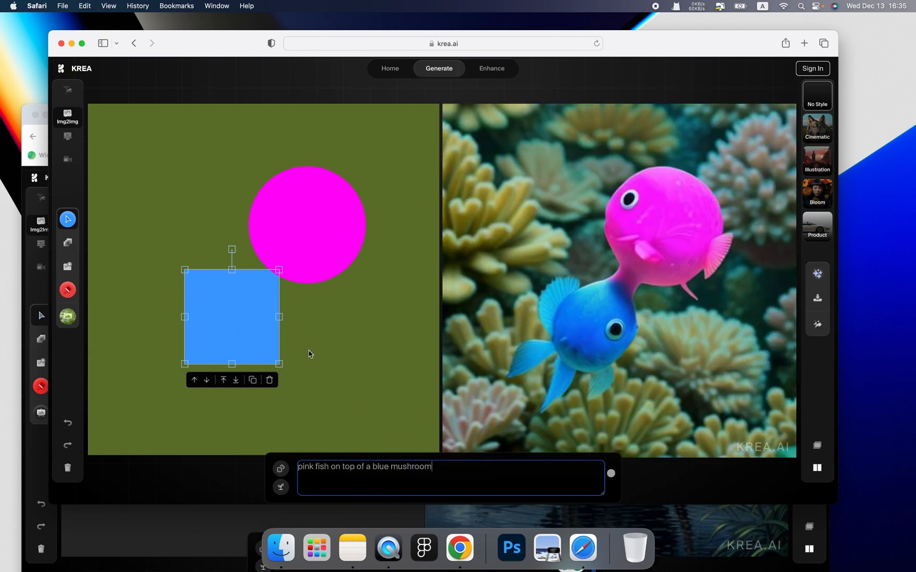
{"action": "mouse_move", "coordinate": [605, 309]}
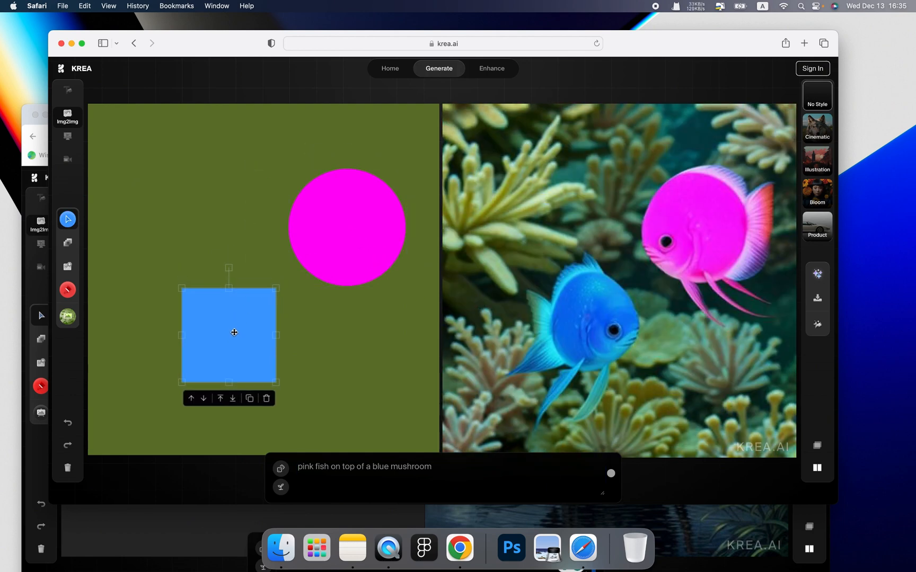
{"action": "left_click_drag", "start_coordinate": [347, 228], "coordinate": [368, 186]}
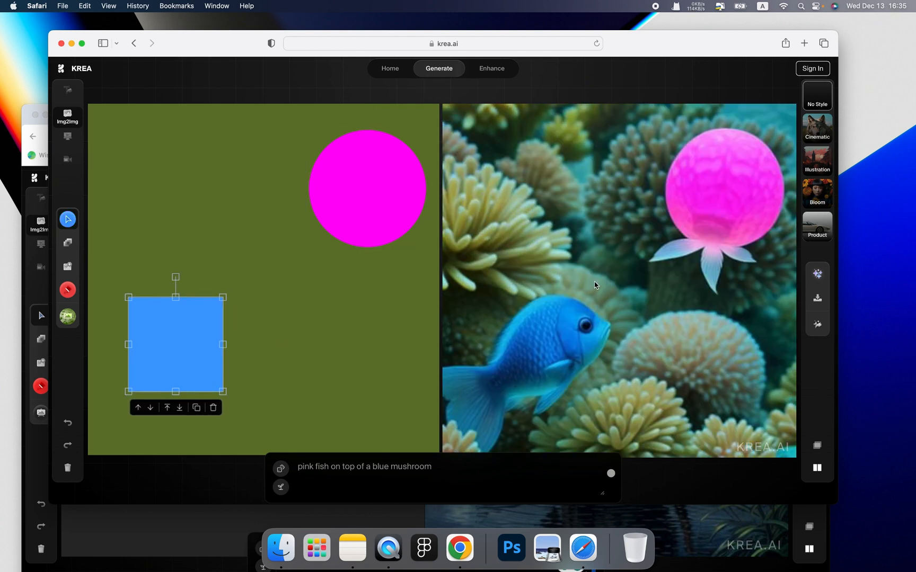
{"action": "mouse_move", "coordinate": [418, 284]}
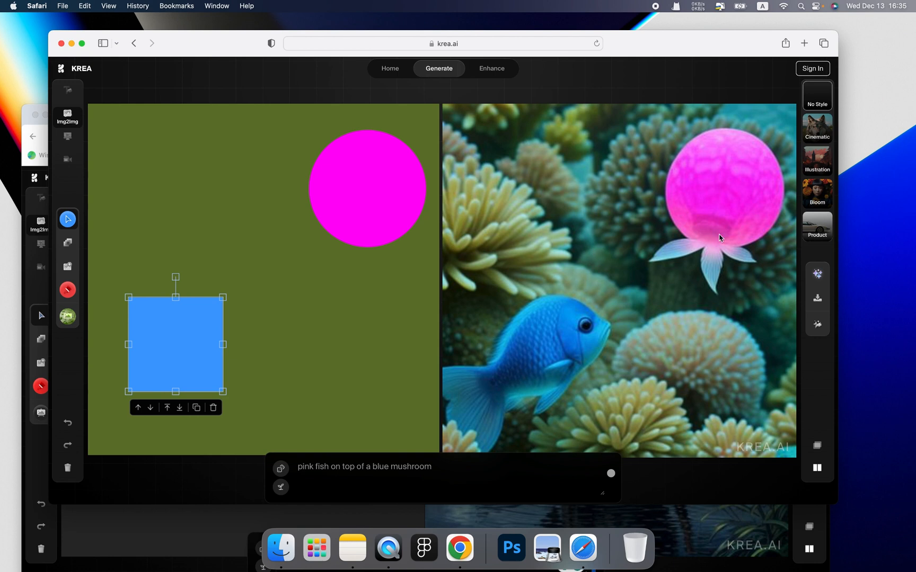
{"action": "mouse_move", "coordinate": [304, 208]}
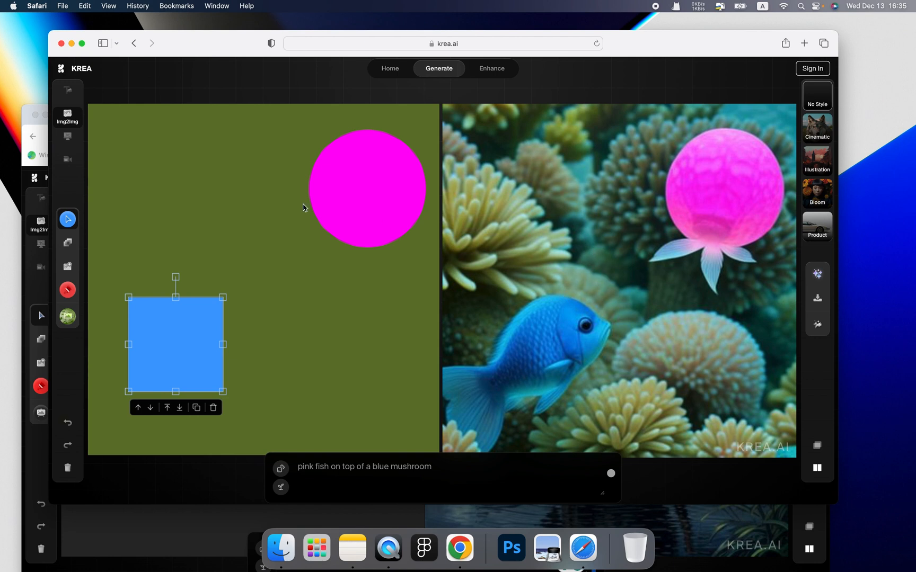
{"action": "mouse_move", "coordinate": [75, 84]}
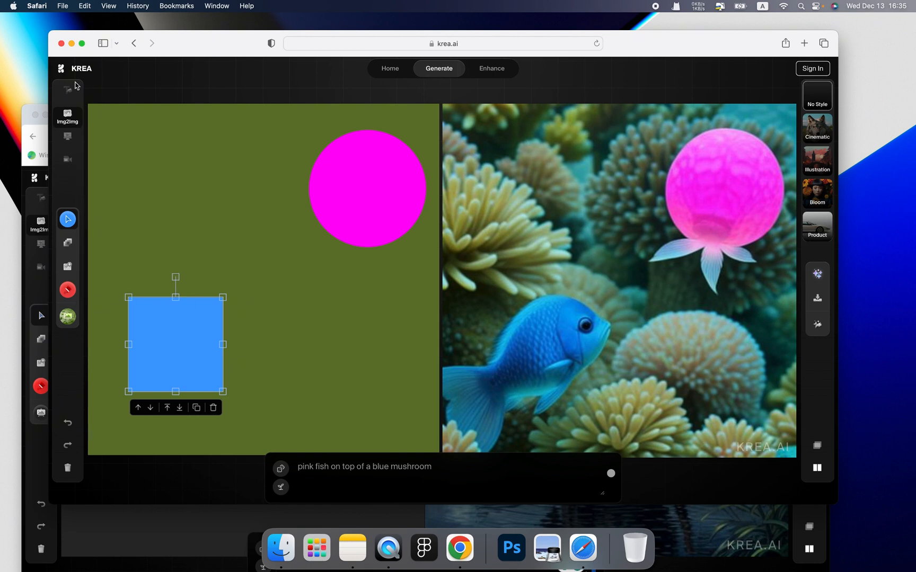
Switch to Text2Img, select the whole prompt and randomize the generation seed.
{"action": "left_click", "coordinate": [66, 243]}
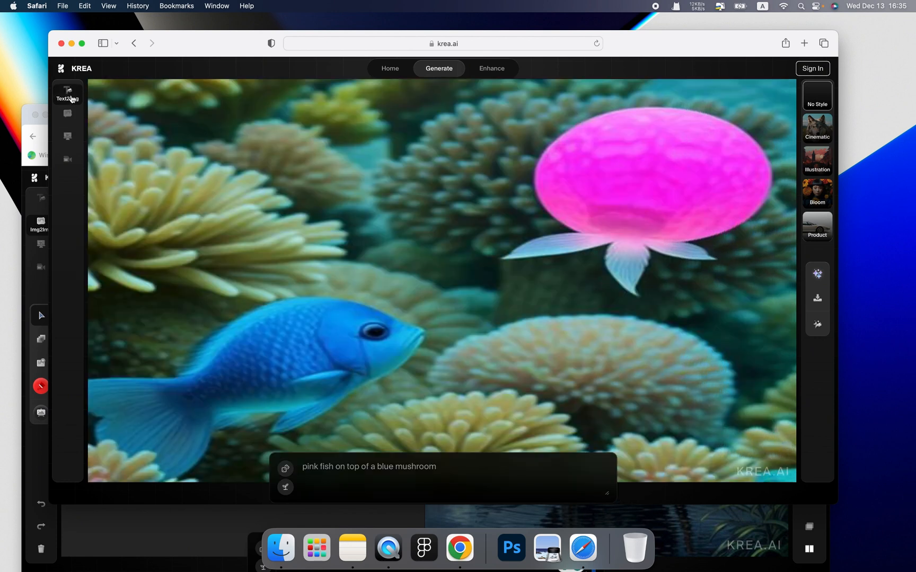
{"action": "left_click", "coordinate": [431, 468]}
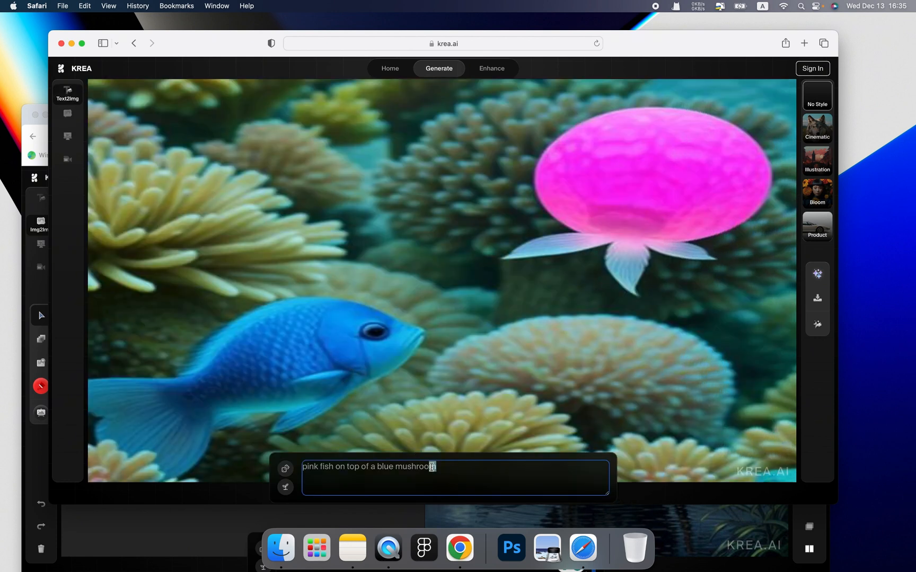
{"action": "triple_click", "coordinate": [368, 467]}
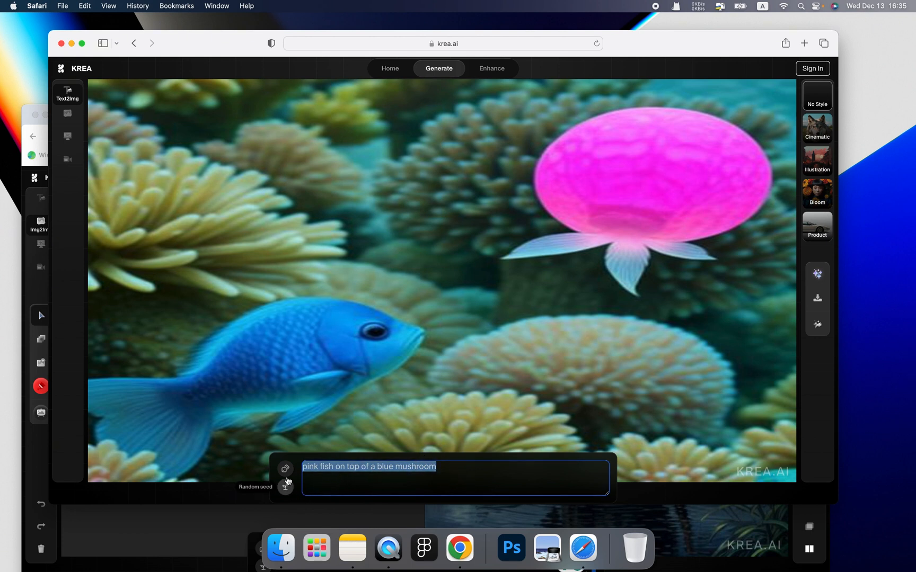
{"action": "left_click", "coordinate": [285, 469]}
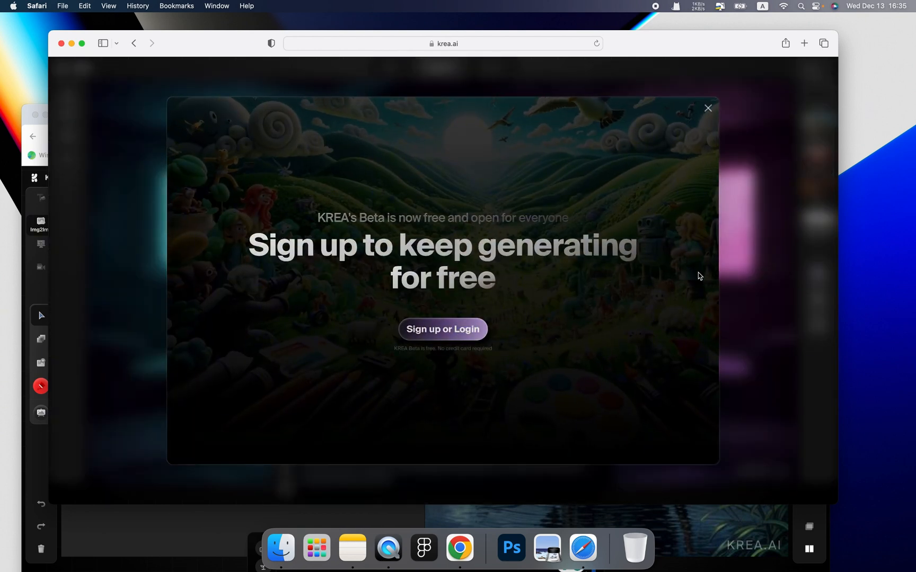
{"action": "mouse_move", "coordinate": [245, 178]}
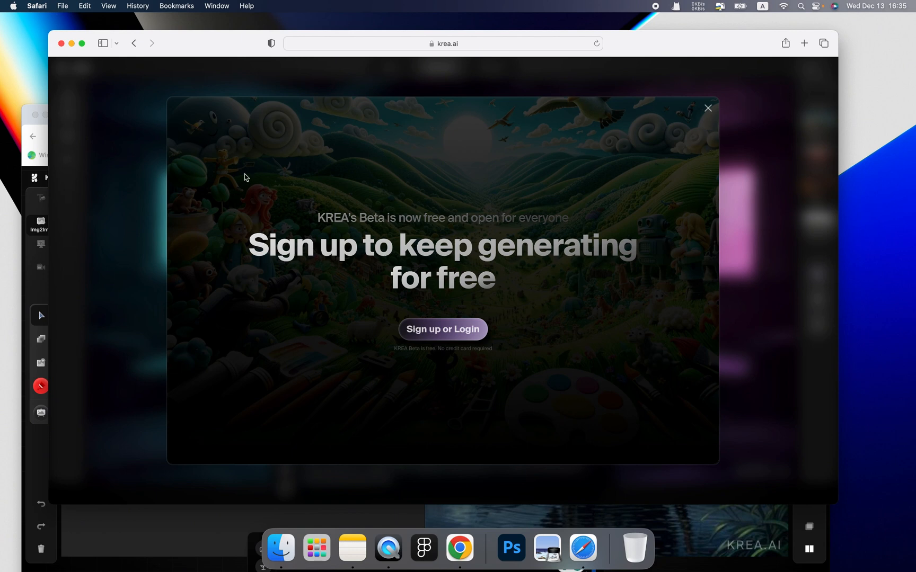
{"action": "mouse_move", "coordinate": [502, 350]}
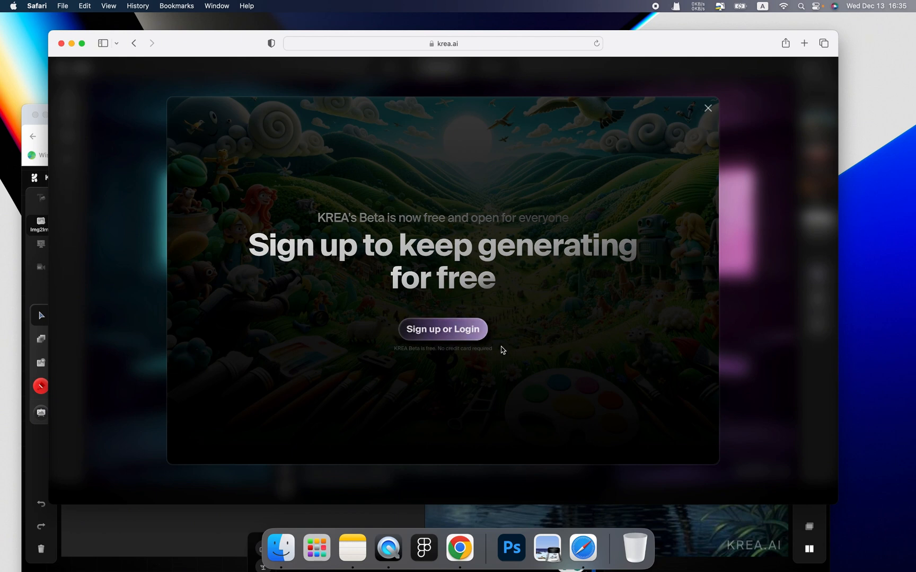
{"action": "mouse_move", "coordinate": [447, 283]}
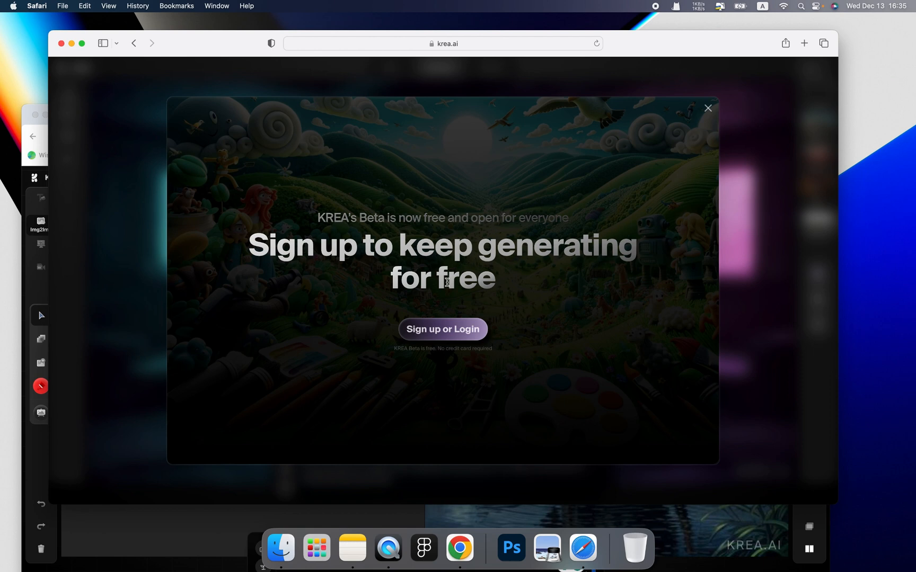
{"action": "mouse_move", "coordinate": [517, 298]}
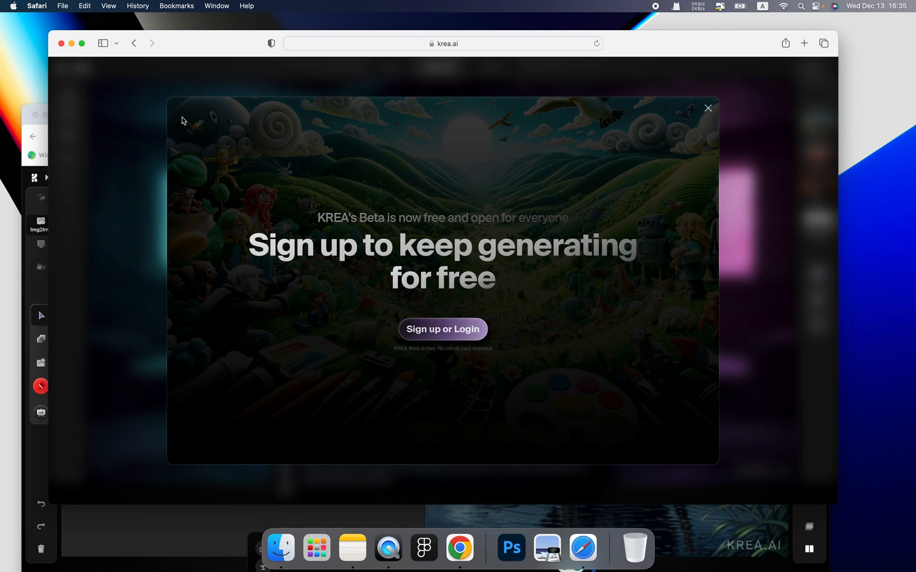
Dismiss the 'Sign up to keep generating for free' popup to return to the realtime page.
{"action": "left_click", "coordinate": [707, 108]}
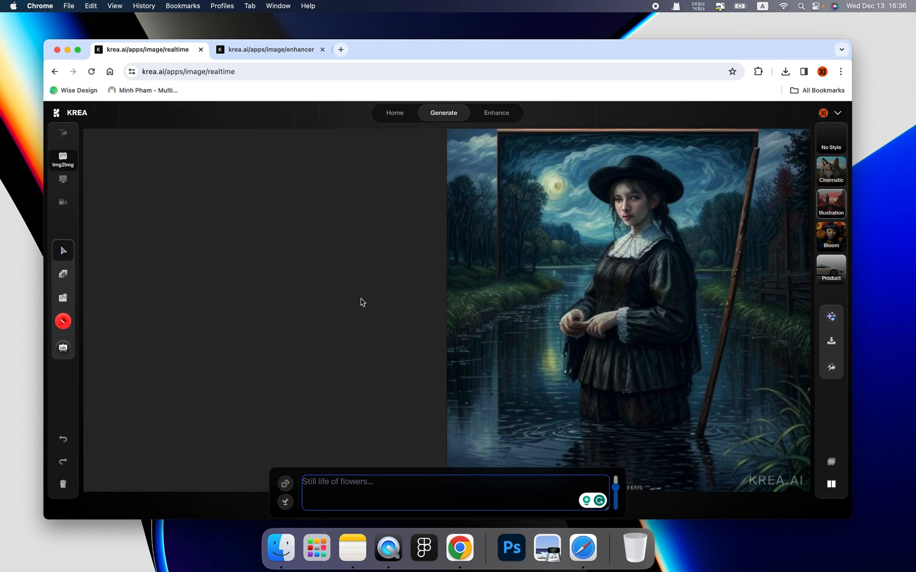
{"action": "mouse_move", "coordinate": [237, 237]}
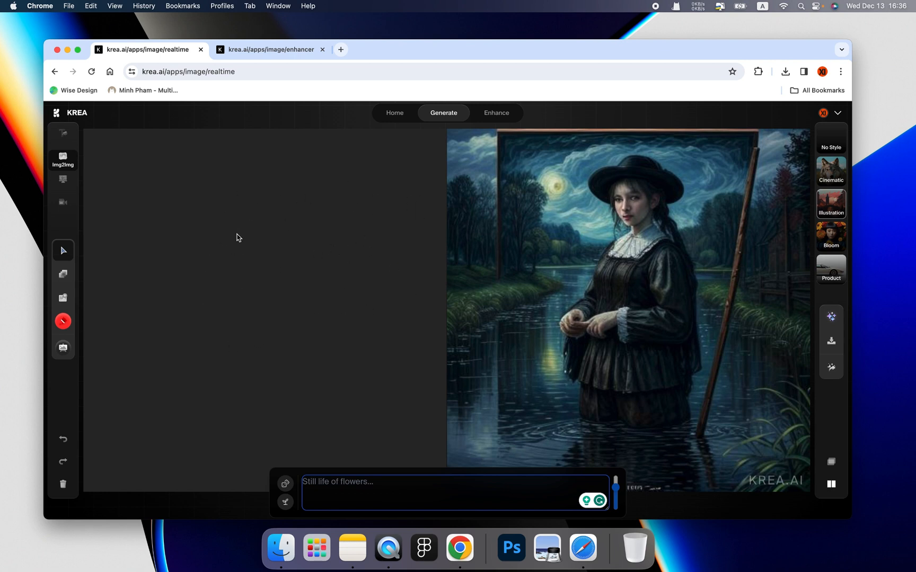
{"action": "mouse_move", "coordinate": [216, 261]}
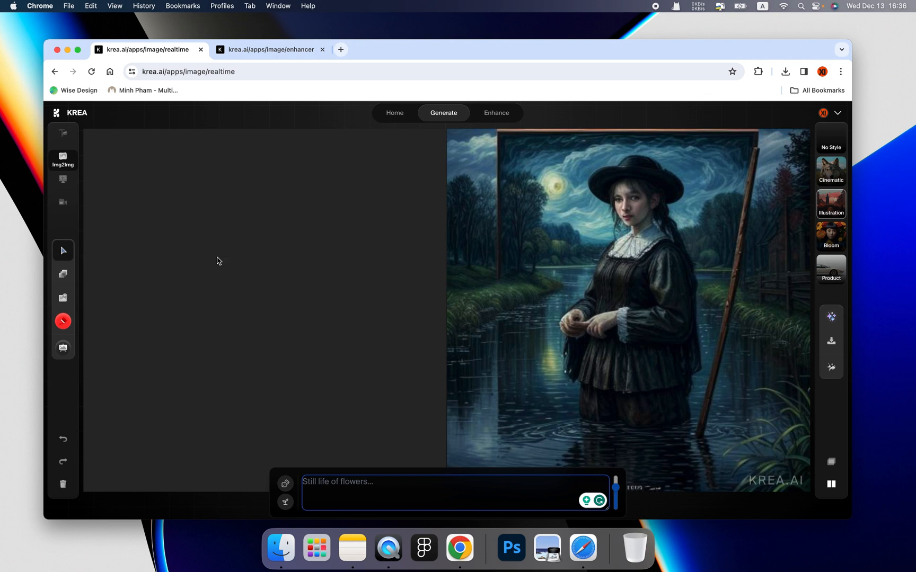
{"action": "mouse_move", "coordinate": [265, 282]}
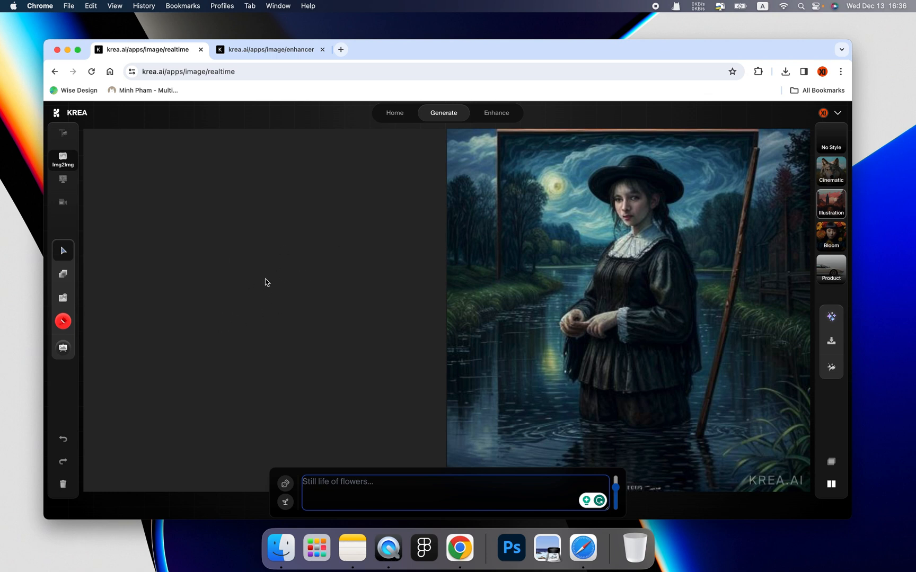
{"action": "mouse_move", "coordinate": [63, 485]}
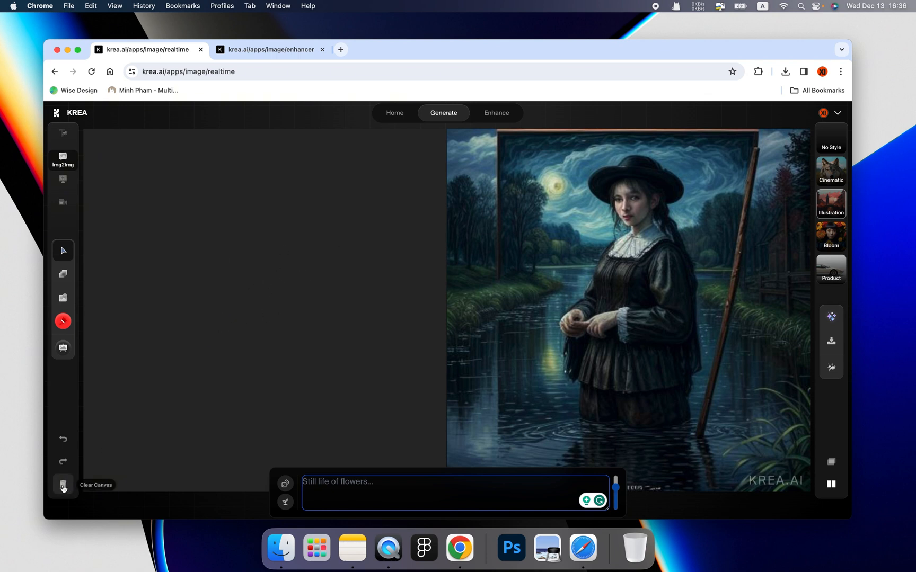
{"action": "mouse_move", "coordinate": [336, 465]}
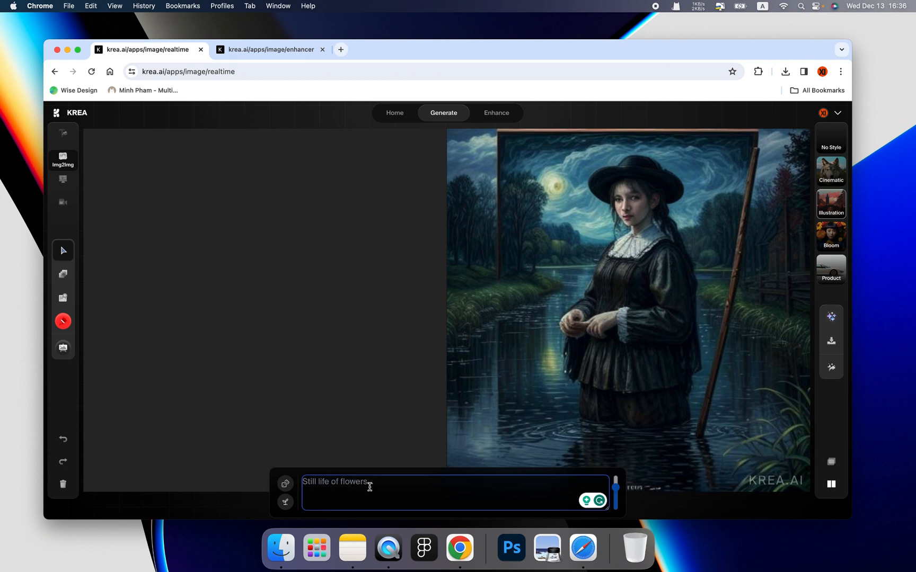
Enter the prompt 'A boy playing basketball' for the realtime canvas.
{"action": "type", "text": "A boy playing basket"}
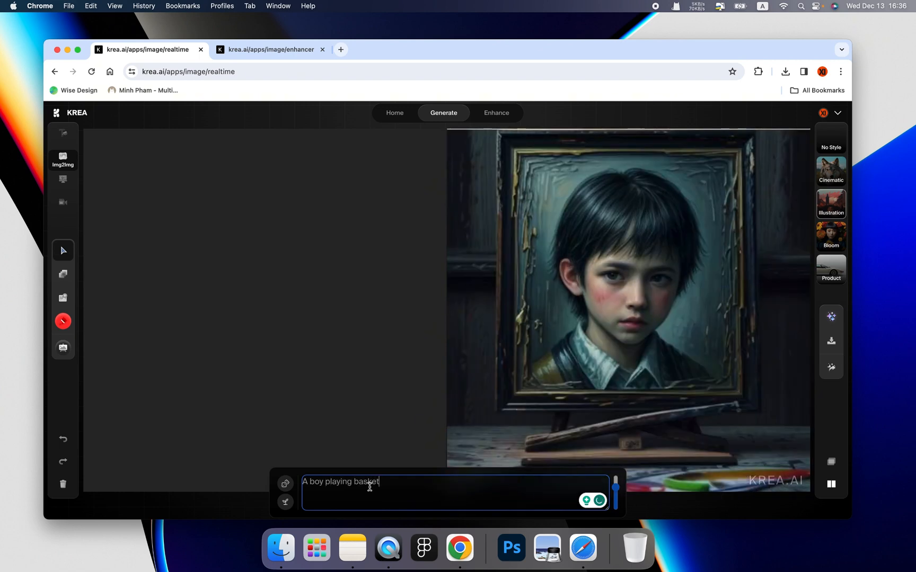
{"action": "type", "text": "ball"}
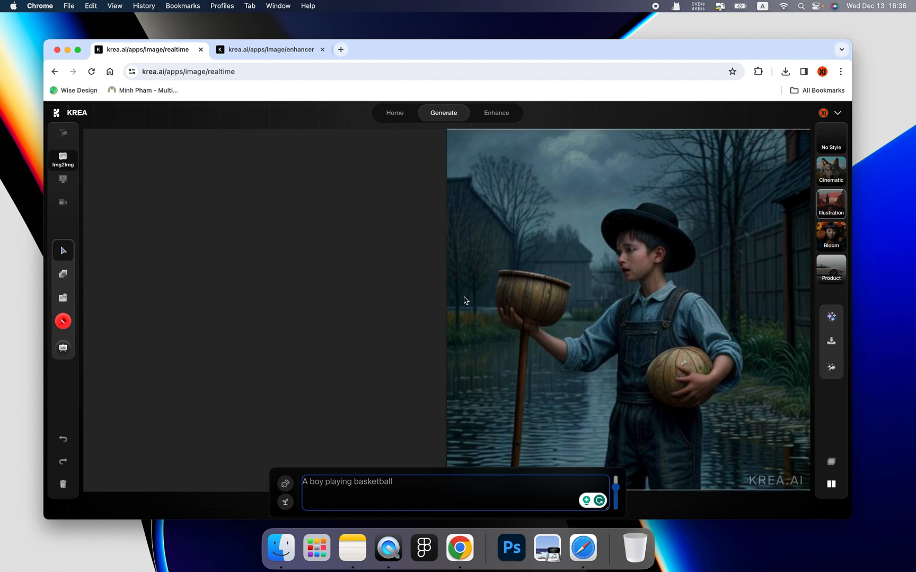
{"action": "mouse_move", "coordinate": [381, 304]}
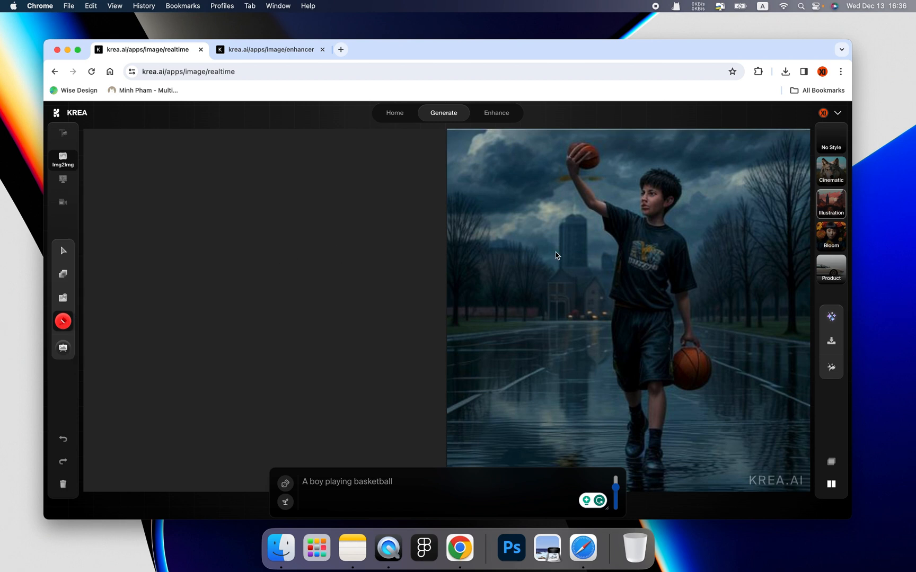
Pick a pale skin-tone brush and sketch the figure's head, neck and torso.
{"action": "left_click", "coordinate": [62, 321]}
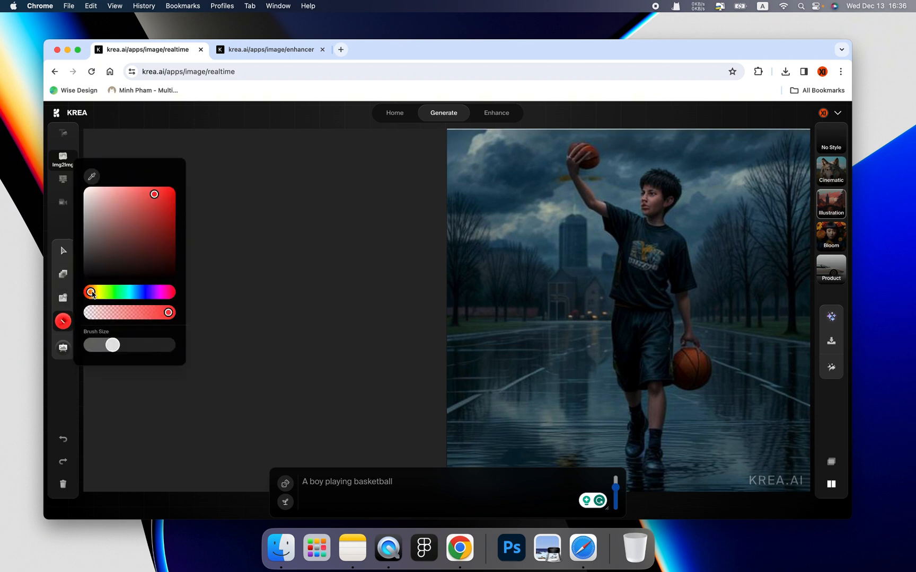
{"action": "left_click_drag", "start_coordinate": [91, 293], "coordinate": [94, 292]}
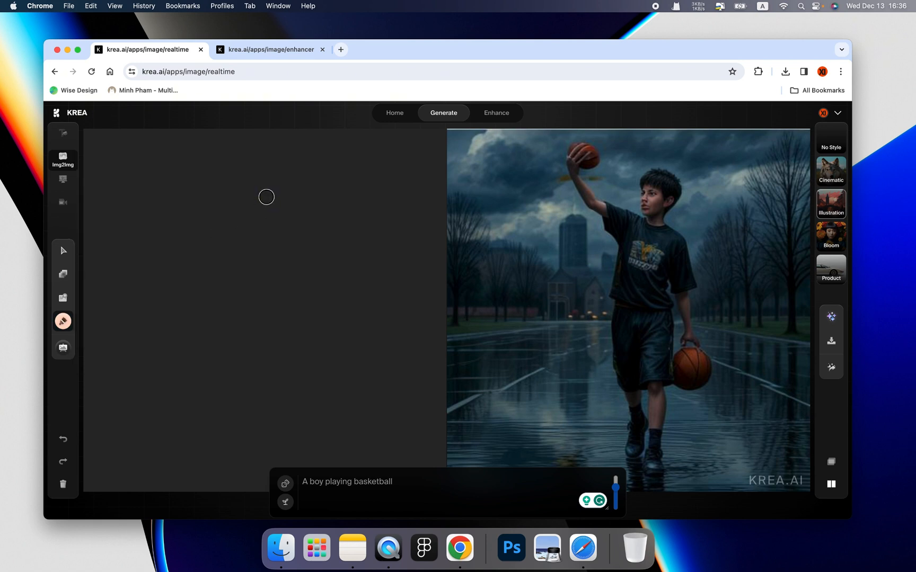
{"action": "left_click_drag", "start_coordinate": [264, 201], "coordinate": [295, 180]}
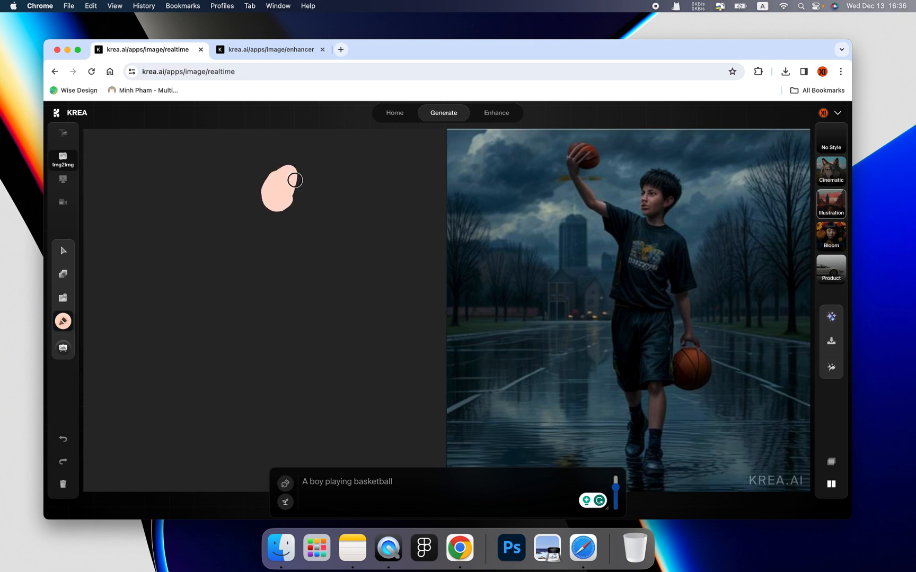
{"action": "left_click_drag", "start_coordinate": [294, 180], "coordinate": [268, 224]}
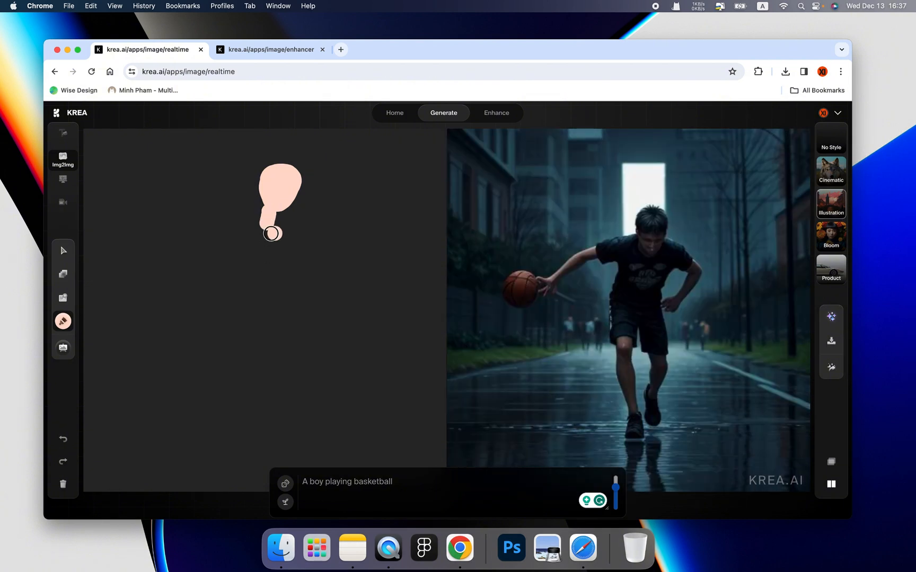
{"action": "left_click_drag", "start_coordinate": [272, 234], "coordinate": [270, 249]}
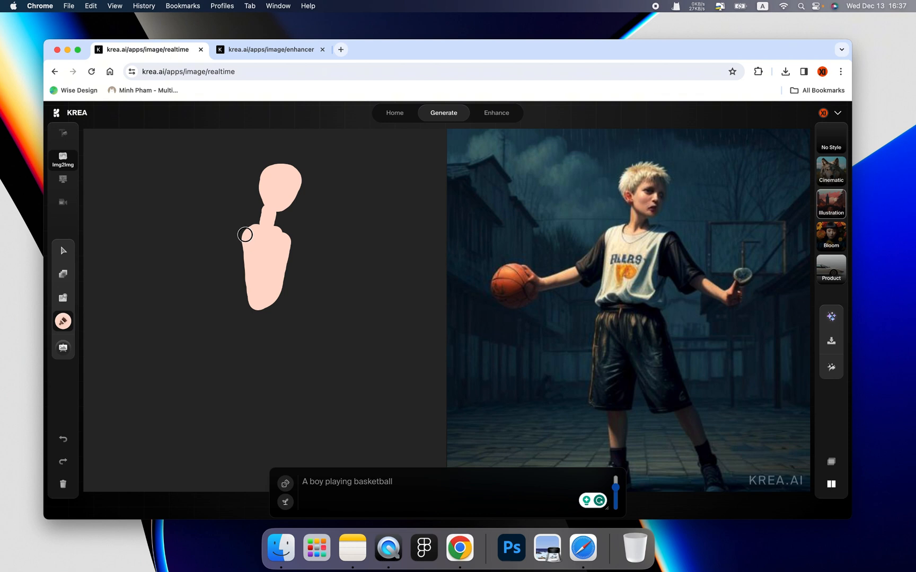
Add bent arms and two legs in a running pose so a boy dribbling appears.
{"action": "left_click_drag", "start_coordinate": [244, 234], "coordinate": [187, 288]}
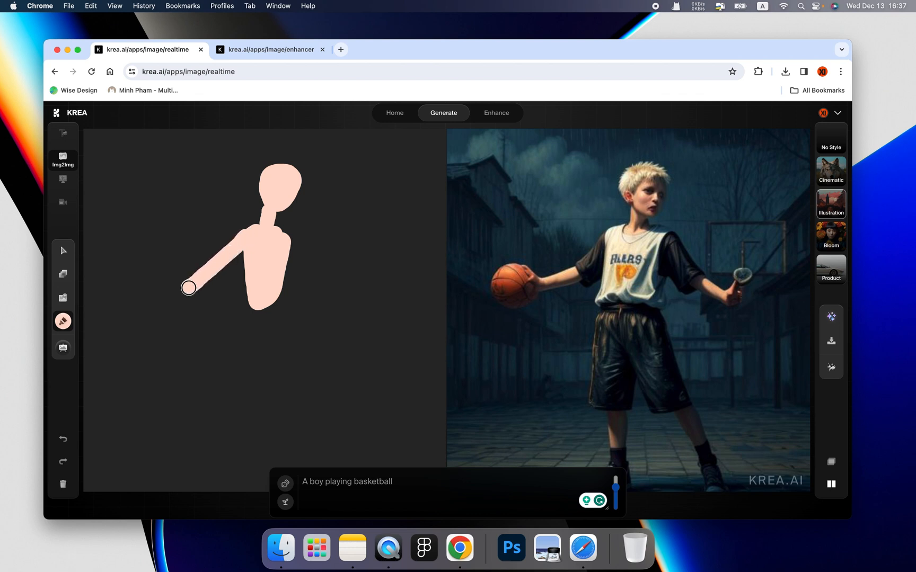
{"action": "left_click_drag", "start_coordinate": [188, 287], "coordinate": [320, 283]}
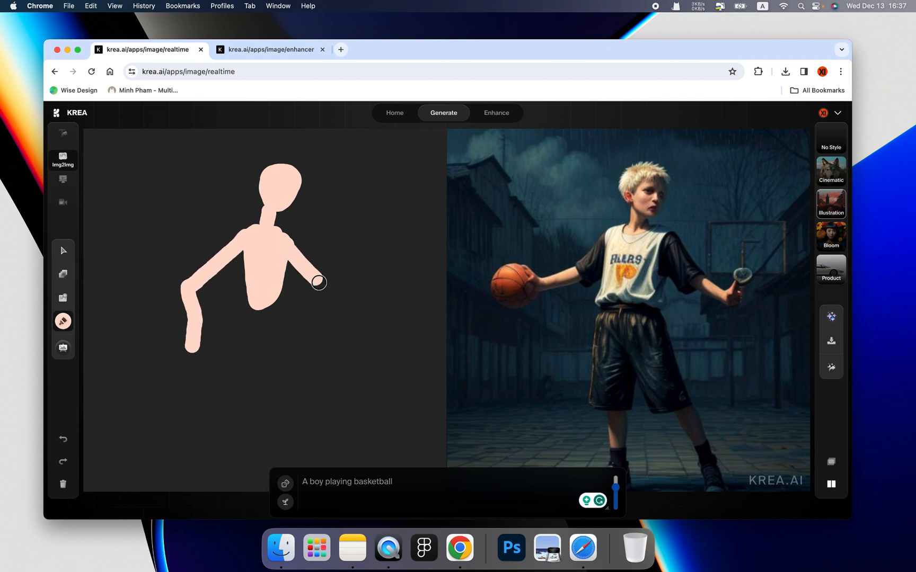
{"action": "left_click_drag", "start_coordinate": [318, 282], "coordinate": [267, 316]}
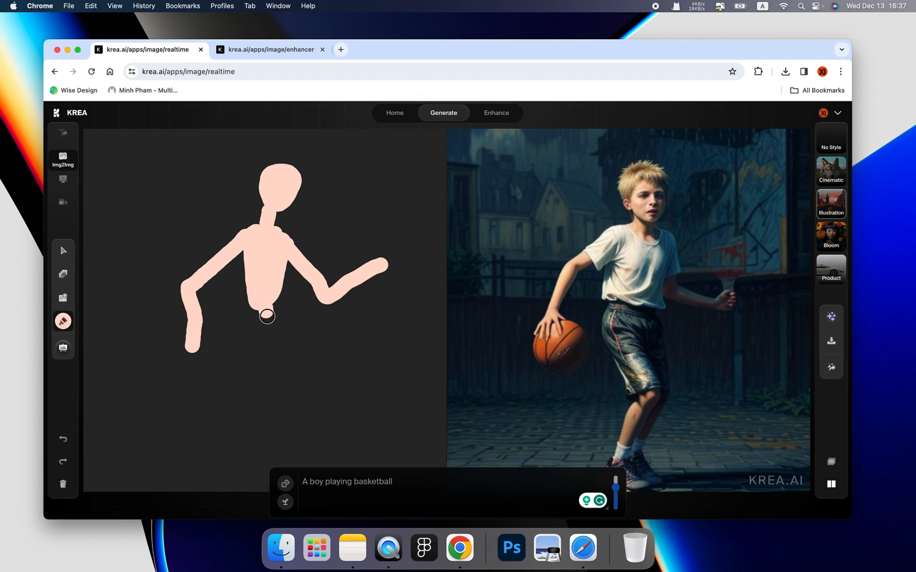
{"action": "left_click_drag", "start_coordinate": [266, 316], "coordinate": [270, 443]}
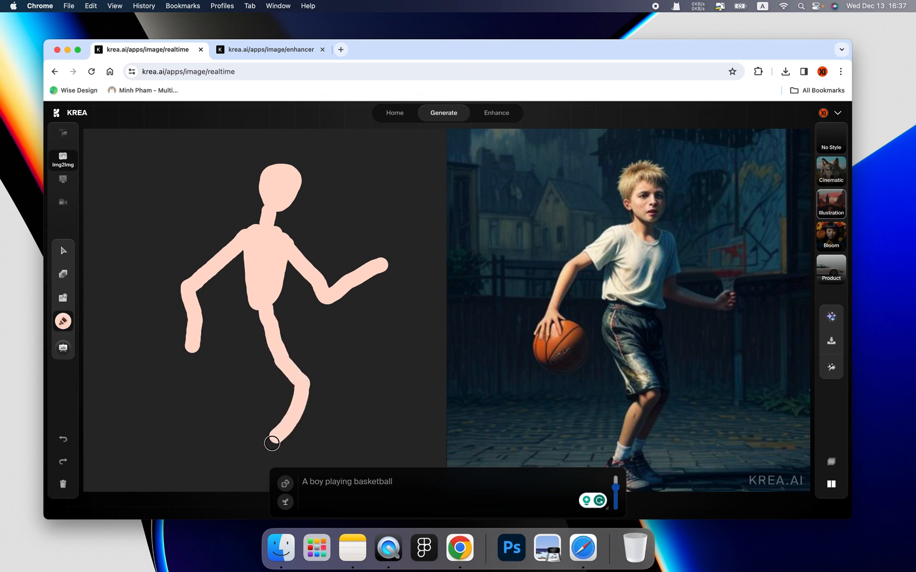
{"action": "left_click_drag", "start_coordinate": [271, 444], "coordinate": [140, 406]}
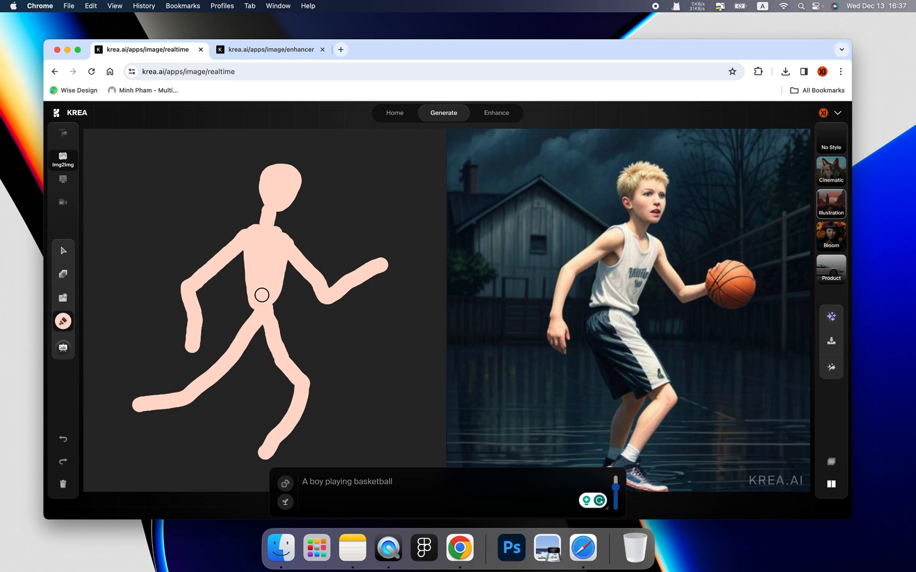
{"action": "mouse_move", "coordinate": [255, 295]}
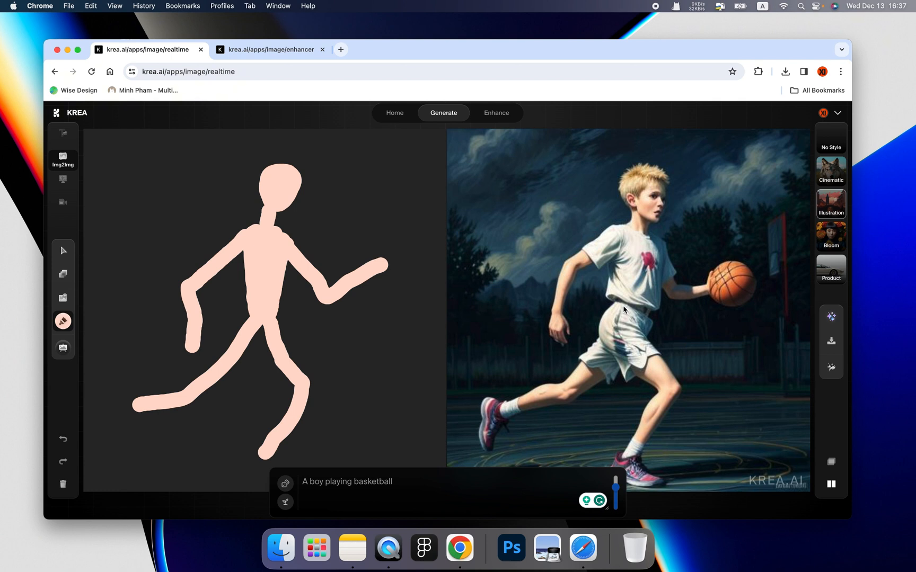
Switch the brush to red and dab a ball at the figure's raised hand.
{"action": "left_click", "coordinate": [62, 321]}
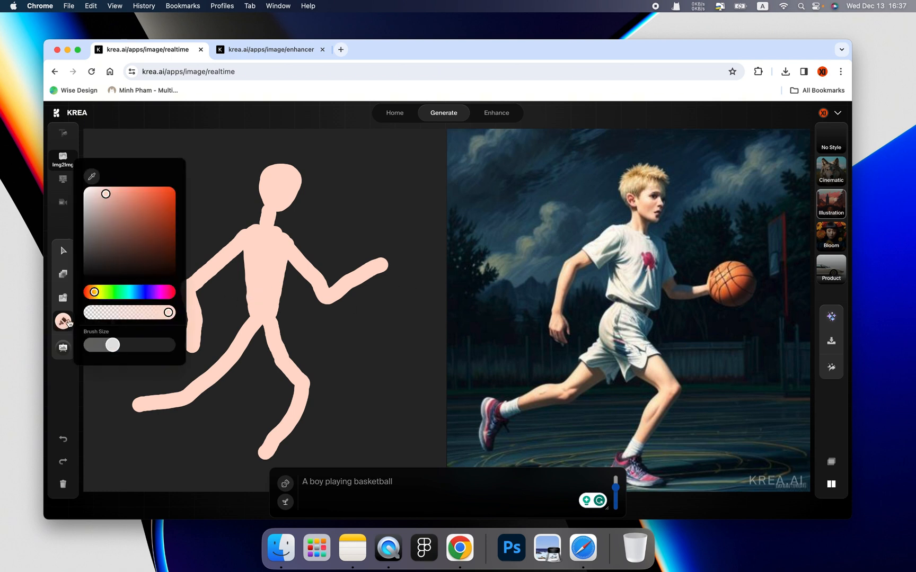
{"action": "left_click", "coordinate": [143, 194]}
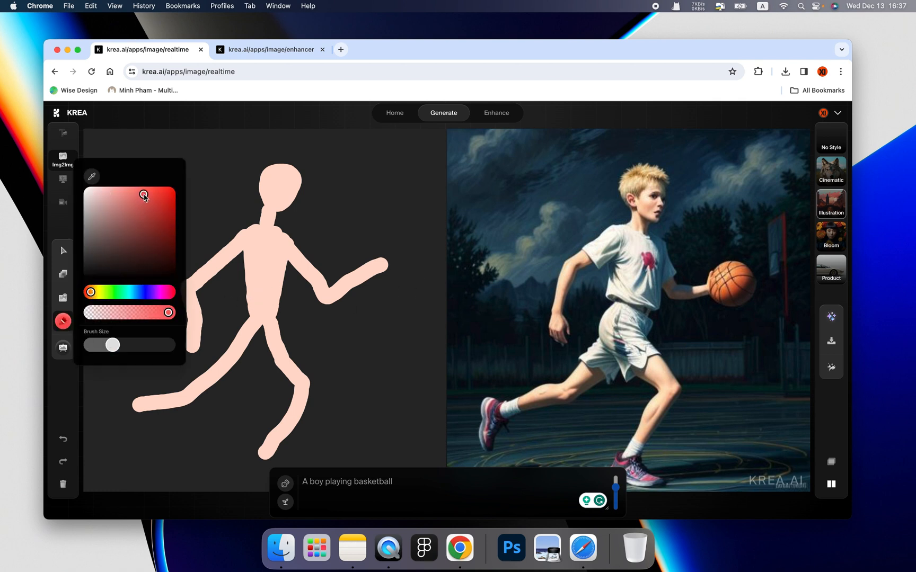
{"action": "left_click", "coordinate": [398, 271]}
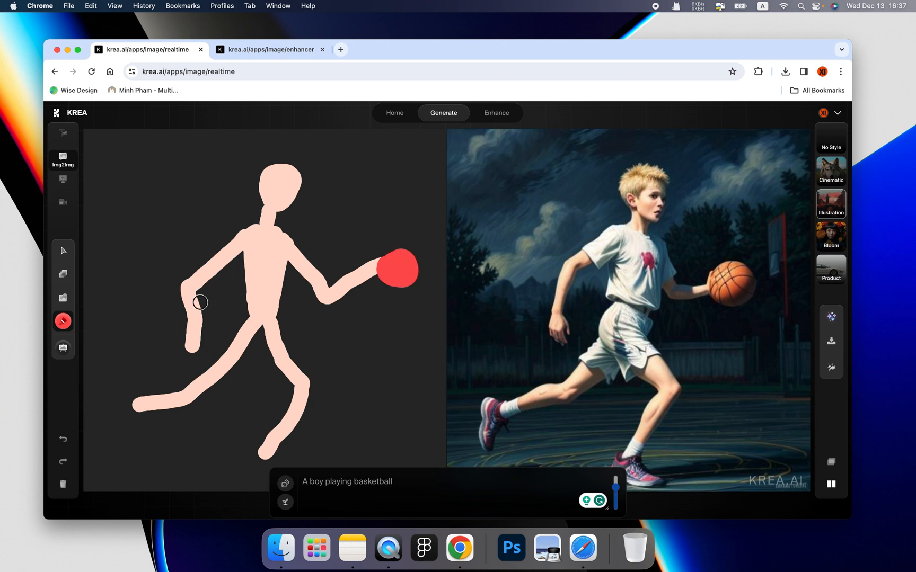
With a deeper red, paint shorts over both hips and a jersey on the torso.
{"action": "left_click", "coordinate": [62, 321]}
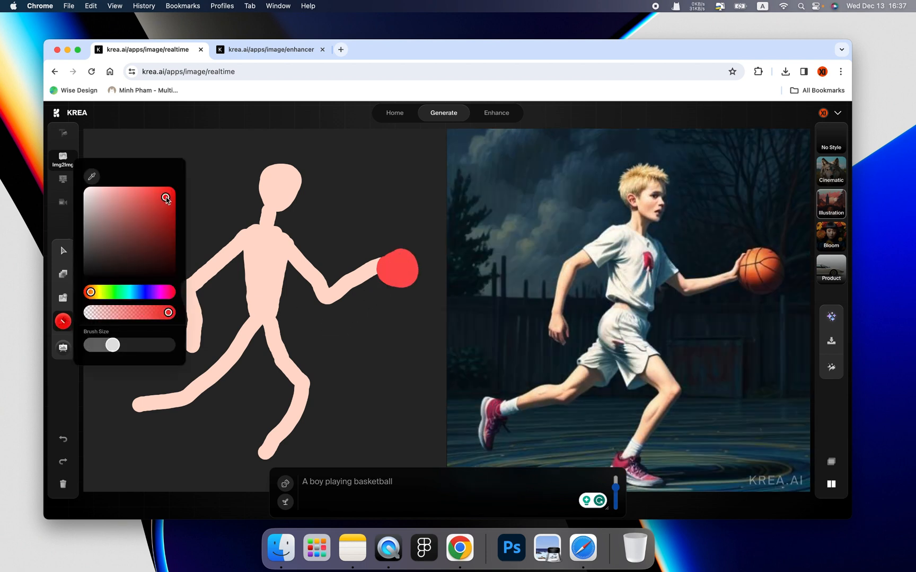
{"action": "left_click", "coordinate": [245, 318]}
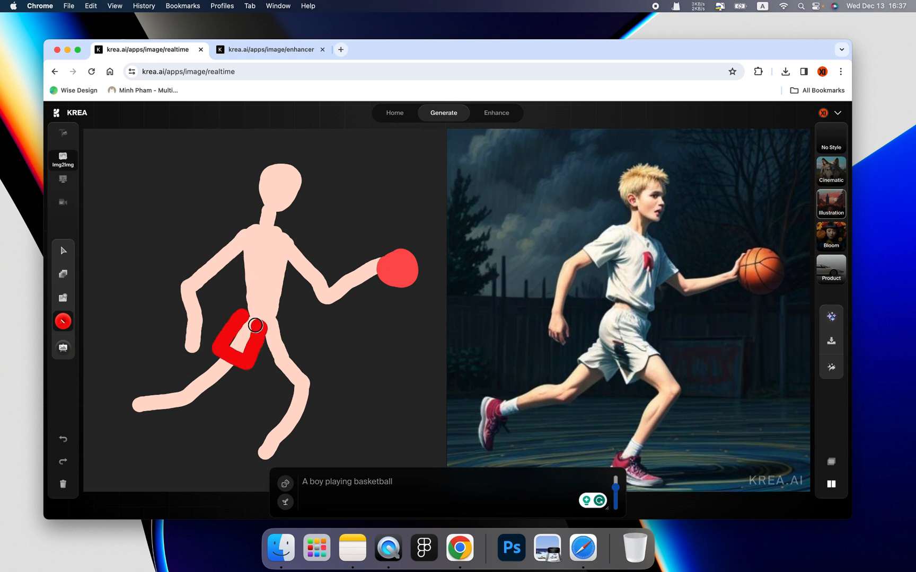
{"action": "left_click_drag", "start_coordinate": [255, 325], "coordinate": [283, 325]}
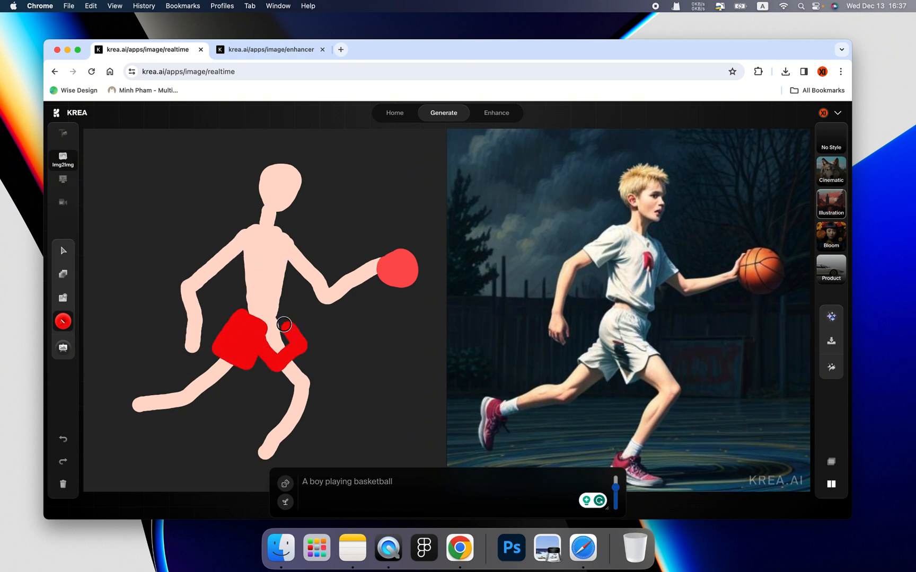
{"action": "left_click_drag", "start_coordinate": [283, 324], "coordinate": [247, 316]}
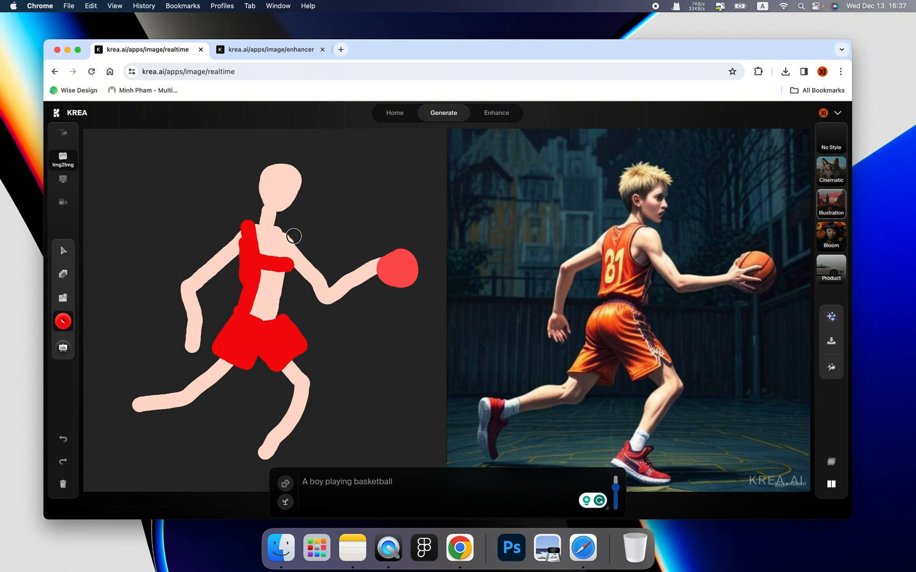
{"action": "left_click_drag", "start_coordinate": [293, 237], "coordinate": [271, 280]}
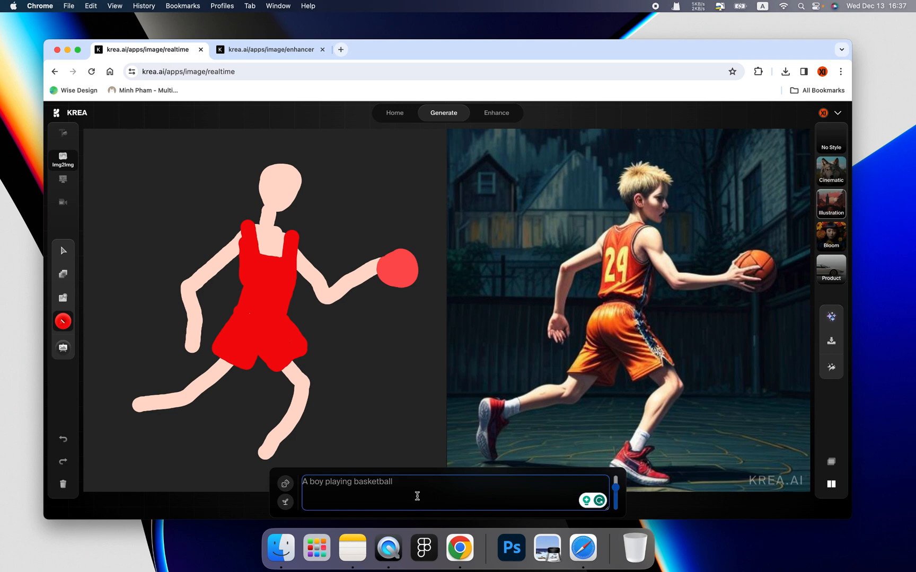
Extend the prompt to 'A boy playing basketball in red' for an all-red kit.
{"action": "type", "text": "in red"}
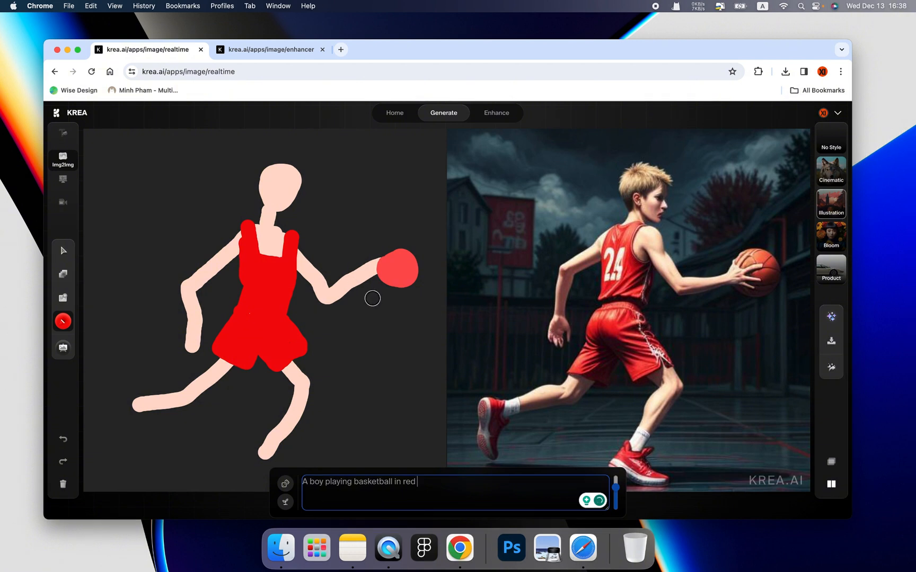
{"action": "mouse_move", "coordinate": [492, 266]}
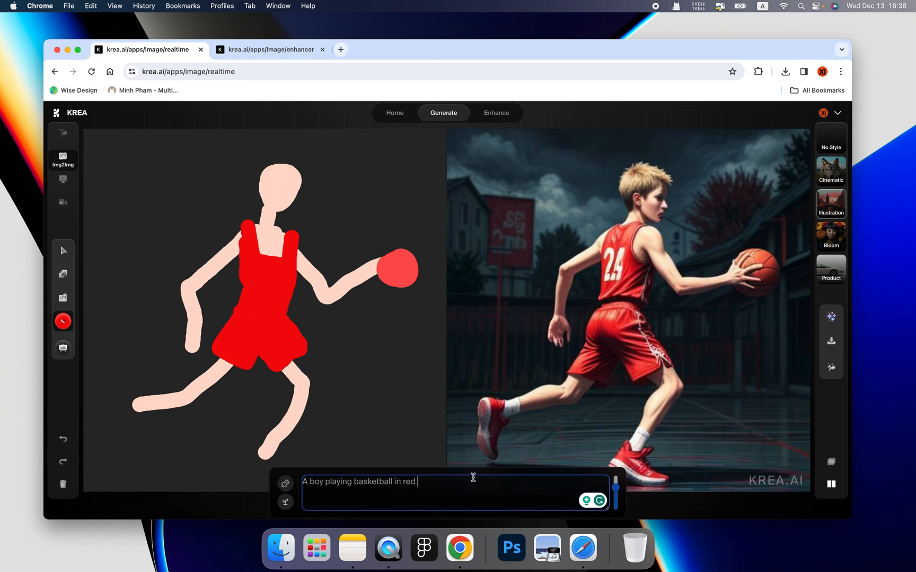
{"action": "mouse_move", "coordinate": [388, 318]}
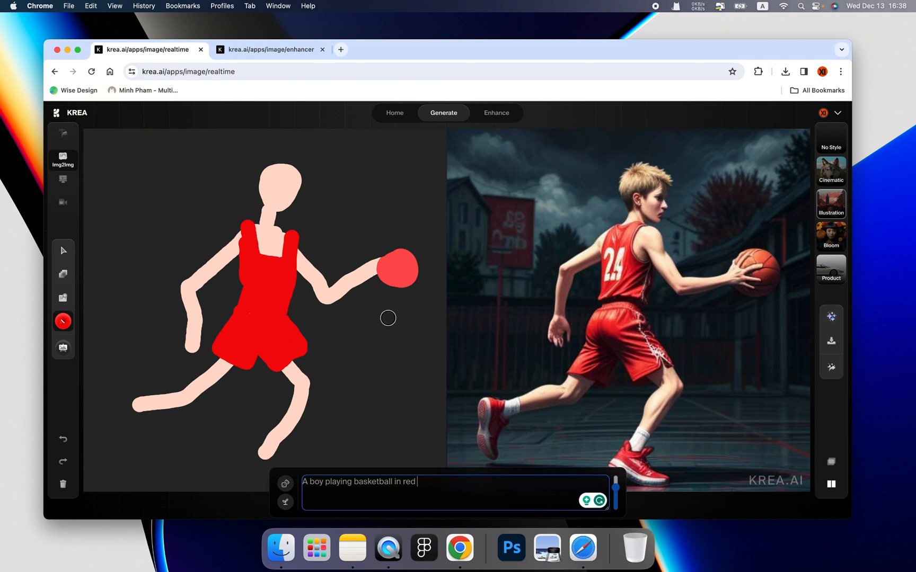
{"action": "mouse_move", "coordinate": [615, 484]}
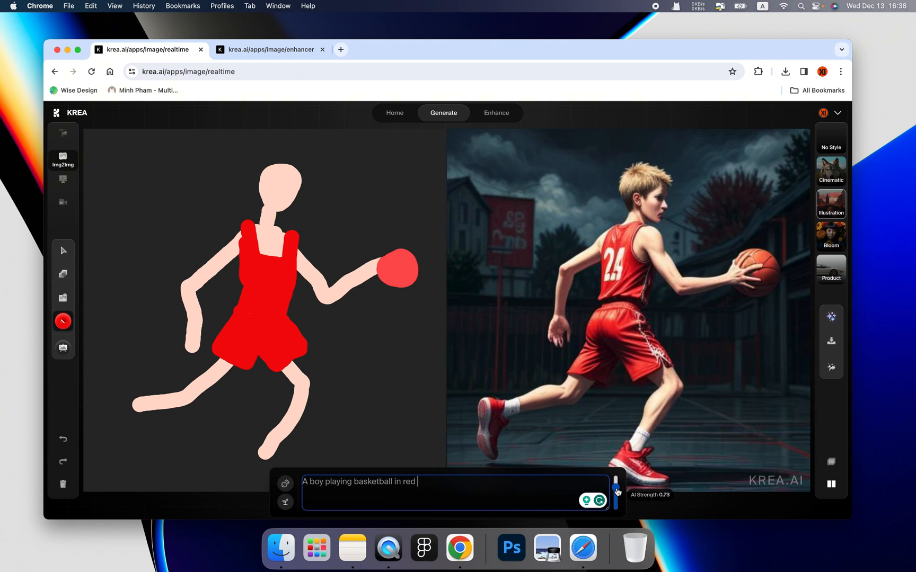
Tune the AI strength slider from about 0.59 up to full and settle it.
{"action": "left_click_drag", "start_coordinate": [615, 479], "coordinate": [614, 500]}
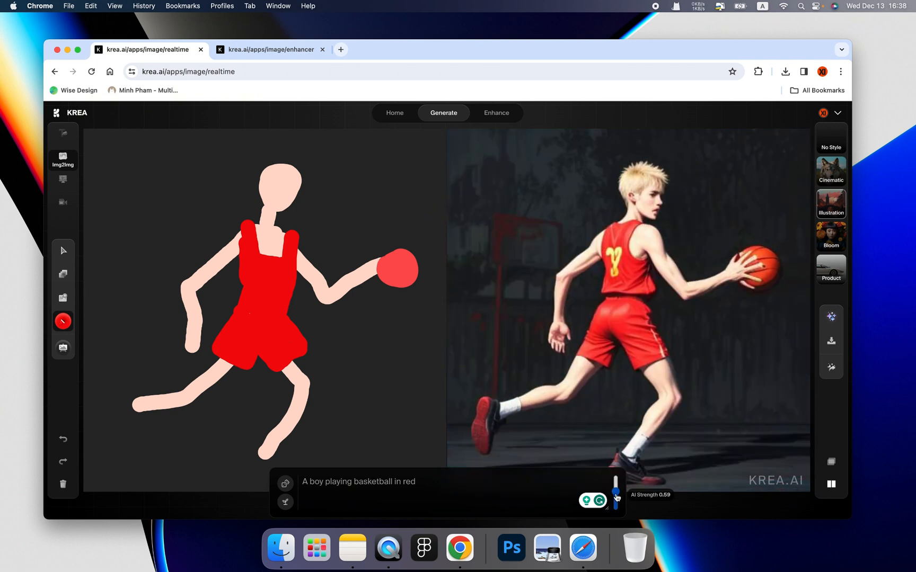
{"action": "left_click_drag", "start_coordinate": [614, 482], "coordinate": [614, 507]}
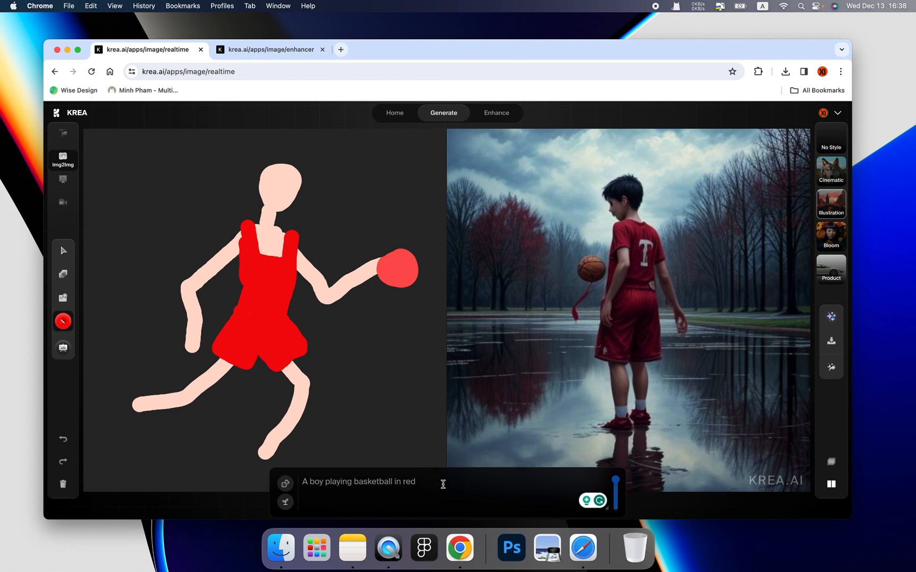
{"action": "mouse_move", "coordinate": [614, 485]}
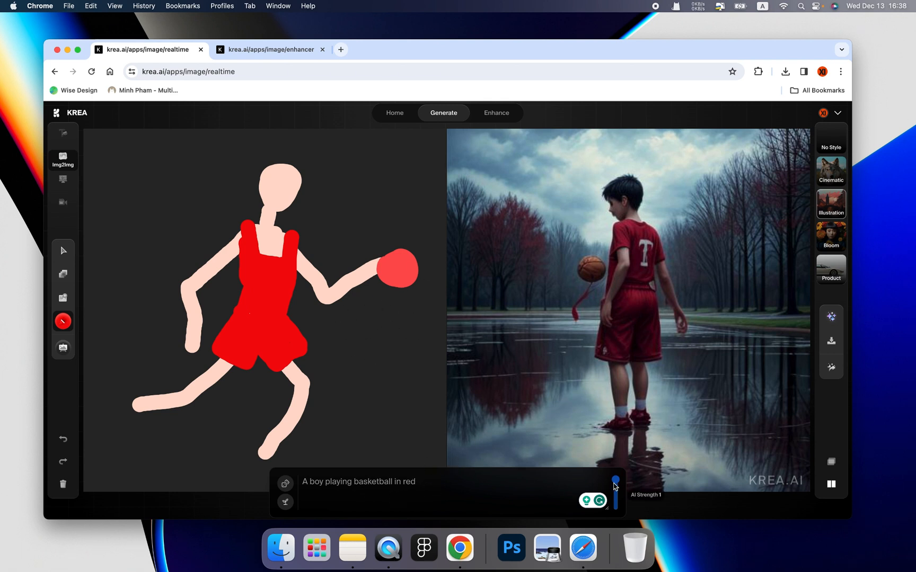
{"action": "left_click_drag", "start_coordinate": [614, 485], "coordinate": [615, 495]}
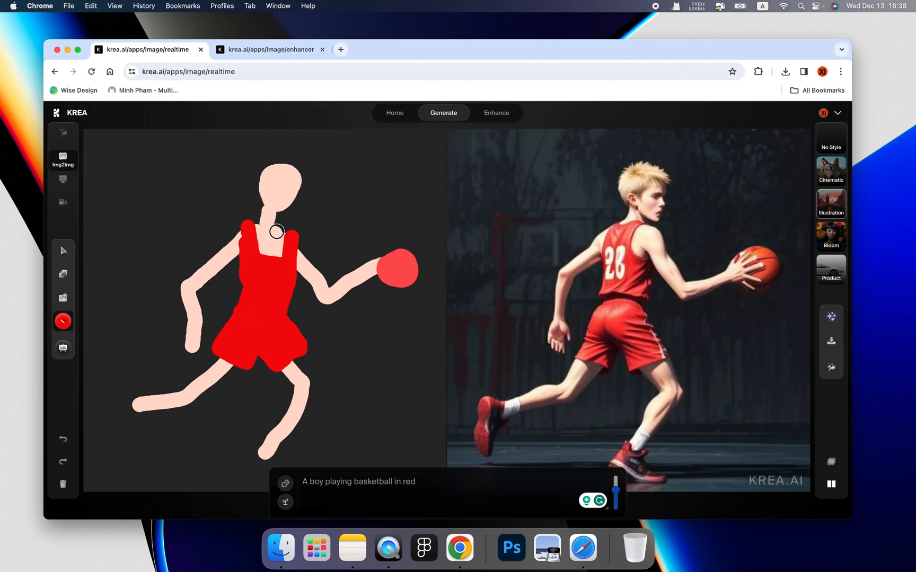
Paint red hair over the top of the sketched figure's head.
{"action": "left_click", "coordinate": [62, 321]}
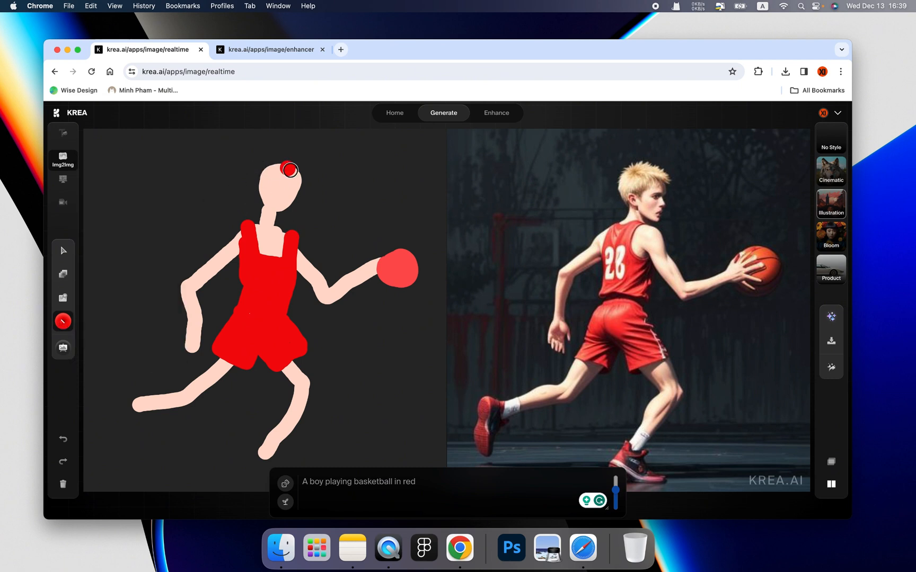
{"action": "left_click_drag", "start_coordinate": [289, 170], "coordinate": [286, 161]}
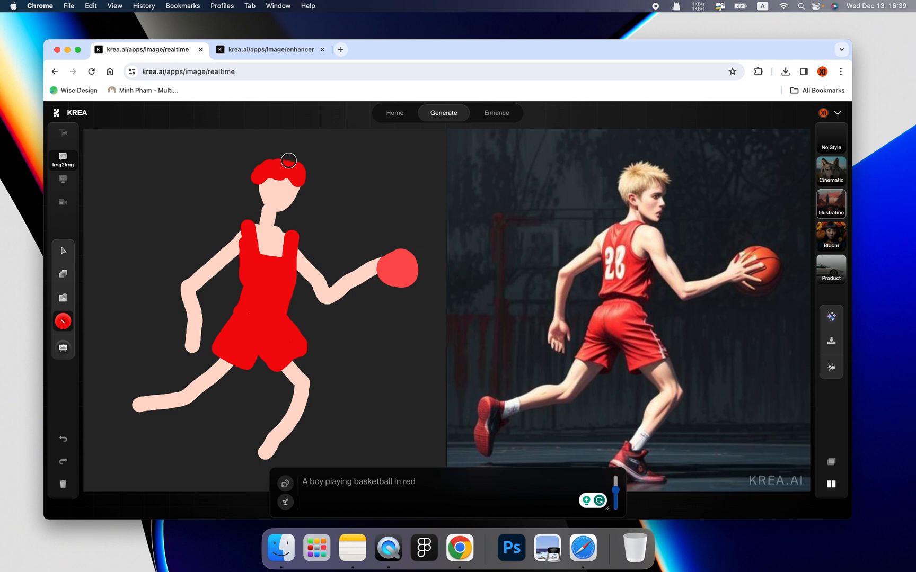
{"action": "left_click_drag", "start_coordinate": [288, 161], "coordinate": [268, 251]}
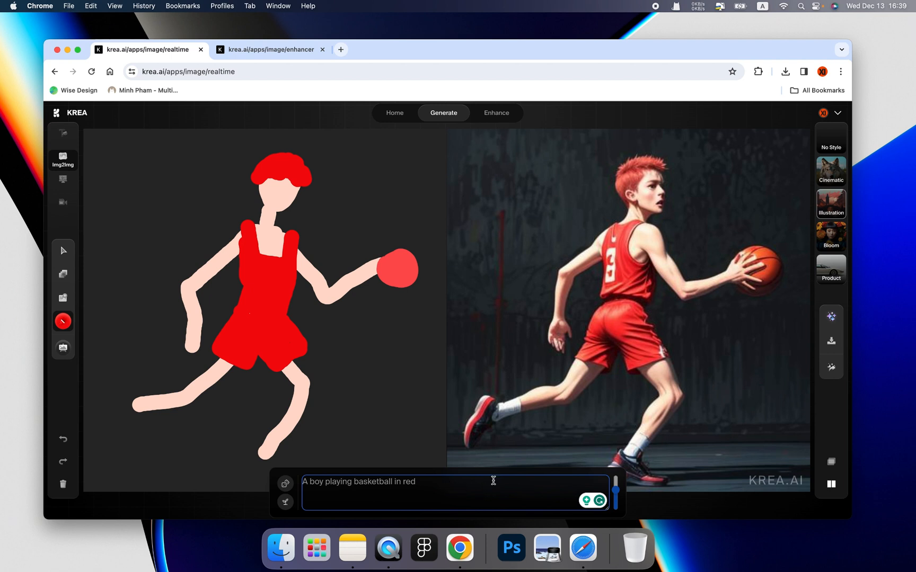
{"action": "mouse_move", "coordinate": [826, 256]}
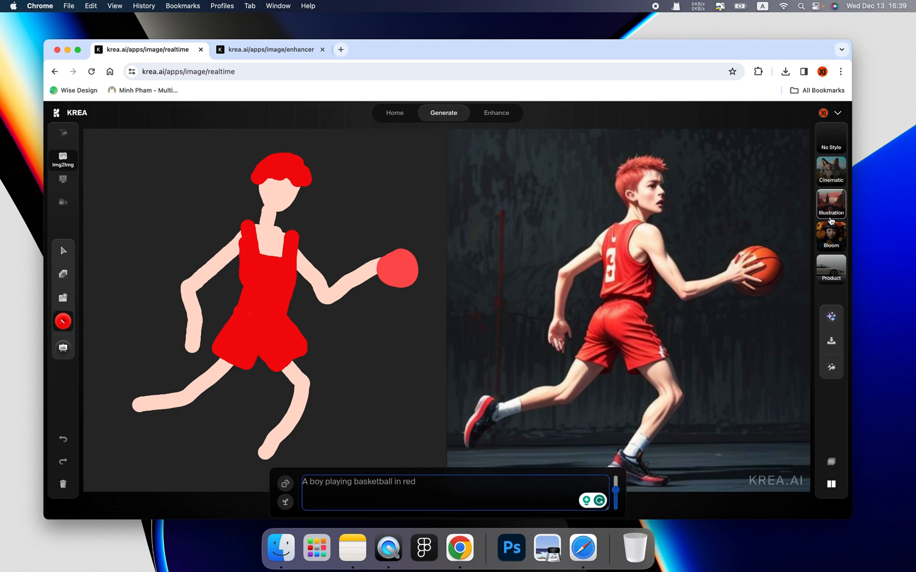
Switch the basketball player render to the Cinematic style preset.
{"action": "left_click", "coordinate": [830, 139]}
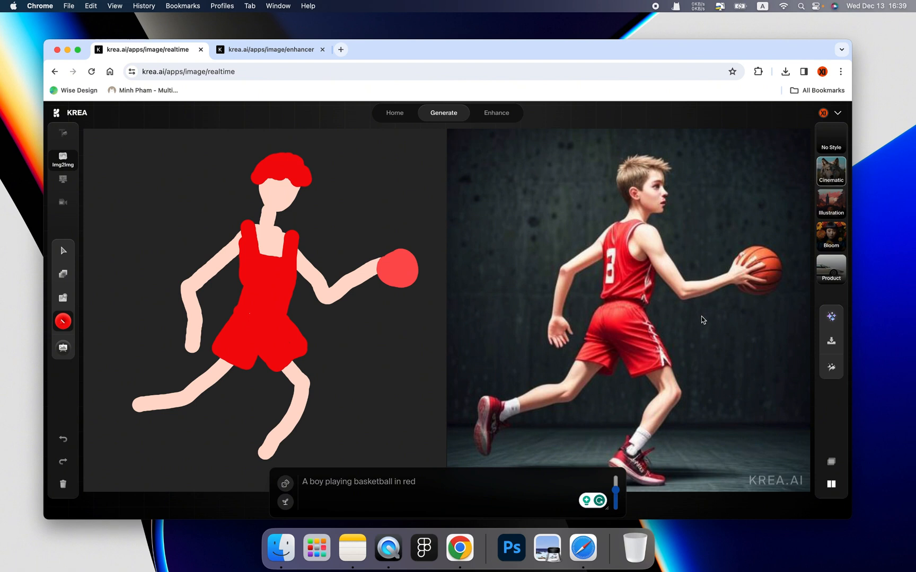
{"action": "mouse_move", "coordinate": [704, 319]}
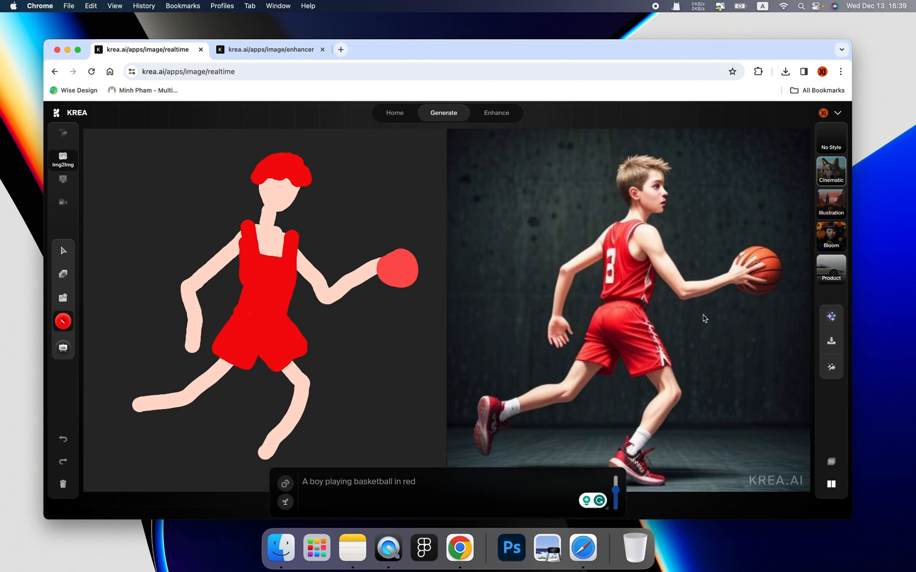
{"action": "mouse_move", "coordinate": [823, 349]}
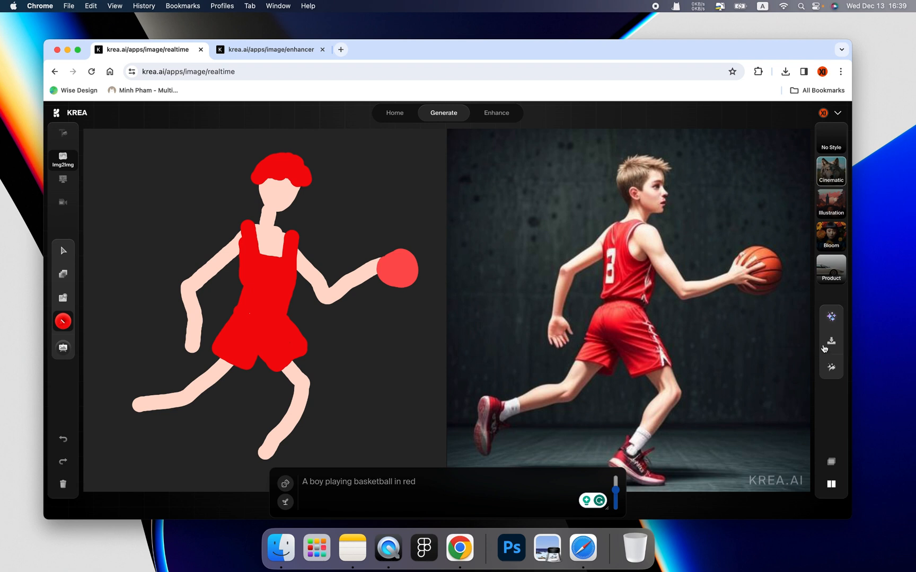
{"action": "mouse_move", "coordinate": [830, 342]}
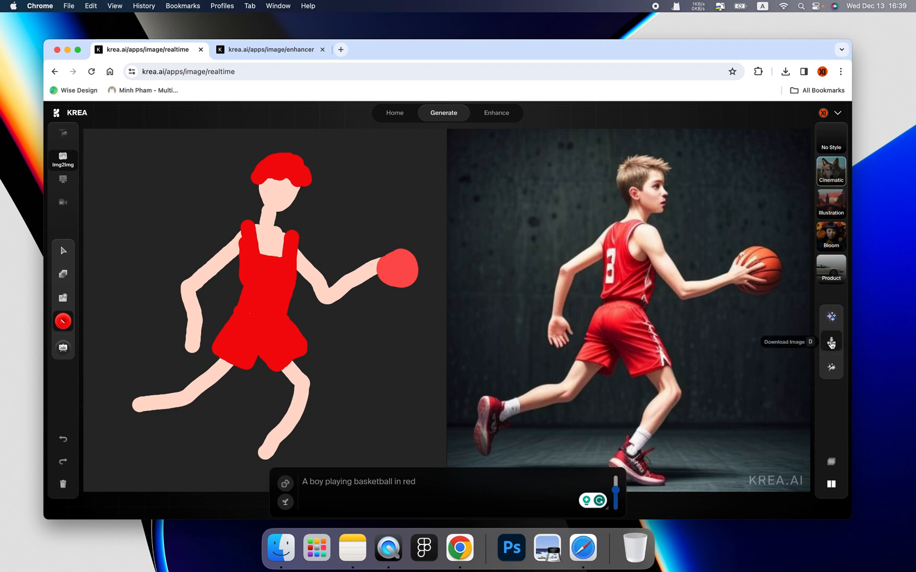
Download the cinematic player image and view downloadedImage.png in Preview.
{"action": "left_click", "coordinate": [831, 341]}
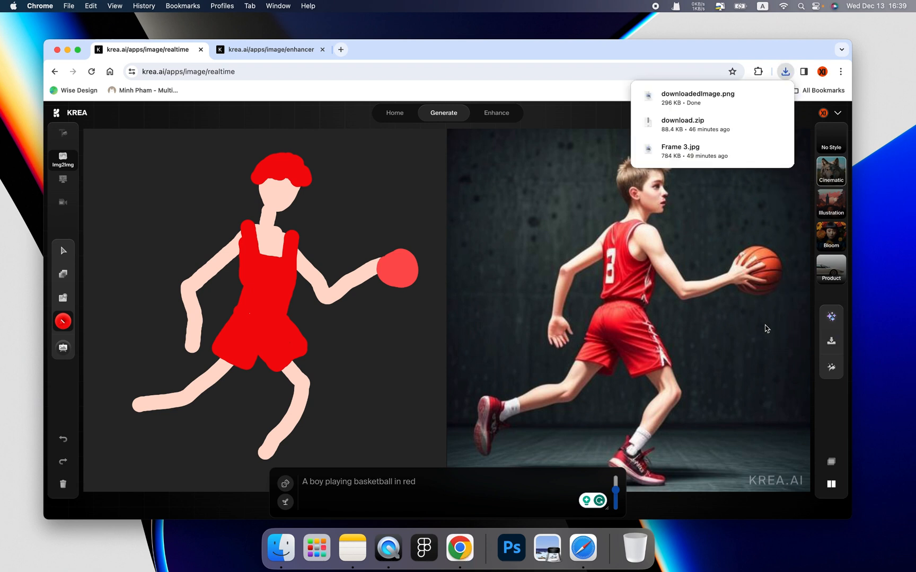
{"action": "left_click", "coordinate": [696, 95]}
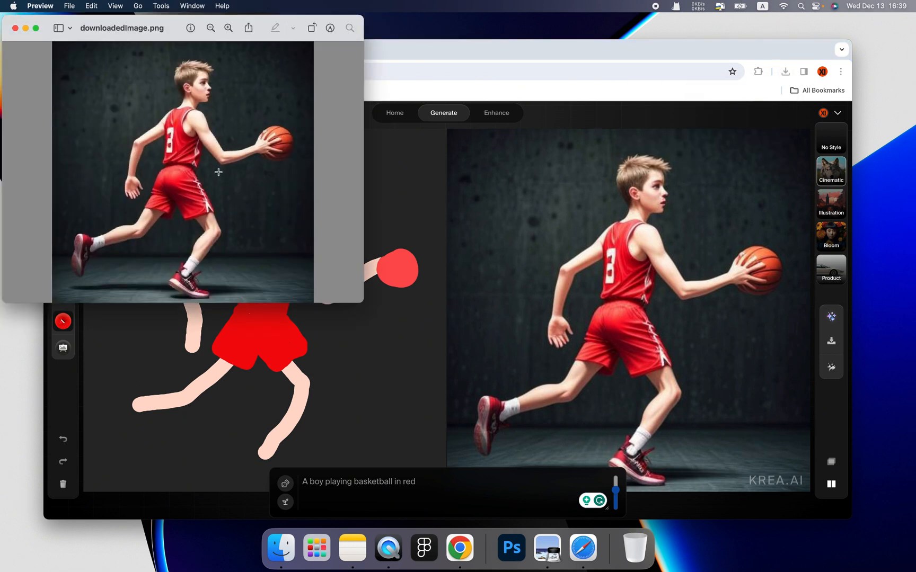
{"action": "mouse_move", "coordinate": [389, 55]}
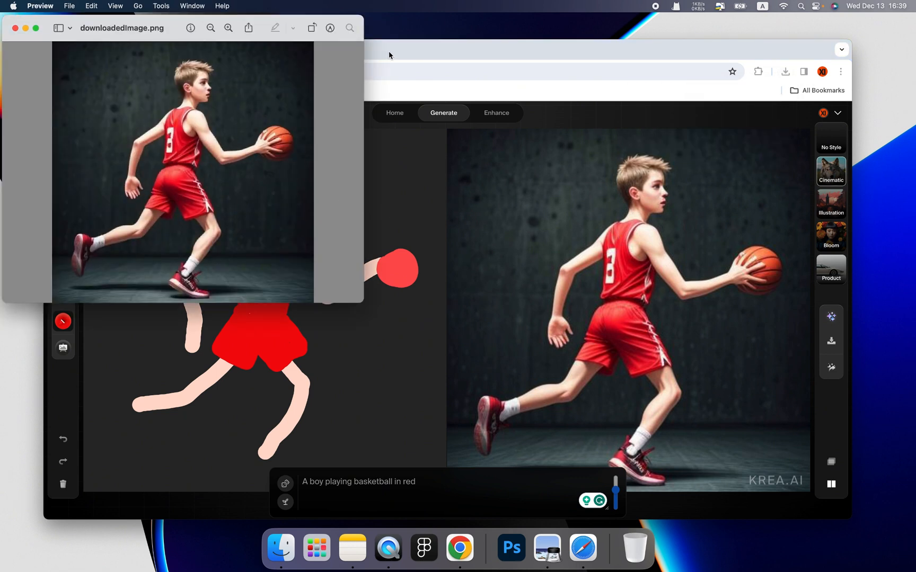
{"action": "mouse_move", "coordinate": [307, 84]}
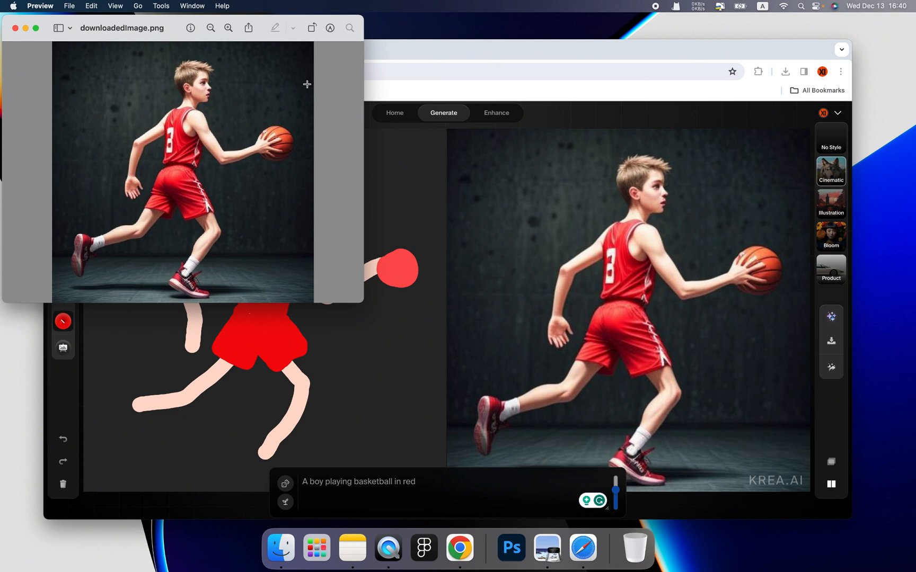
{"action": "mouse_move", "coordinate": [147, 193]}
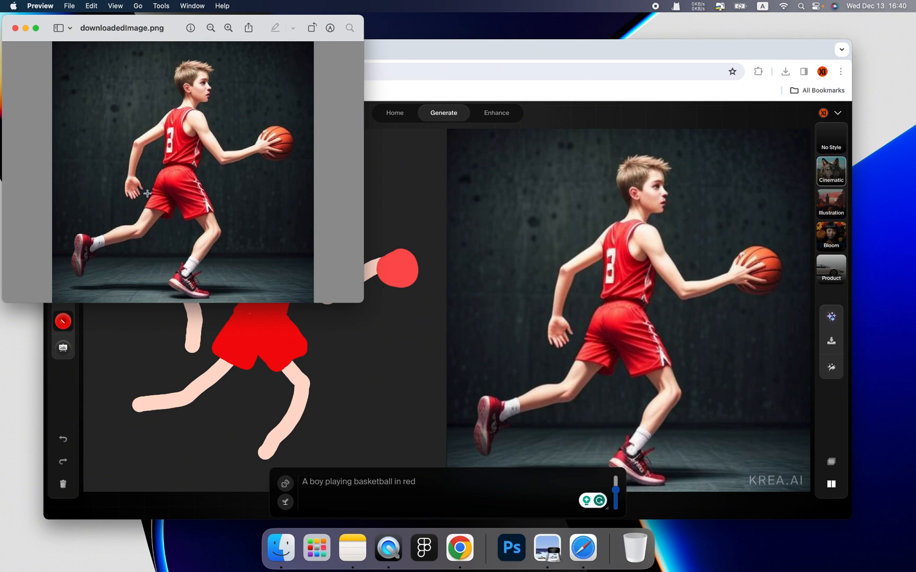
Return to the realtime canvas and download a second copy, downloadedImage (1).png.
{"action": "left_click", "coordinate": [508, 49]}
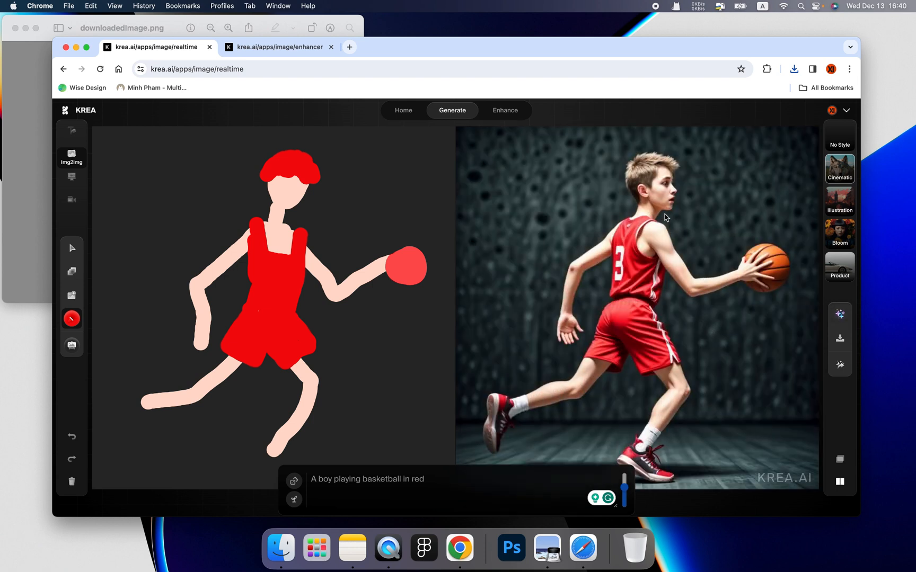
{"action": "mouse_move", "coordinate": [765, 245]}
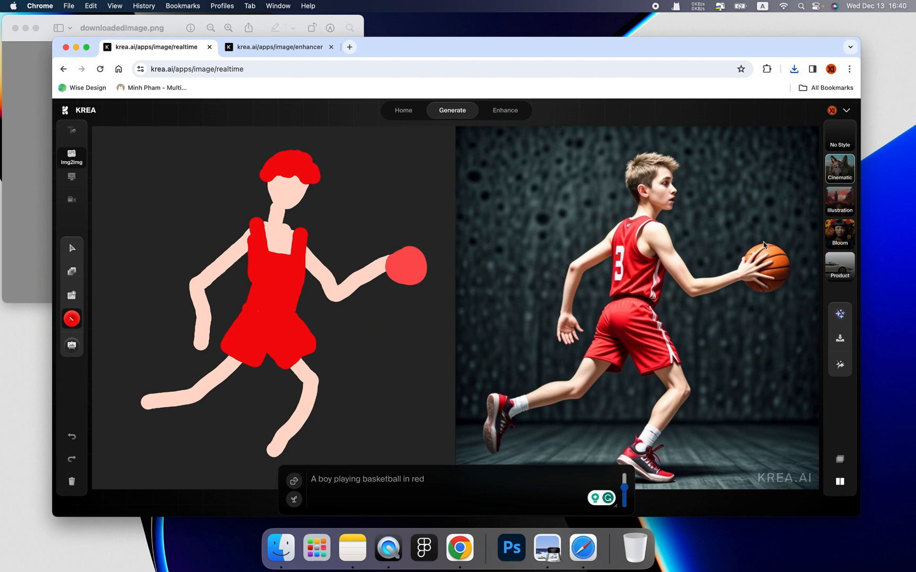
{"action": "mouse_move", "coordinate": [612, 351]}
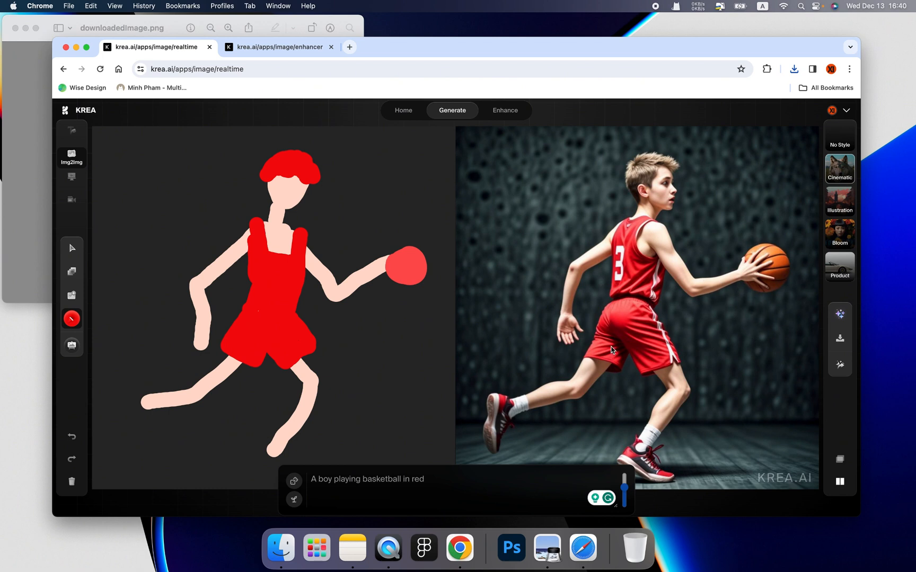
{"action": "mouse_move", "coordinate": [663, 317]}
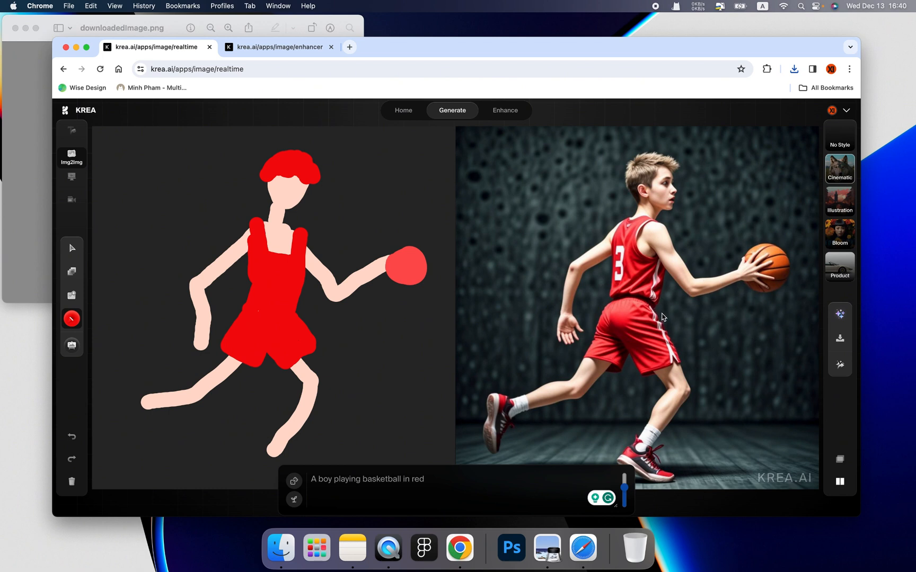
{"action": "mouse_move", "coordinate": [720, 469]}
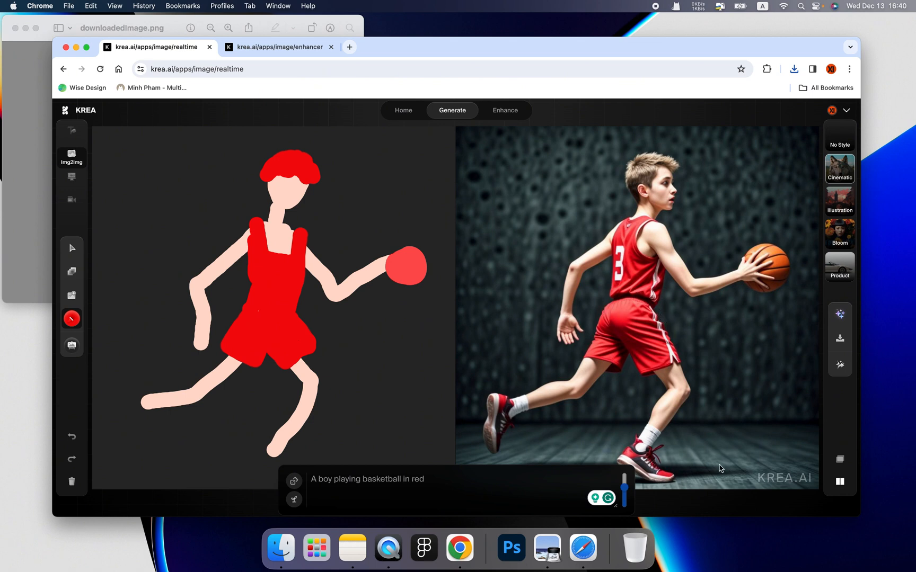
{"action": "mouse_move", "coordinate": [677, 288]}
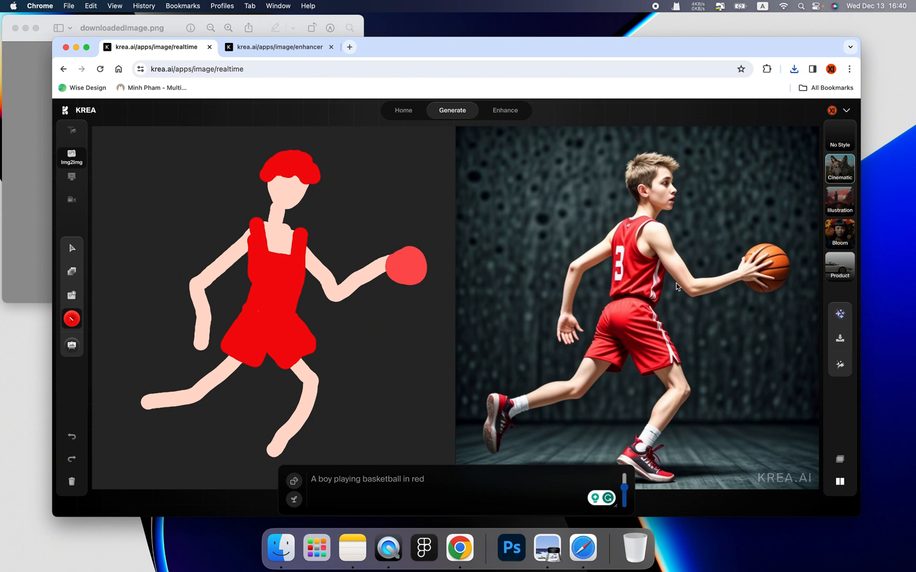
{"action": "mouse_move", "coordinate": [830, 339]}
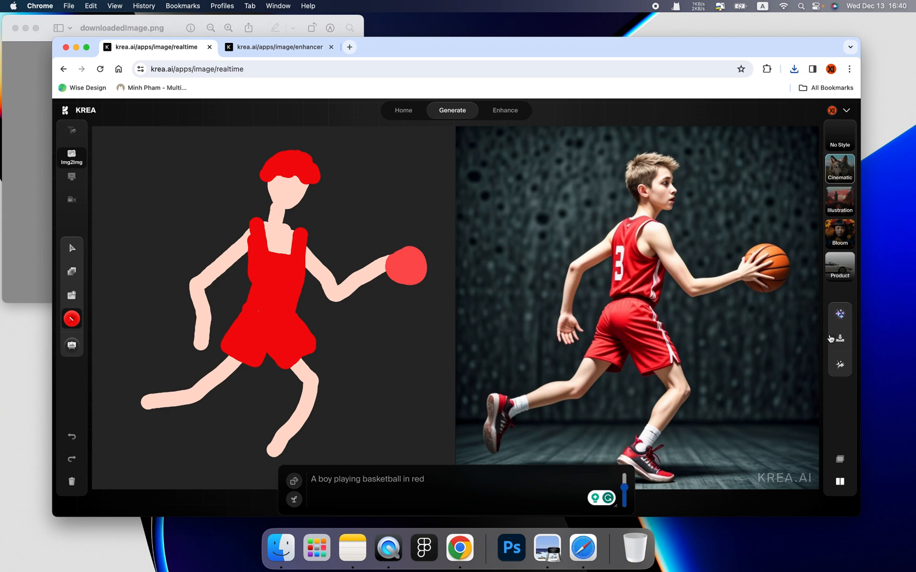
{"action": "left_click", "coordinate": [794, 68]}
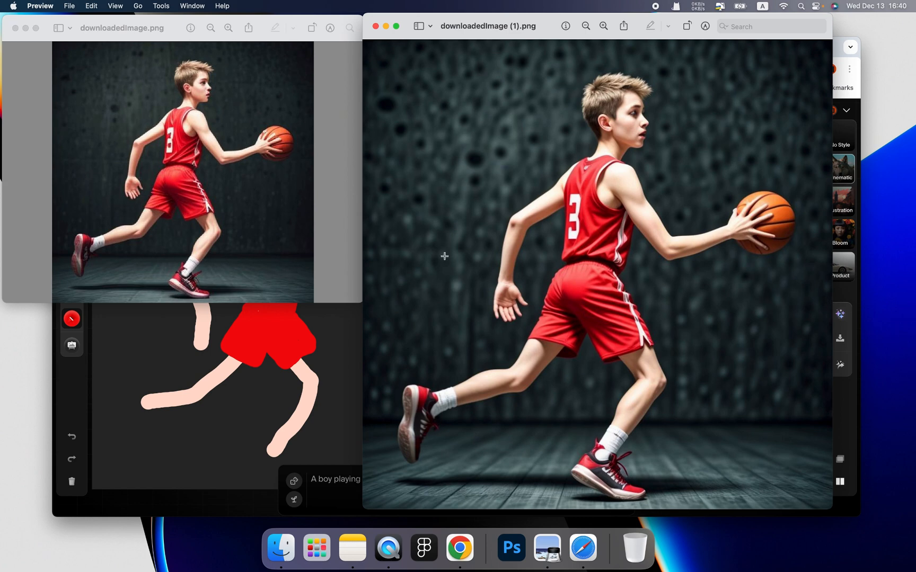
{"action": "mouse_move", "coordinate": [694, 119]}
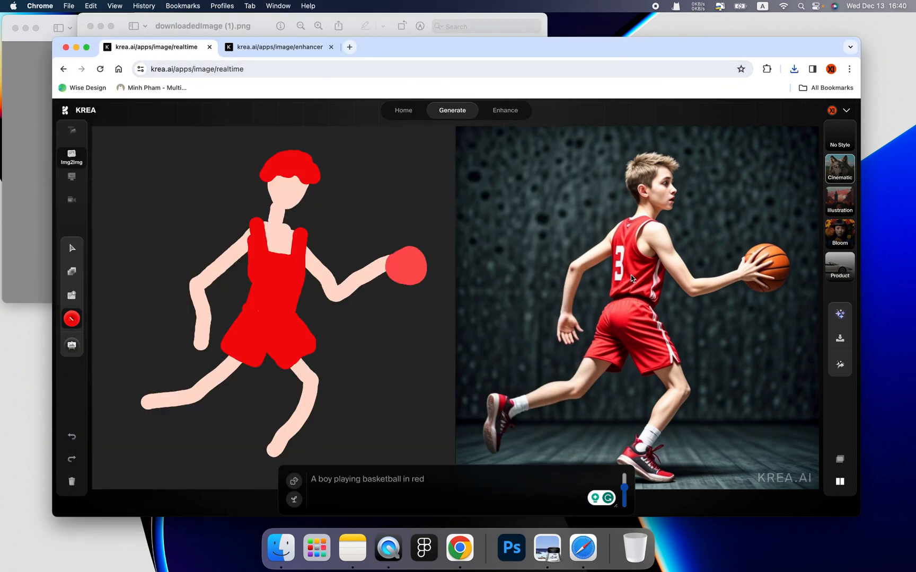
{"action": "mouse_move", "coordinate": [840, 365]}
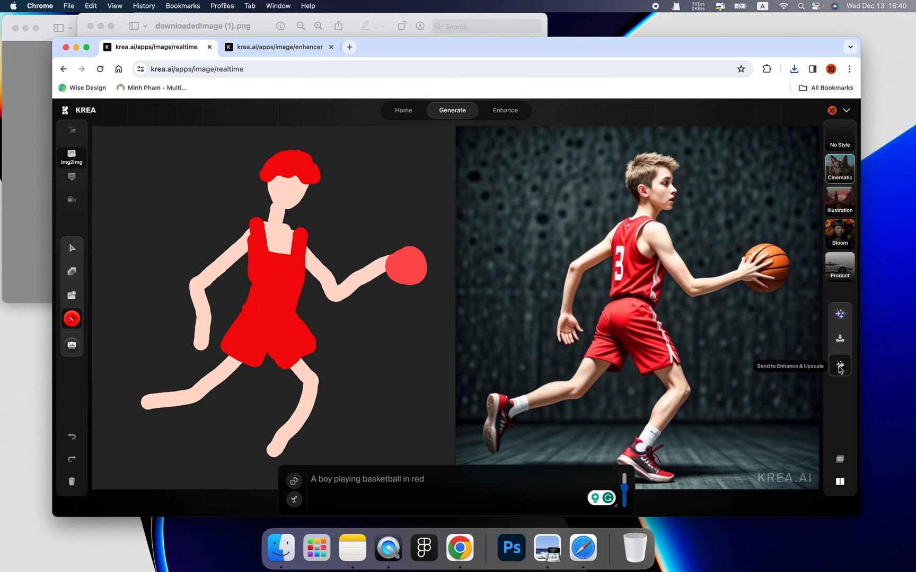
Send the cinematic player image to the KREA Enhancer for upscaling.
{"action": "left_click", "coordinate": [840, 365]}
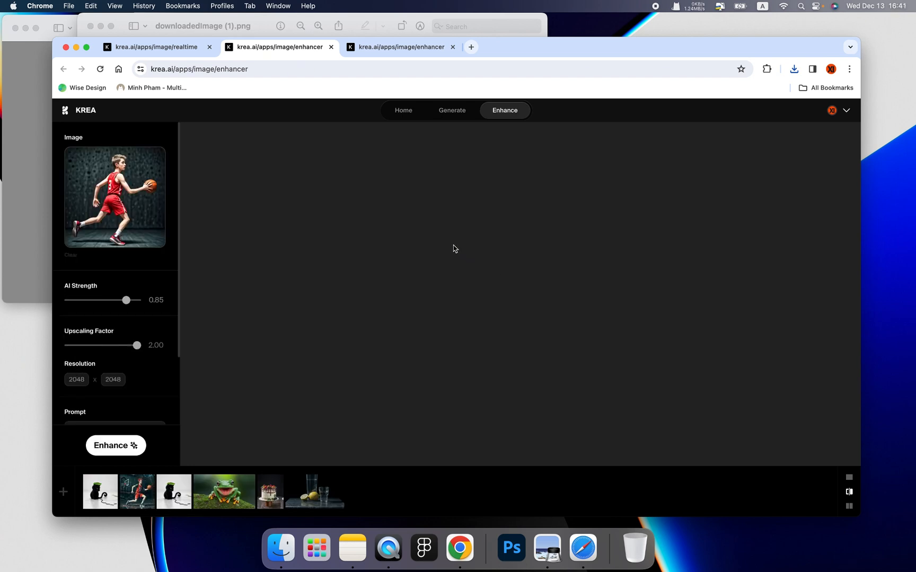
{"action": "mouse_move", "coordinate": [428, 222]}
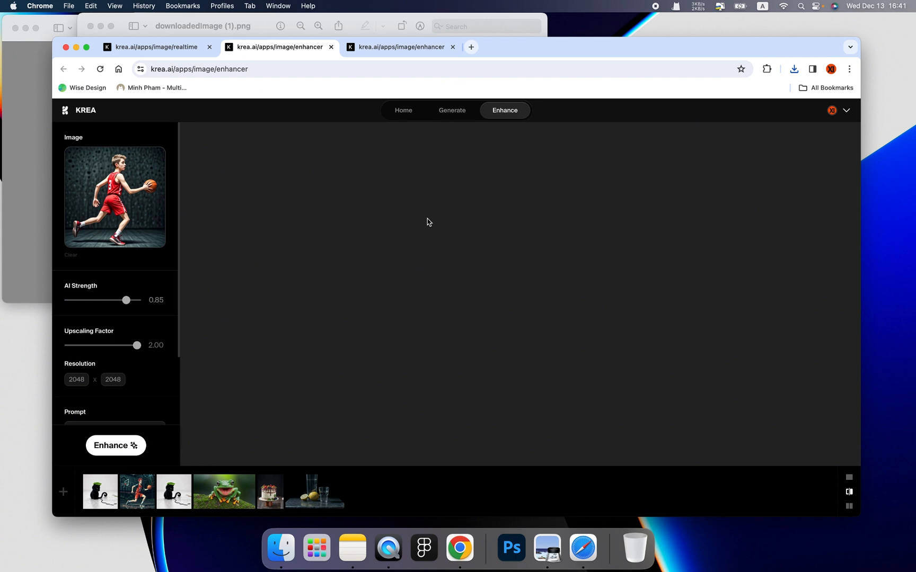
{"action": "mouse_move", "coordinate": [292, 218]}
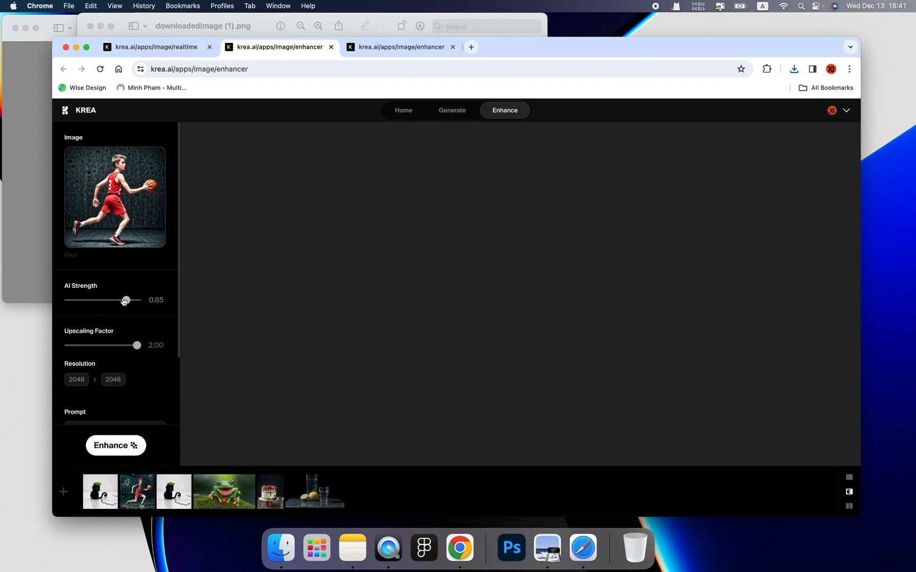
{"action": "mouse_move", "coordinate": [87, 292]}
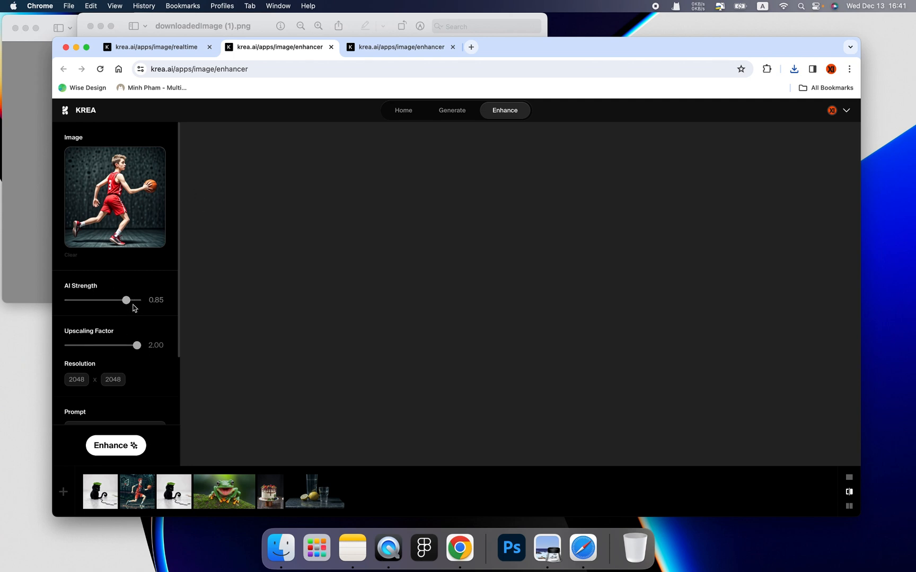
{"action": "mouse_move", "coordinate": [80, 340]}
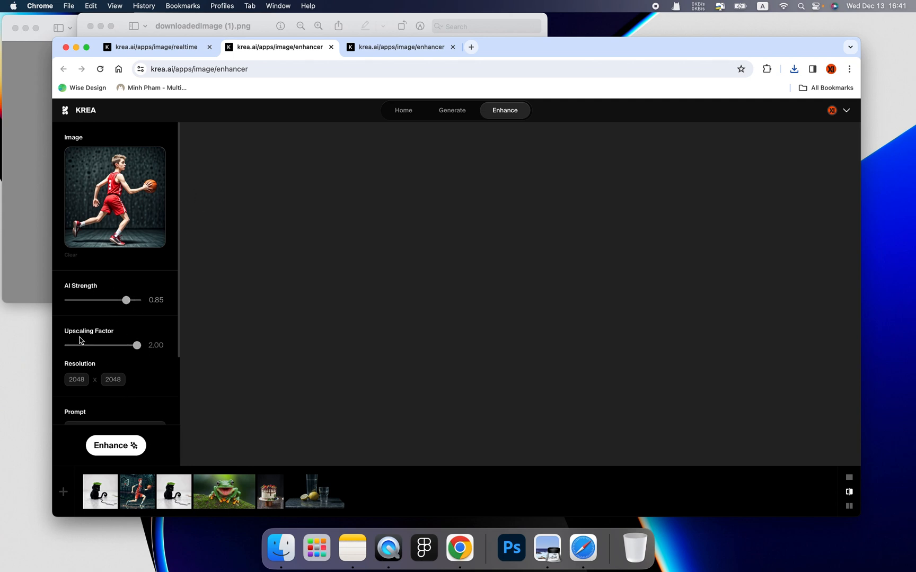
{"action": "mouse_move", "coordinate": [107, 344]}
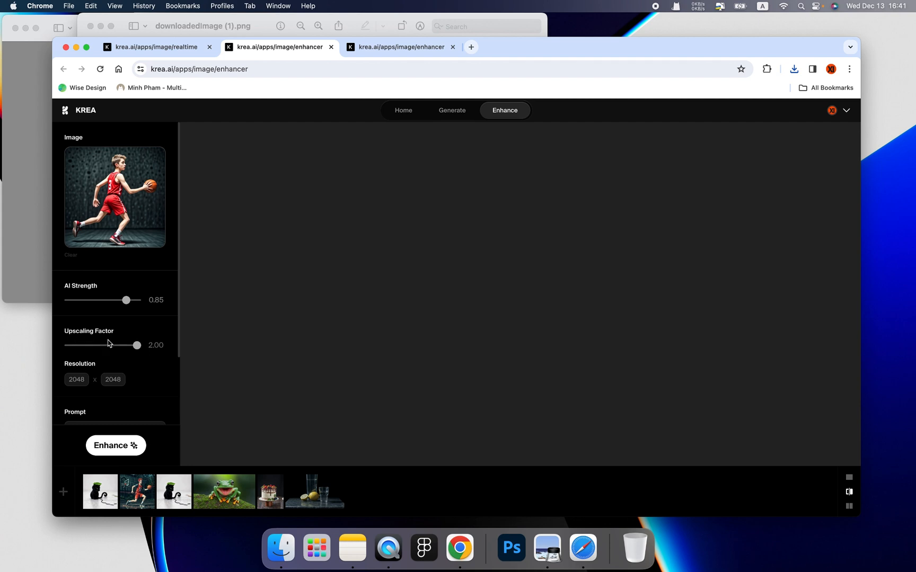
Set the upscaling factor to 2.00 for 2048 × 2048 output and start the enhancement.
{"action": "left_click_drag", "start_coordinate": [137, 346], "coordinate": [106, 346]}
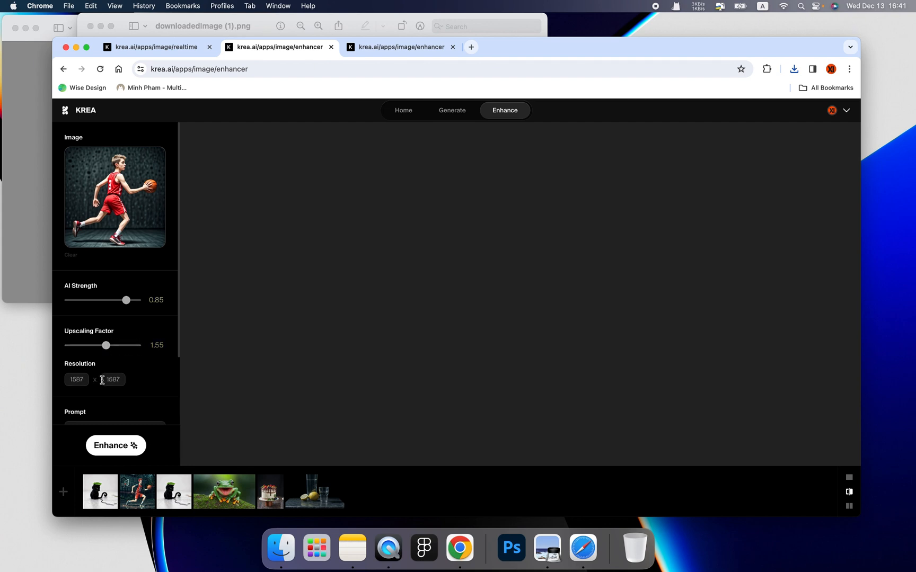
{"action": "mouse_move", "coordinate": [102, 362]}
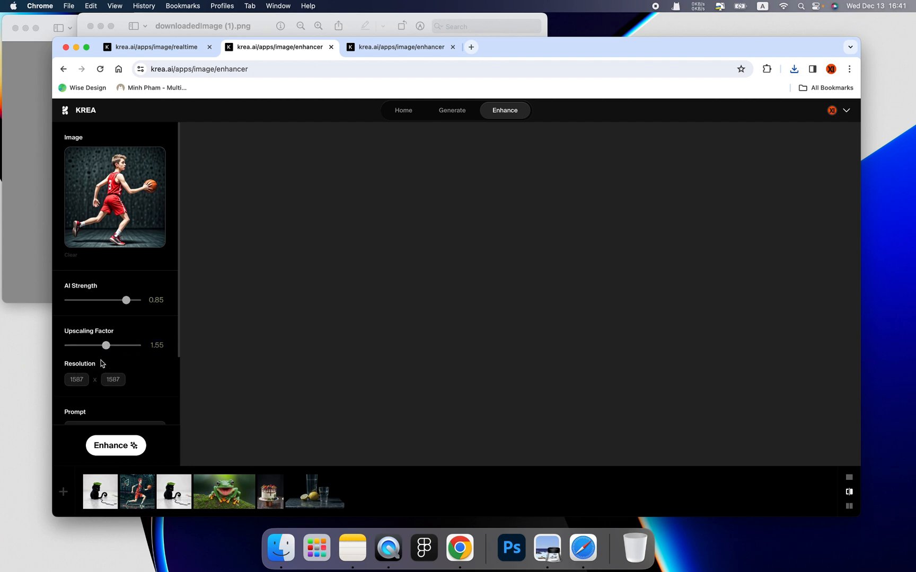
{"action": "left_click_drag", "start_coordinate": [106, 346], "coordinate": [117, 345]}
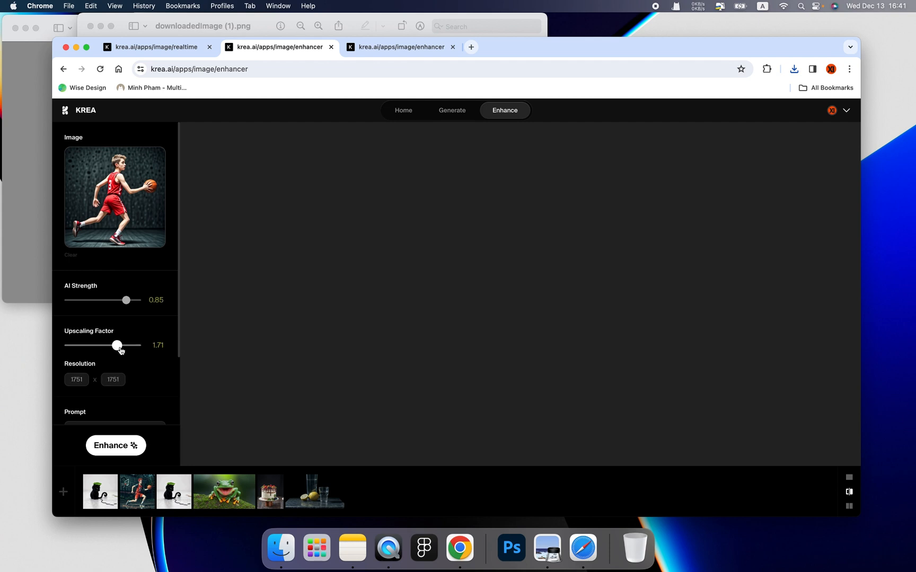
{"action": "left_click_drag", "start_coordinate": [116, 345], "coordinate": [124, 346]}
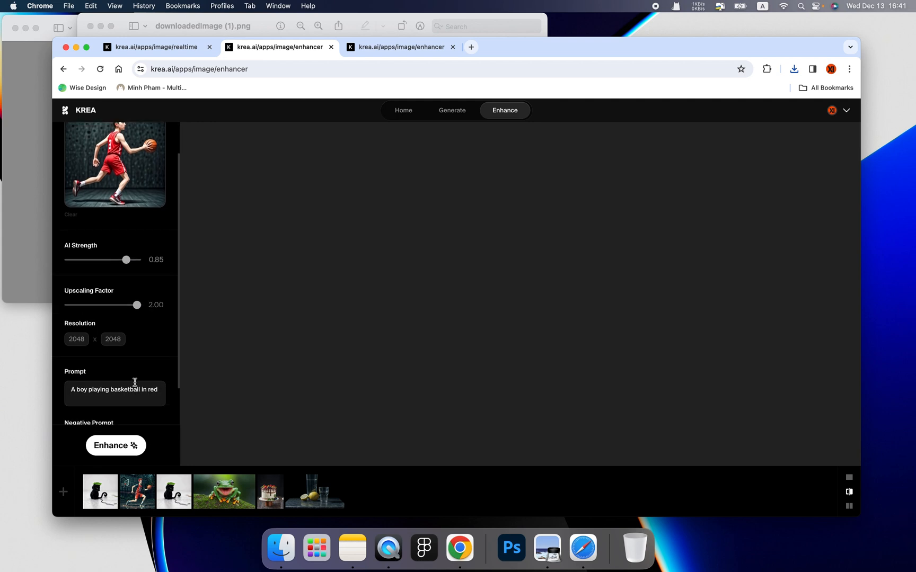
{"action": "scroll", "scroll_direction": "down", "scroll_amount": 3}
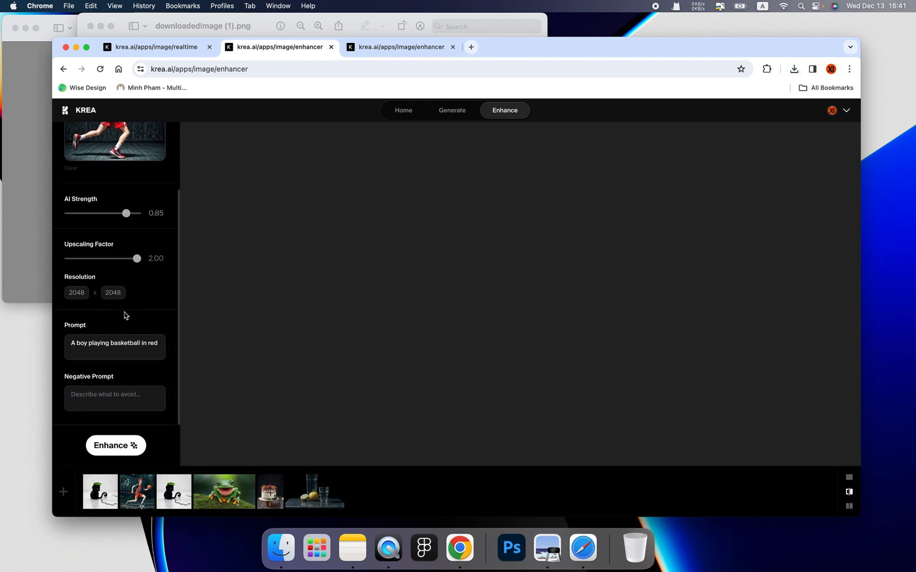
{"action": "mouse_move", "coordinate": [135, 289]}
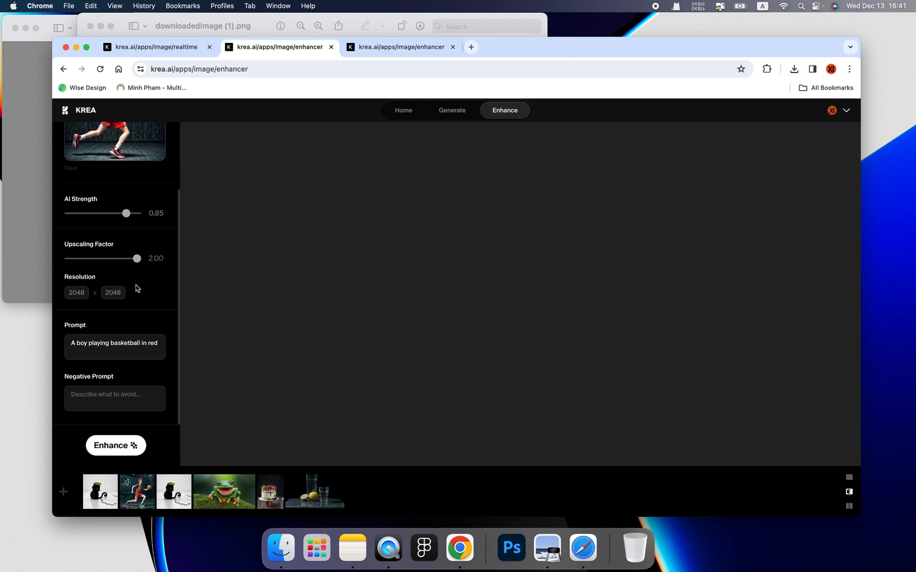
{"action": "mouse_move", "coordinate": [111, 445]}
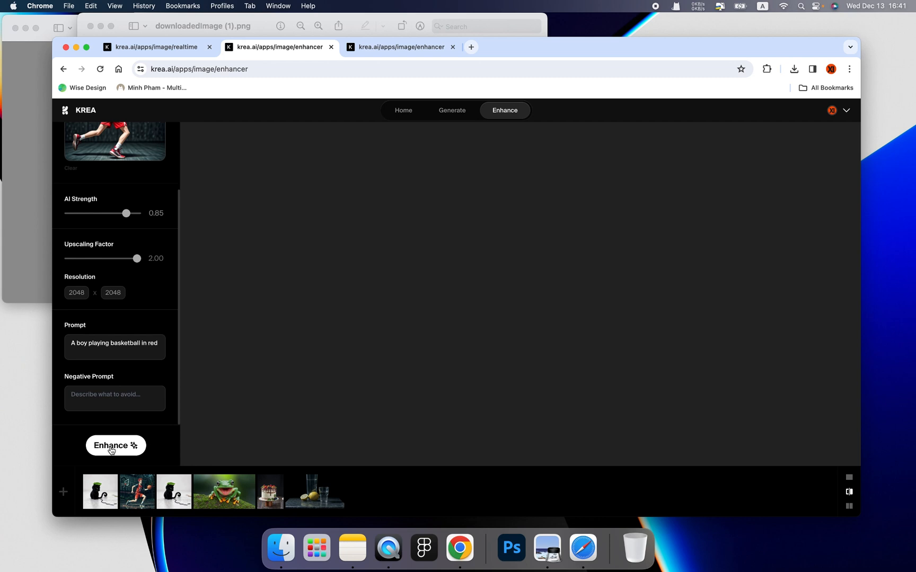
{"action": "left_click", "coordinate": [115, 445]}
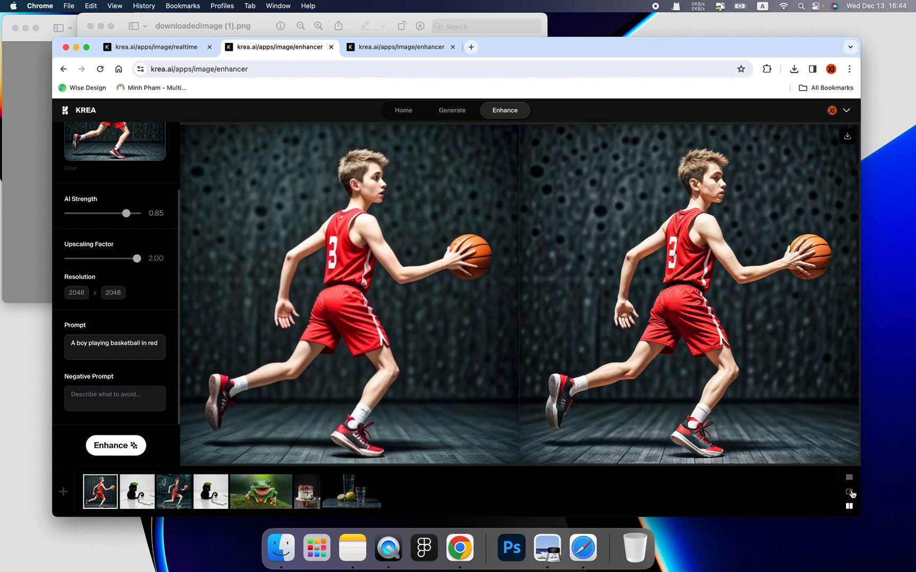
View the enhanced player and the original in the split before/after comparison.
{"action": "left_click", "coordinate": [849, 492]}
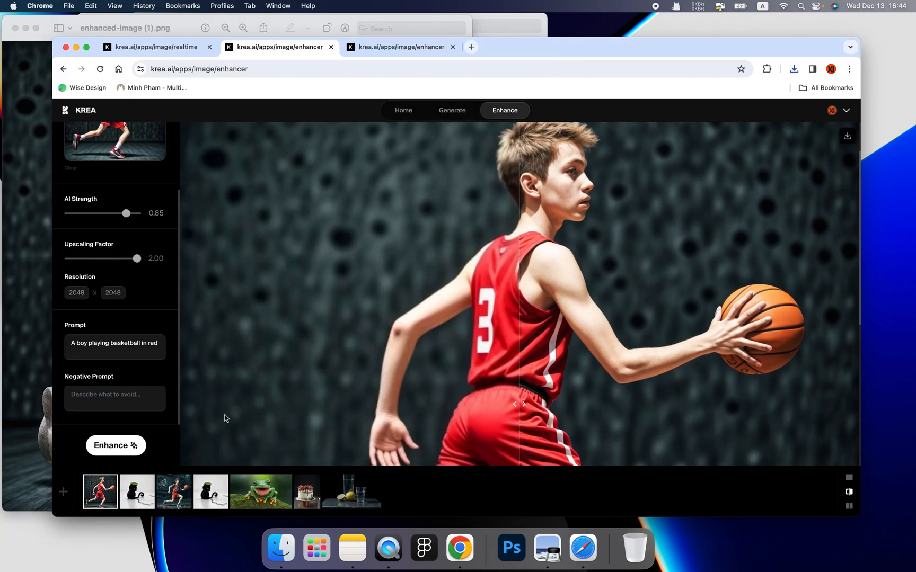
{"action": "mouse_move", "coordinate": [502, 280]}
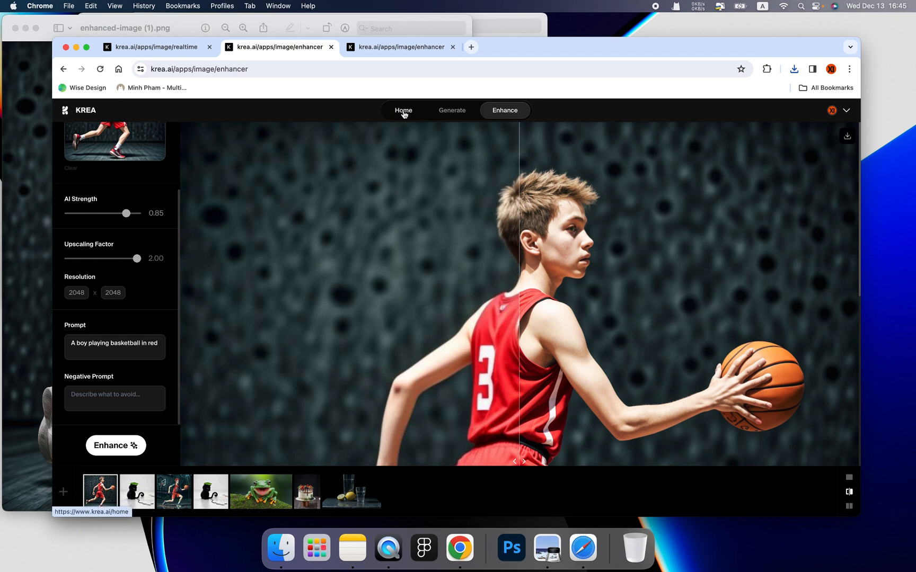
Tour Home, Generate and Enhance from the top navigation, ending on the KREA home page.
{"action": "left_click", "coordinate": [403, 110]}
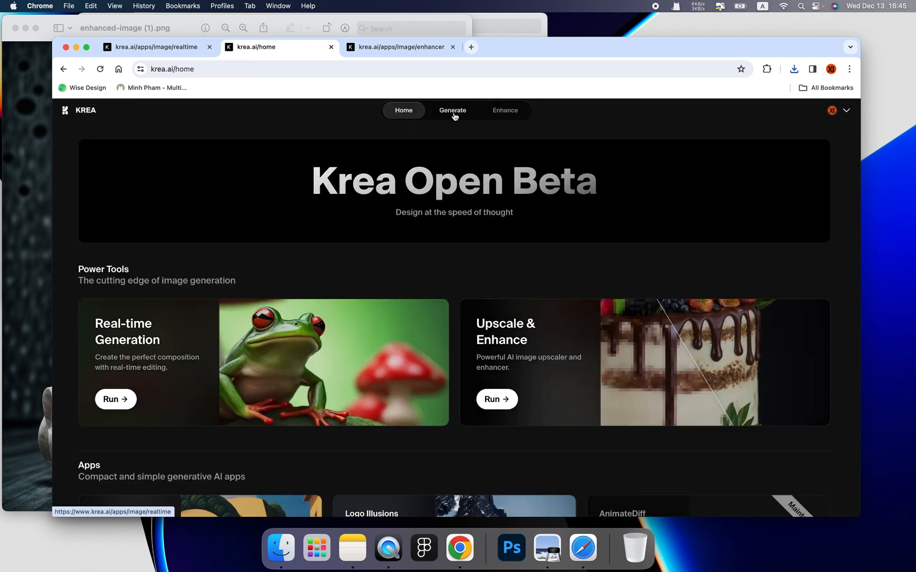
{"action": "left_click", "coordinate": [452, 110]}
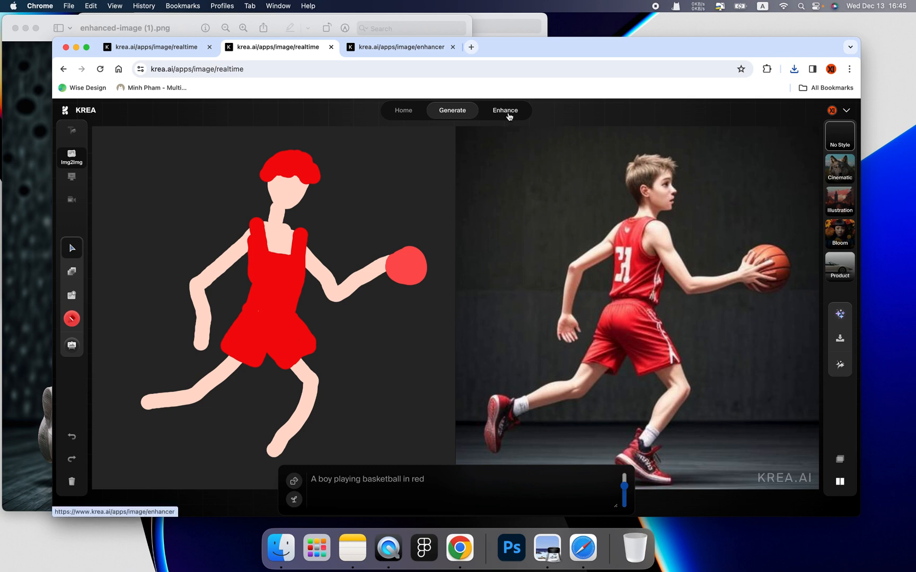
{"action": "left_click", "coordinate": [505, 111]}
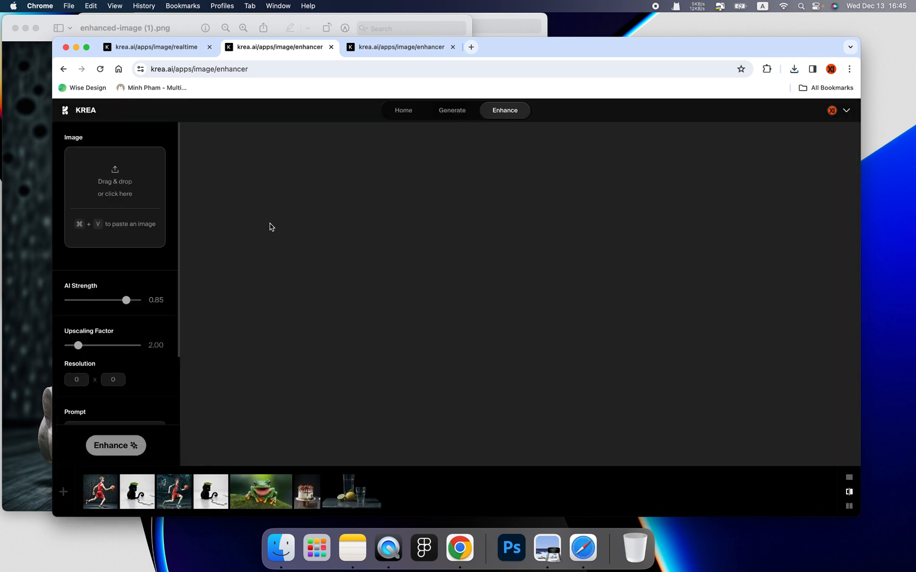
{"action": "mouse_move", "coordinate": [184, 244]}
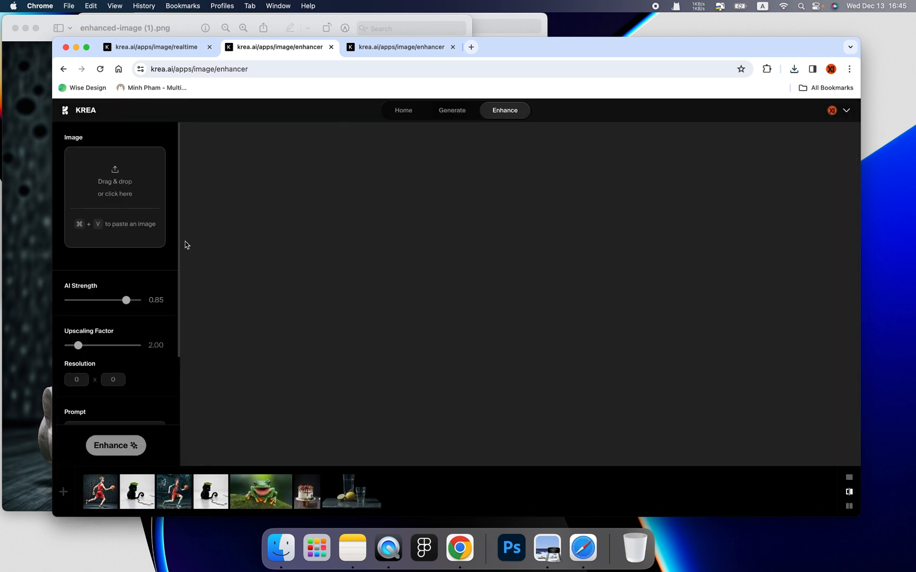
{"action": "mouse_move", "coordinate": [270, 309]}
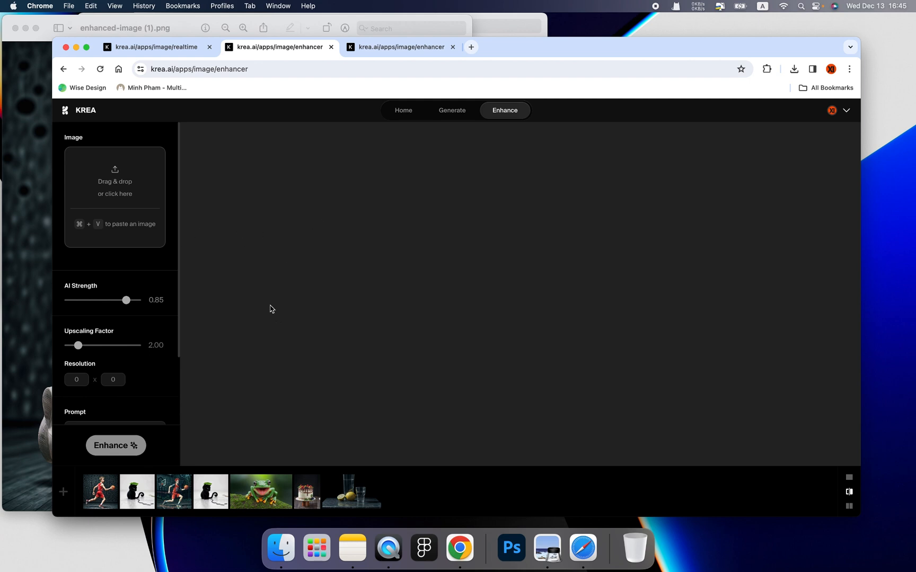
{"action": "mouse_move", "coordinate": [461, 166]}
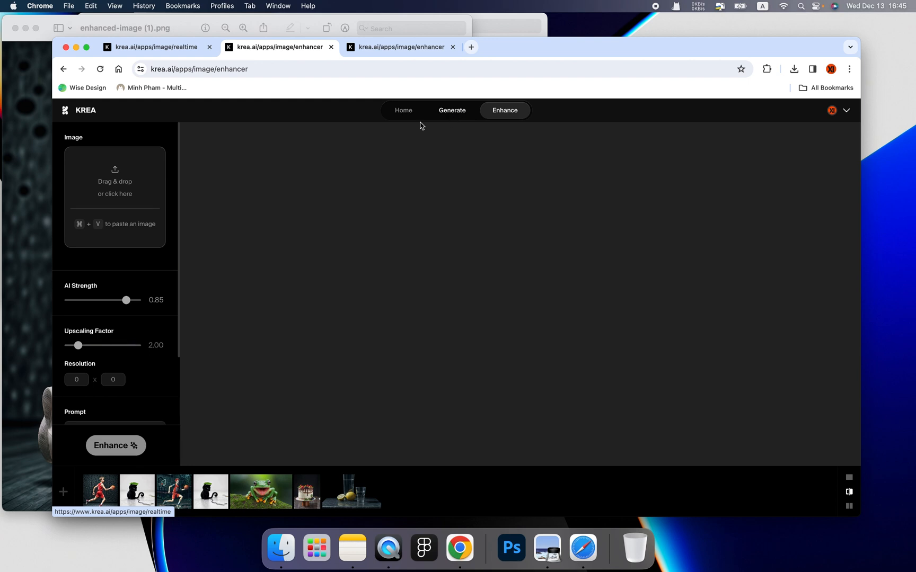
{"action": "scroll", "scroll_direction": "down", "scroll_amount": 3}
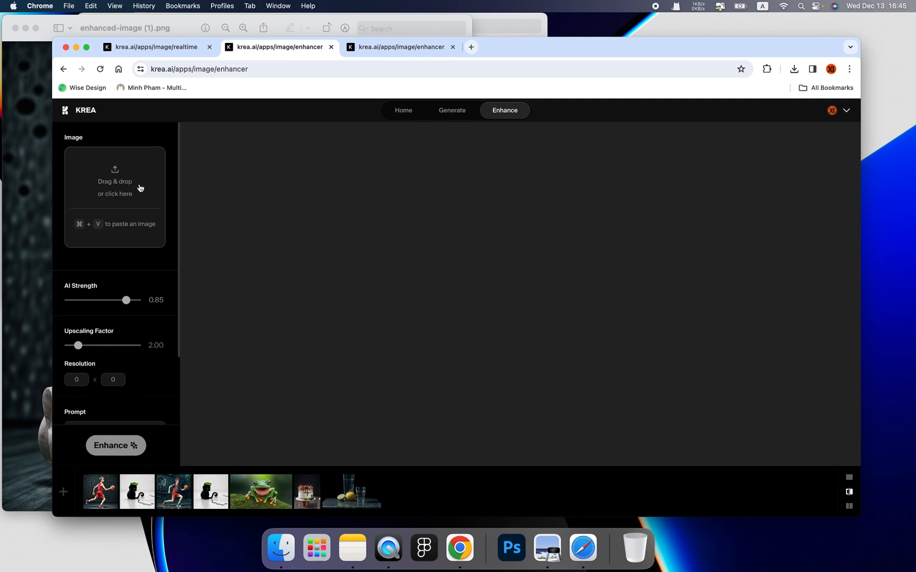
{"action": "mouse_move", "coordinate": [156, 210]}
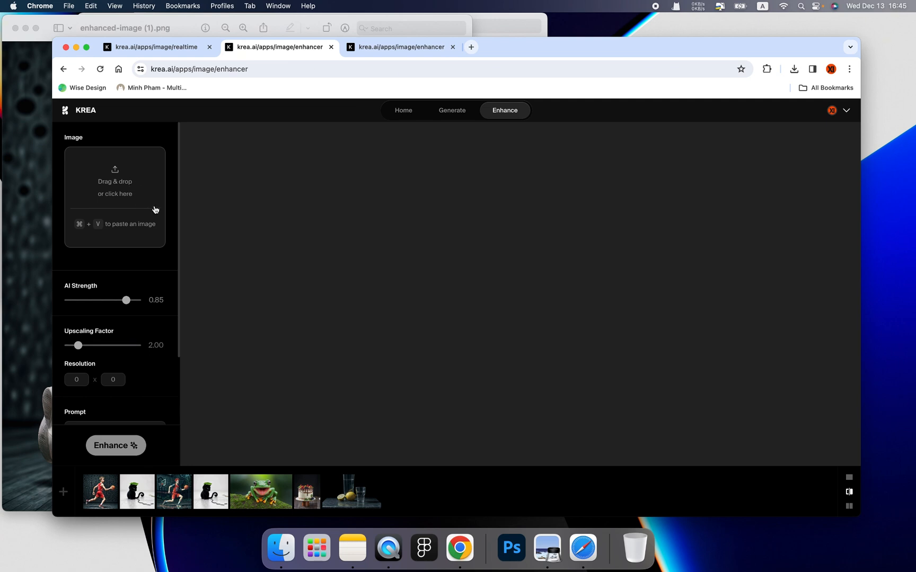
{"action": "mouse_move", "coordinate": [169, 209]}
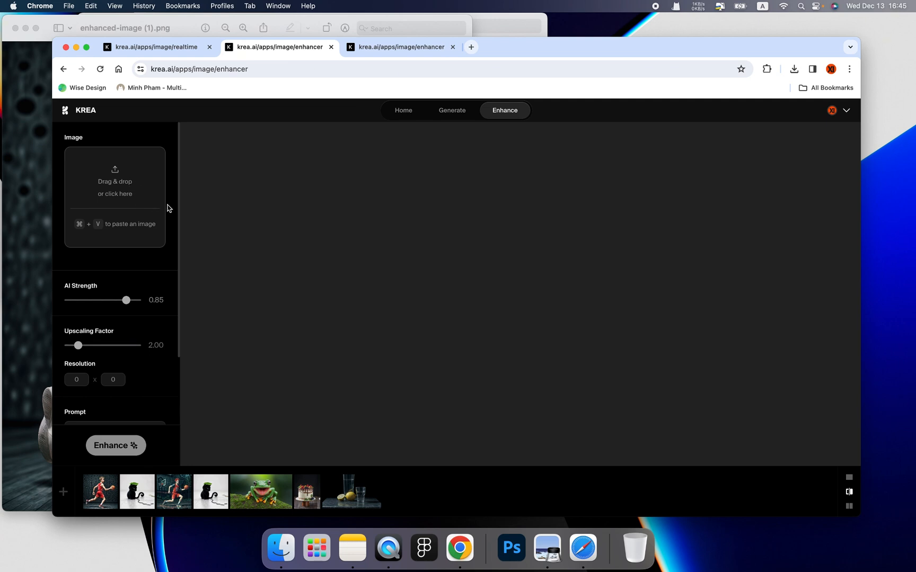
{"action": "left_click", "coordinate": [403, 110]}
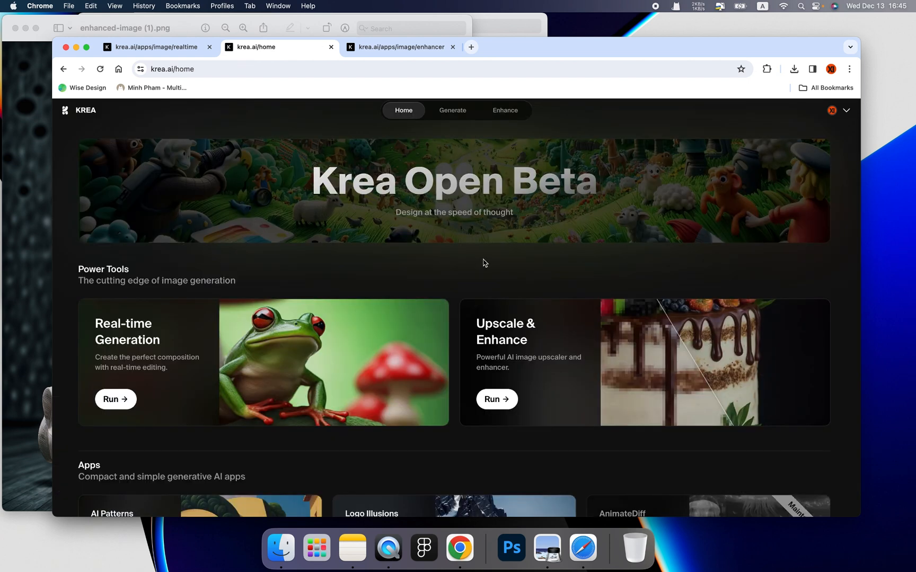
{"action": "mouse_move", "coordinate": [401, 205]}
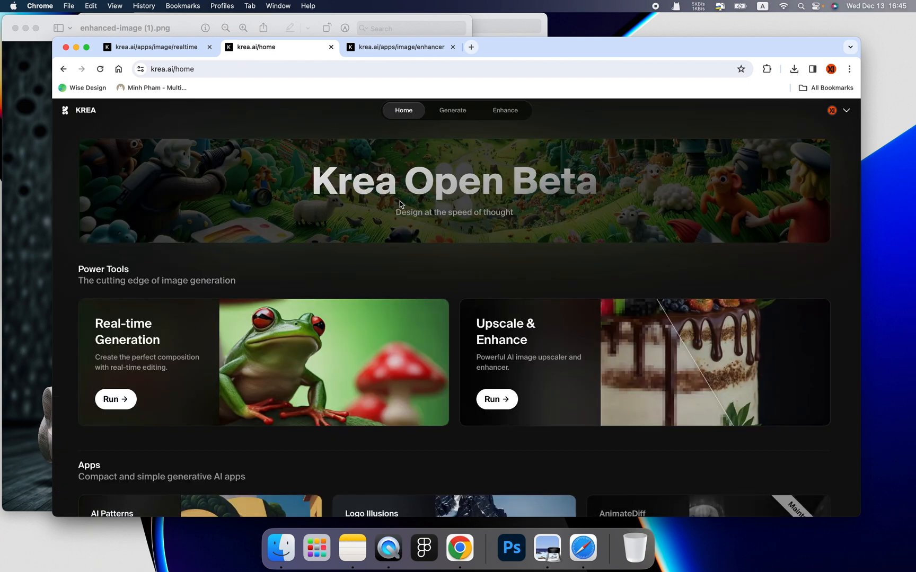
{"action": "mouse_move", "coordinate": [411, 254]}
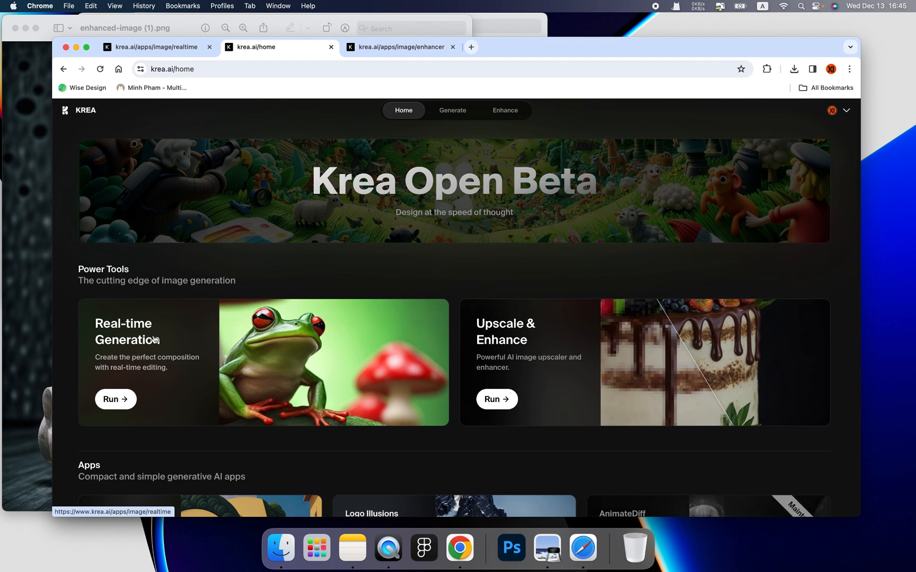
{"action": "mouse_move", "coordinate": [467, 342]}
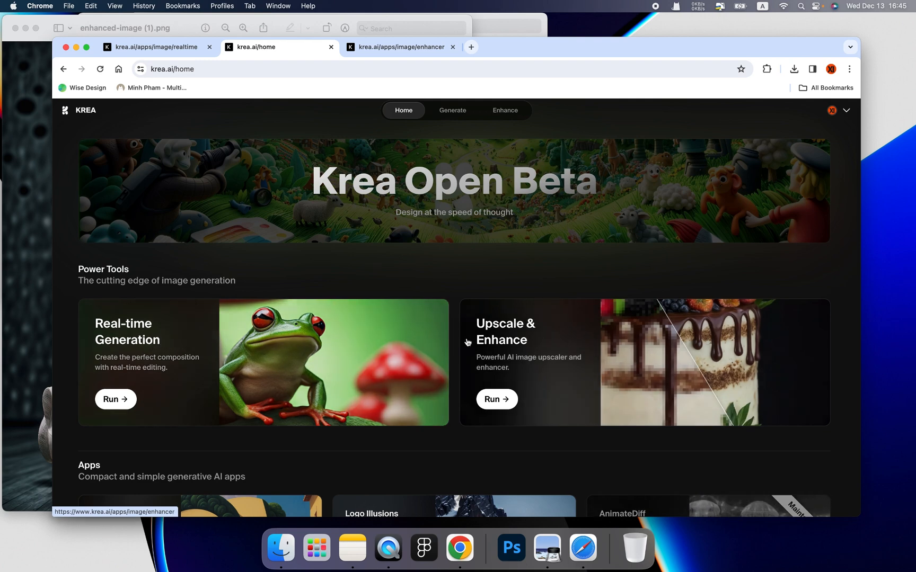
{"action": "scroll", "scroll_direction": "down", "scroll_amount": 3}
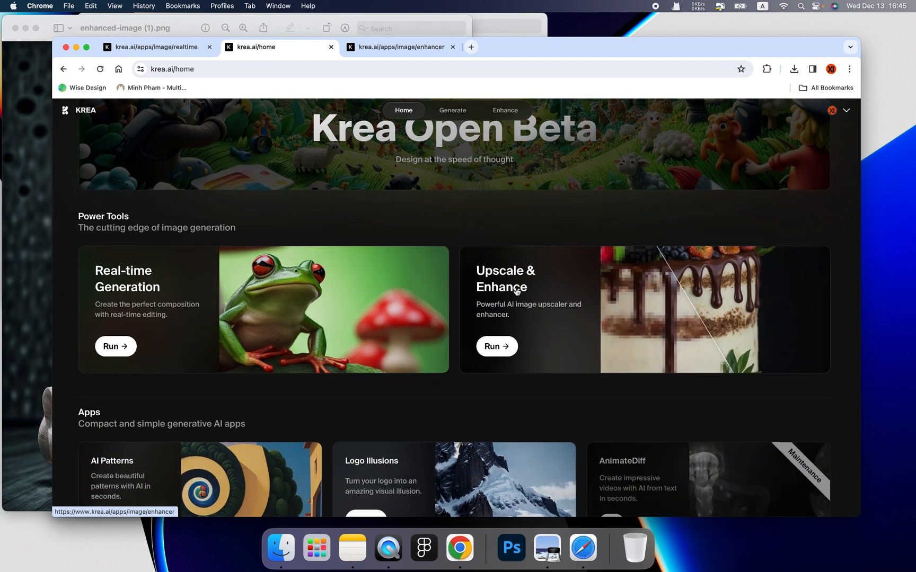
{"action": "scroll", "scroll_direction": "down", "scroll_amount": 3}
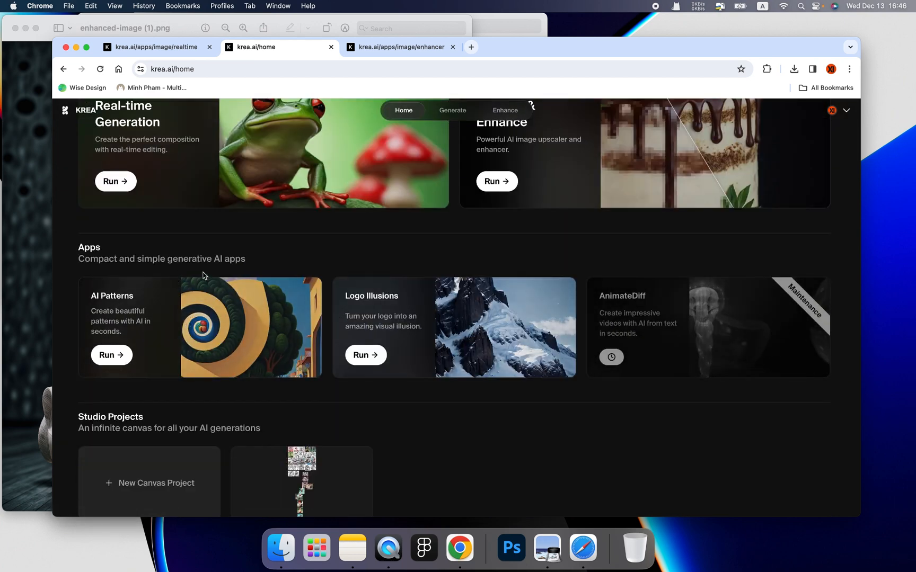
{"action": "mouse_move", "coordinate": [181, 313]}
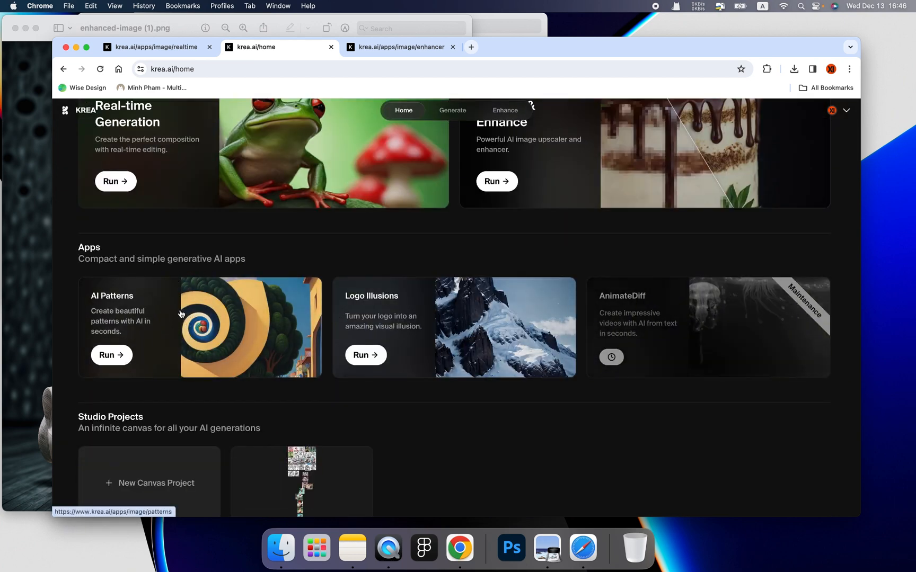
{"action": "mouse_move", "coordinate": [398, 313]}
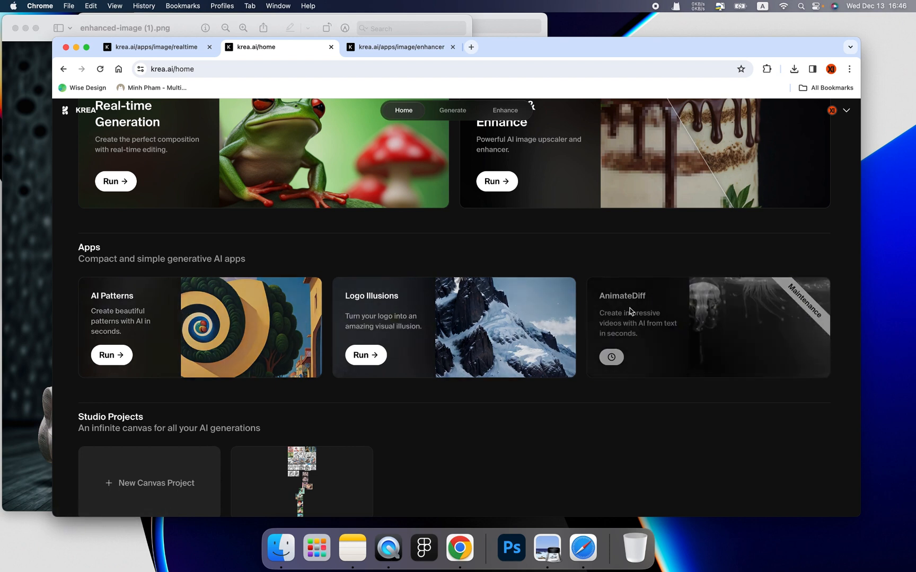
{"action": "scroll", "scroll_direction": "down", "scroll_amount": 3}
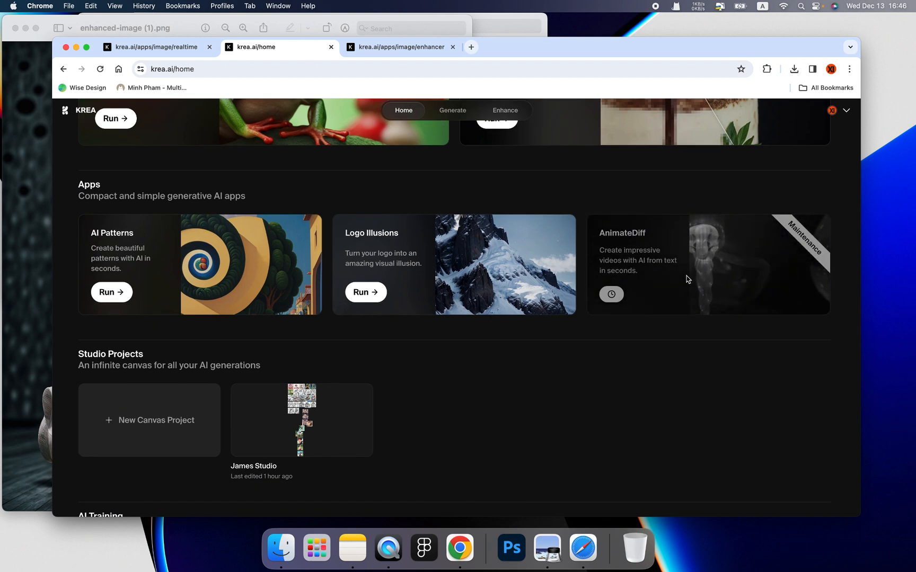
{"action": "scroll", "scroll_direction": "down", "scroll_amount": 3}
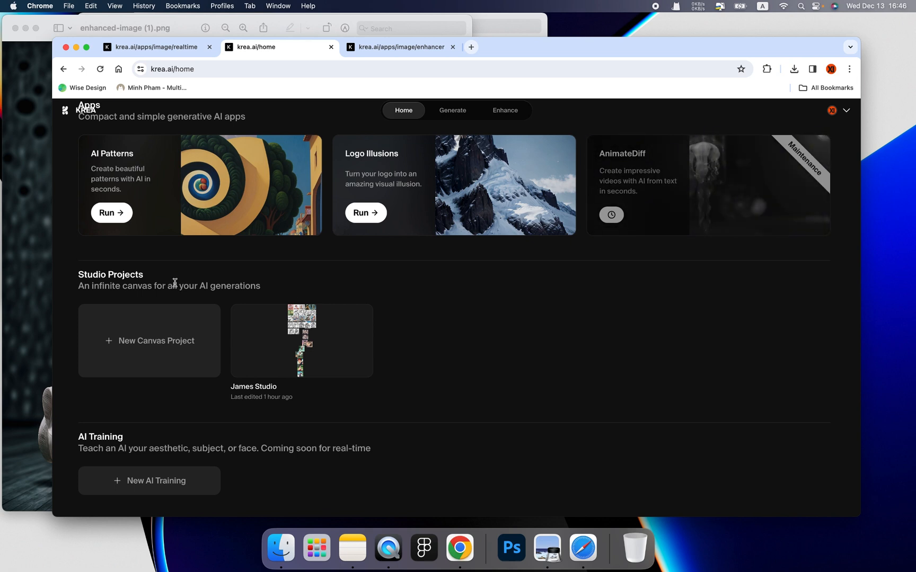
{"action": "scroll", "scroll_direction": "down", "scroll_amount": 3}
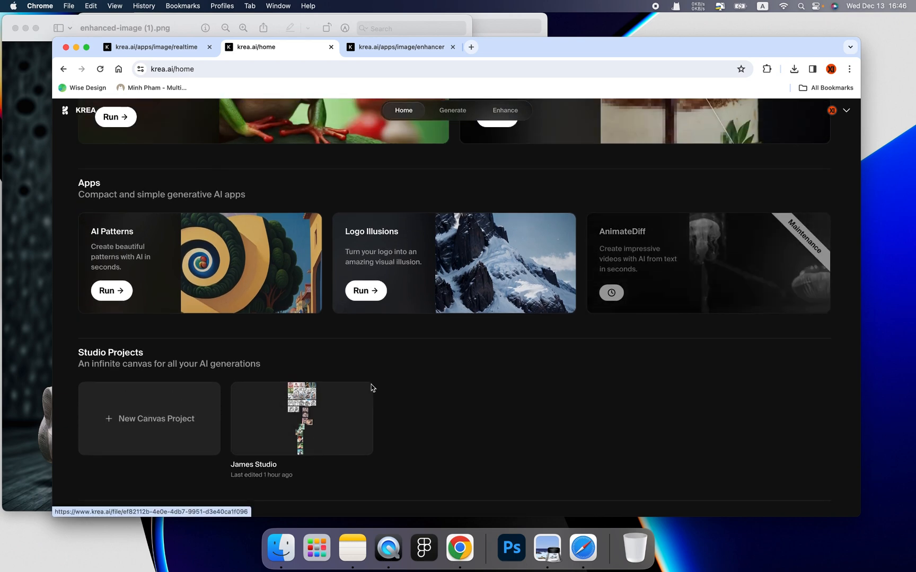
{"action": "scroll", "scroll_direction": "up", "scroll_amount": 3}
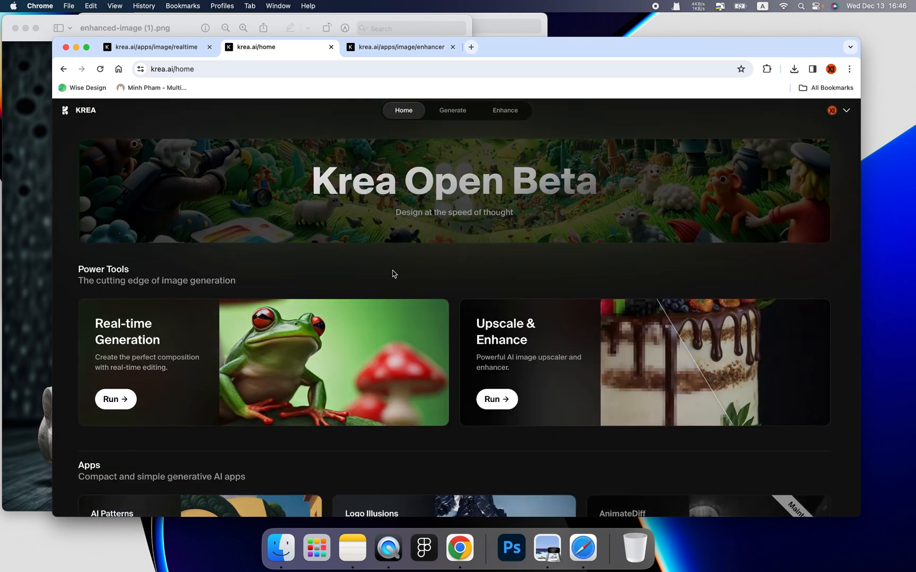
{"action": "mouse_move", "coordinate": [406, 246]}
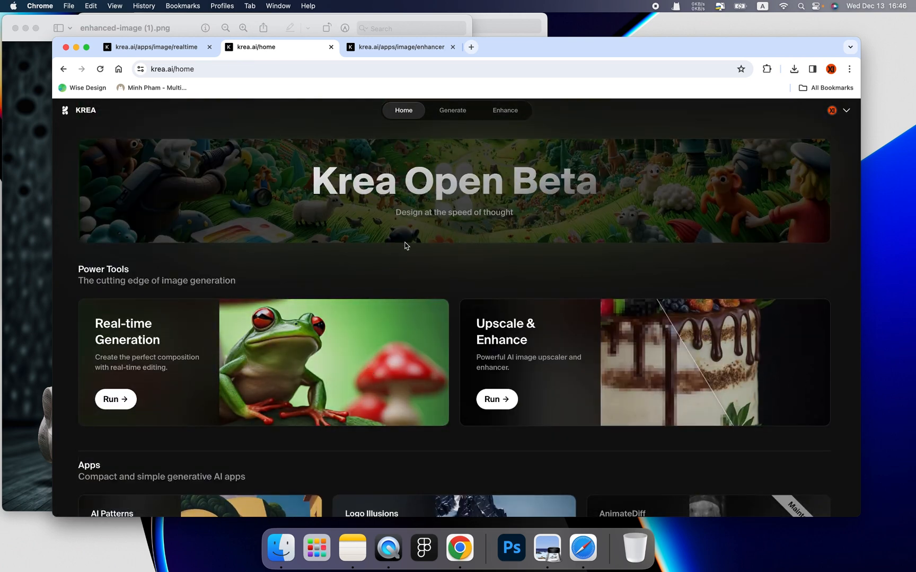
{"action": "mouse_move", "coordinate": [415, 261]}
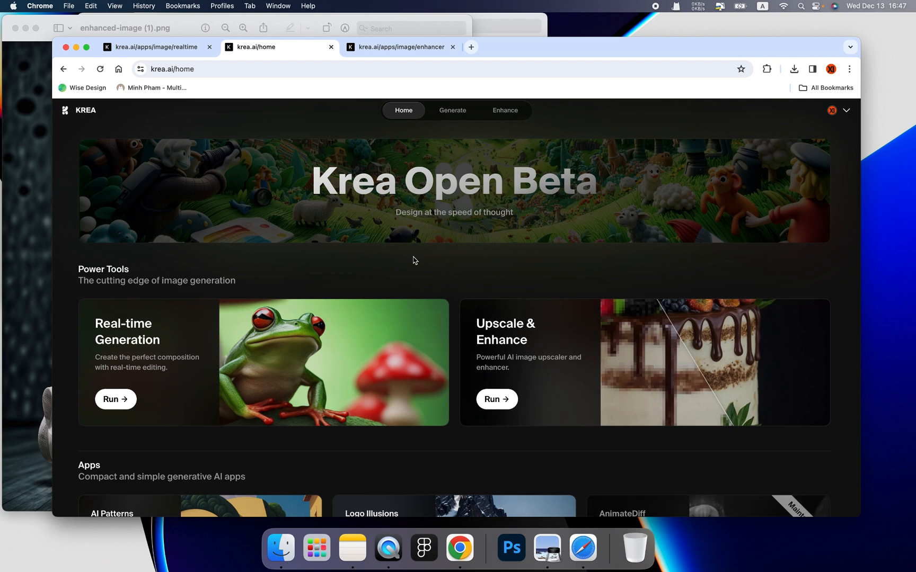
{"action": "mouse_move", "coordinate": [416, 264]}
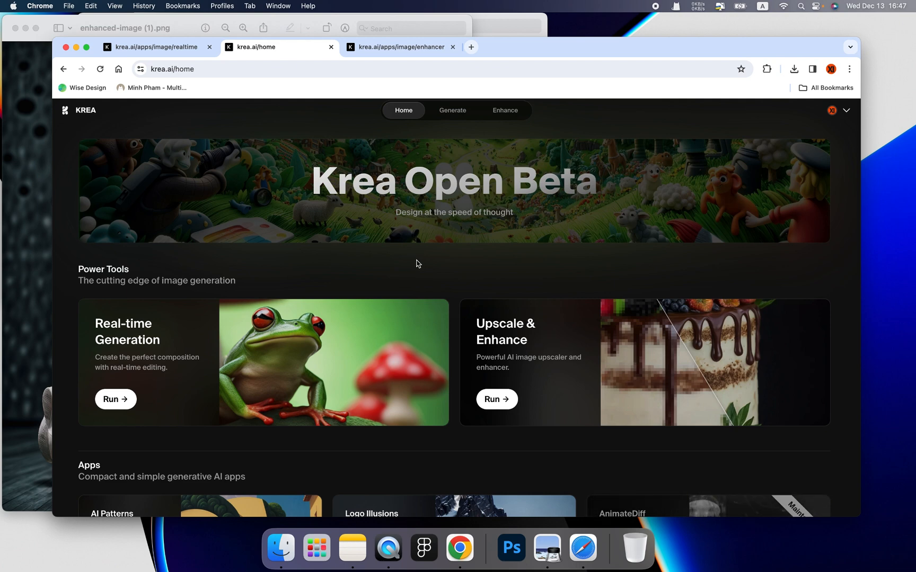